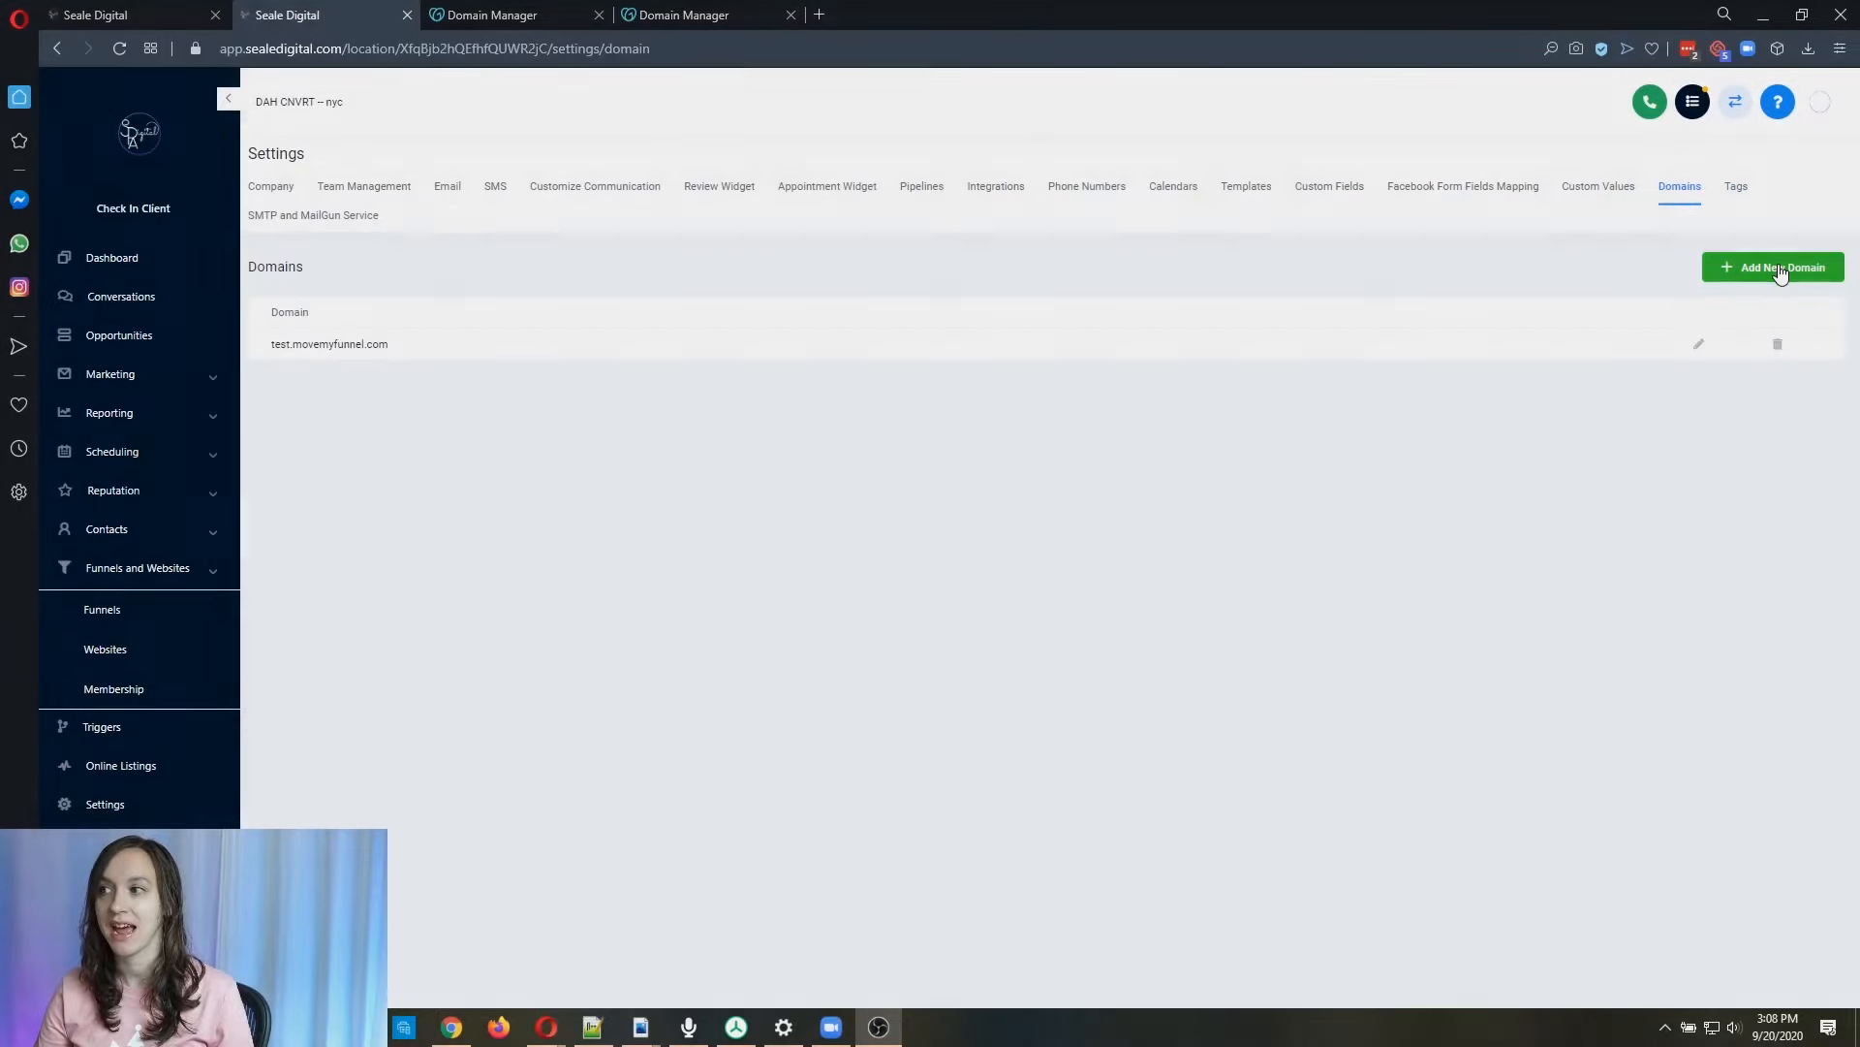
Start a new domain and enter test.movemyfunnel.com, revealing the CNAME target funnels.msgsndr.com.
left_click(1773, 268)
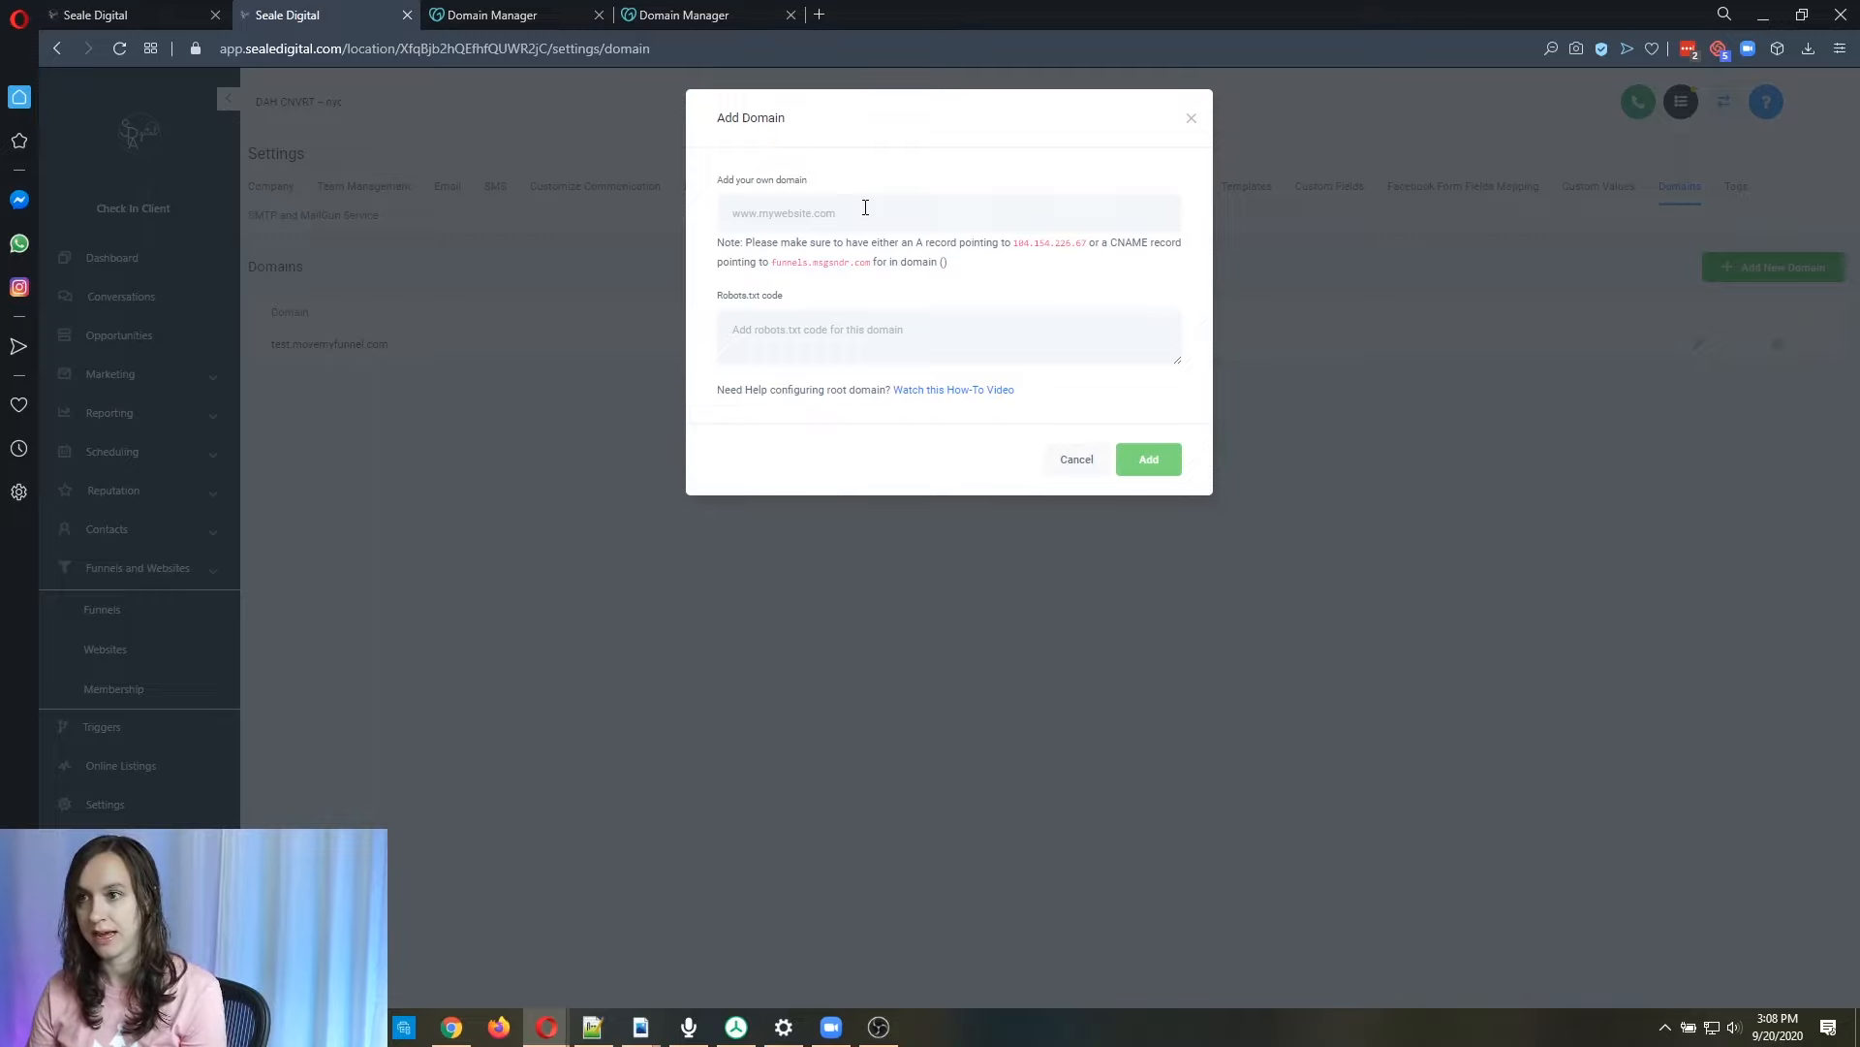
type("test.")
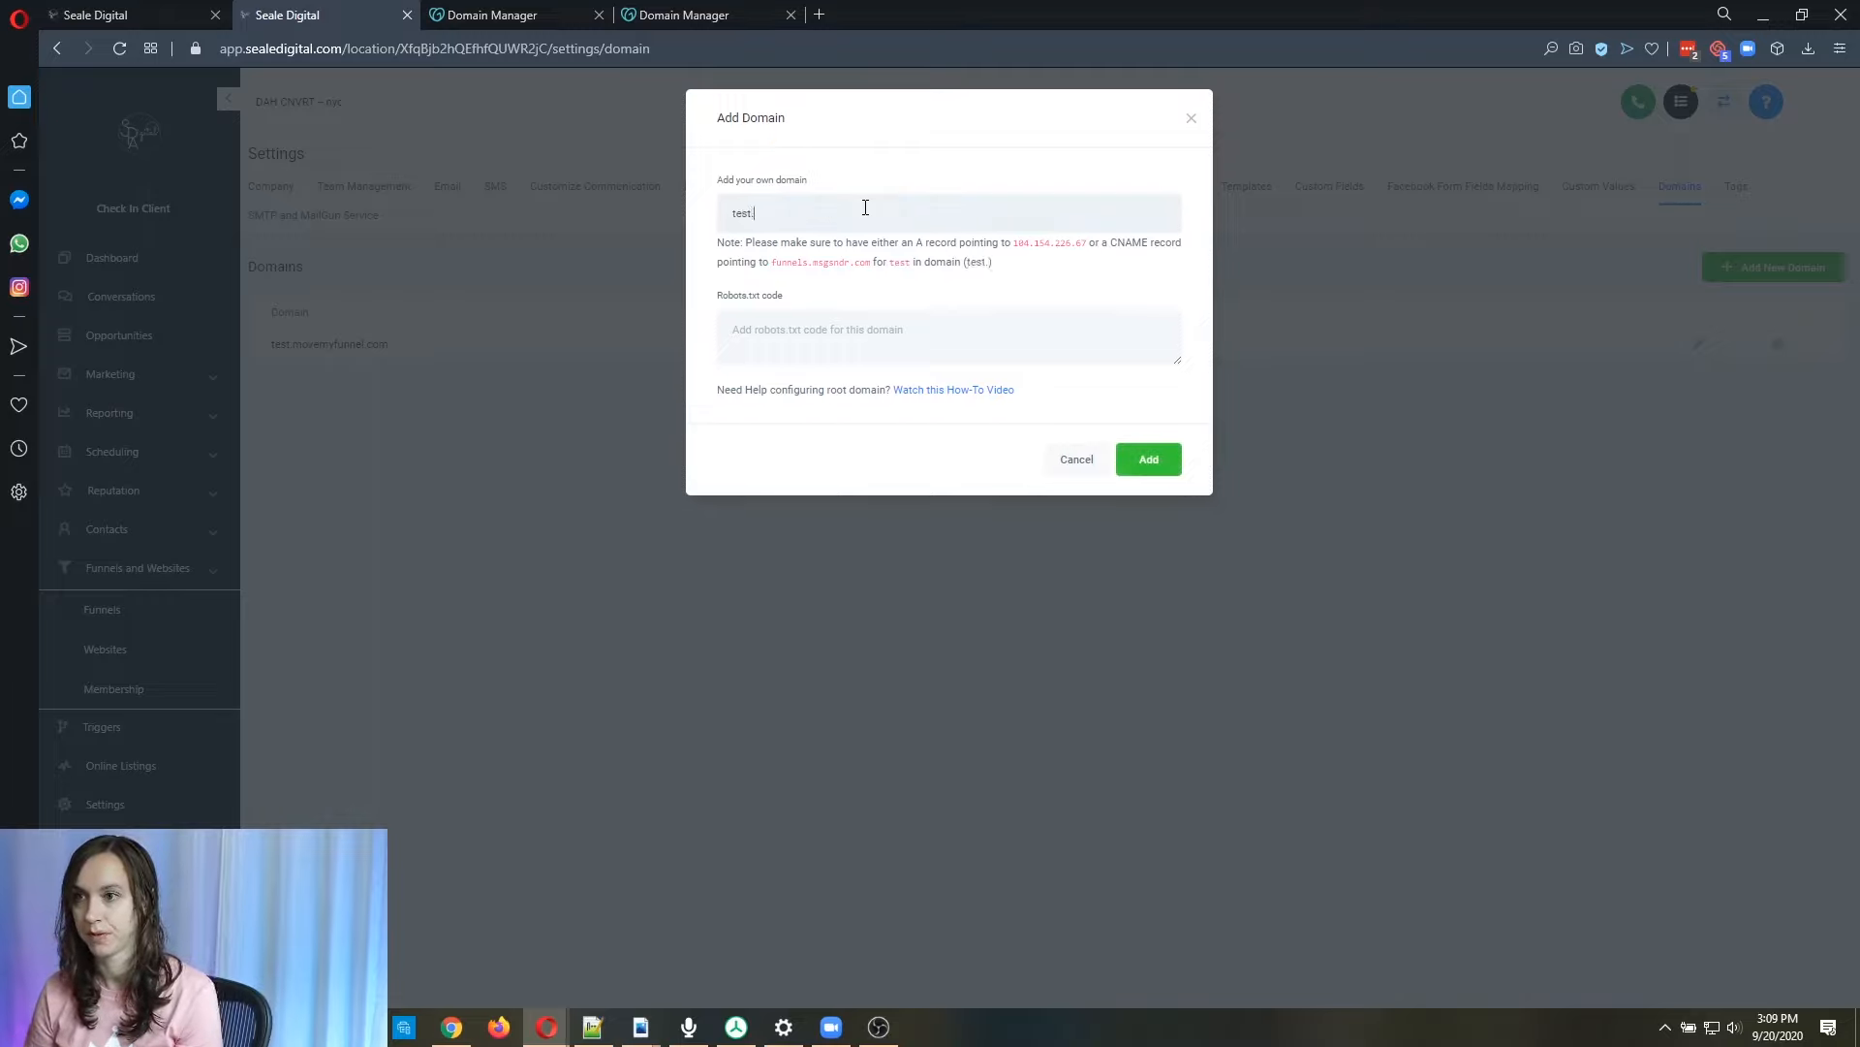
type("movemyfunne")
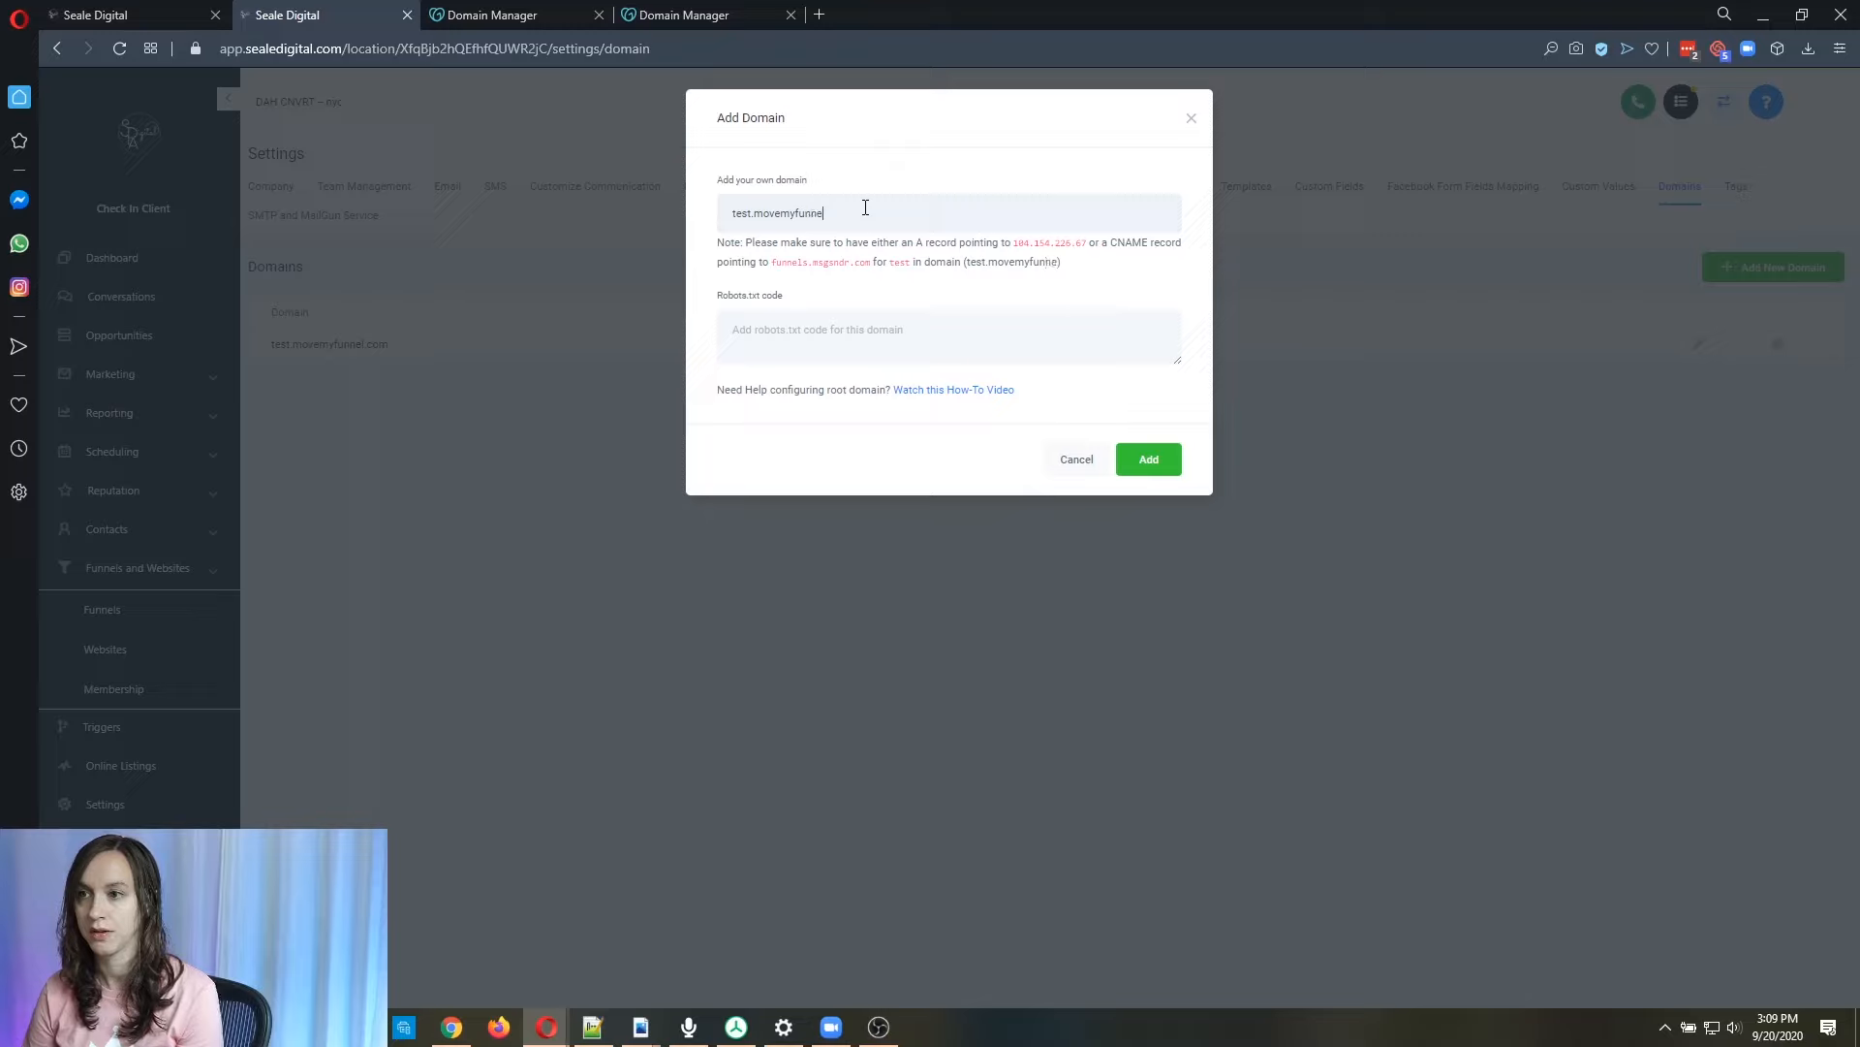
type("l.com")
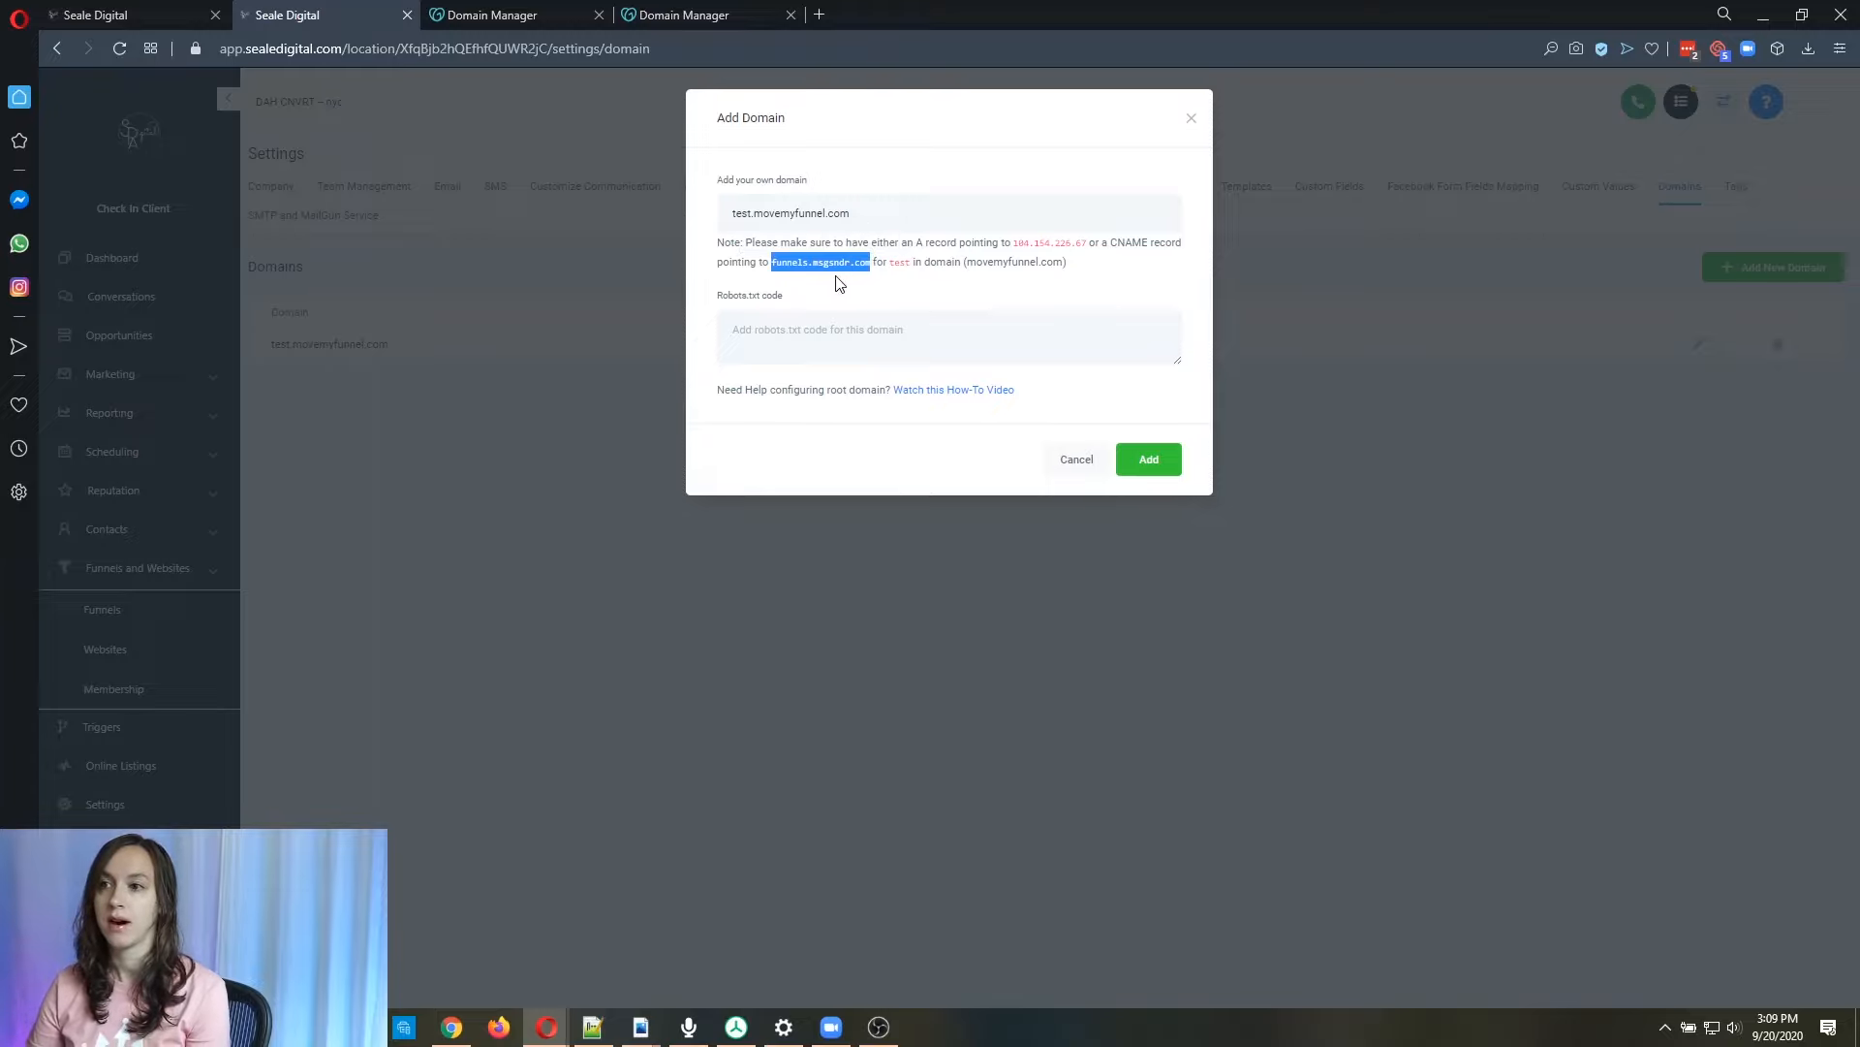
mouse_move(638, 254)
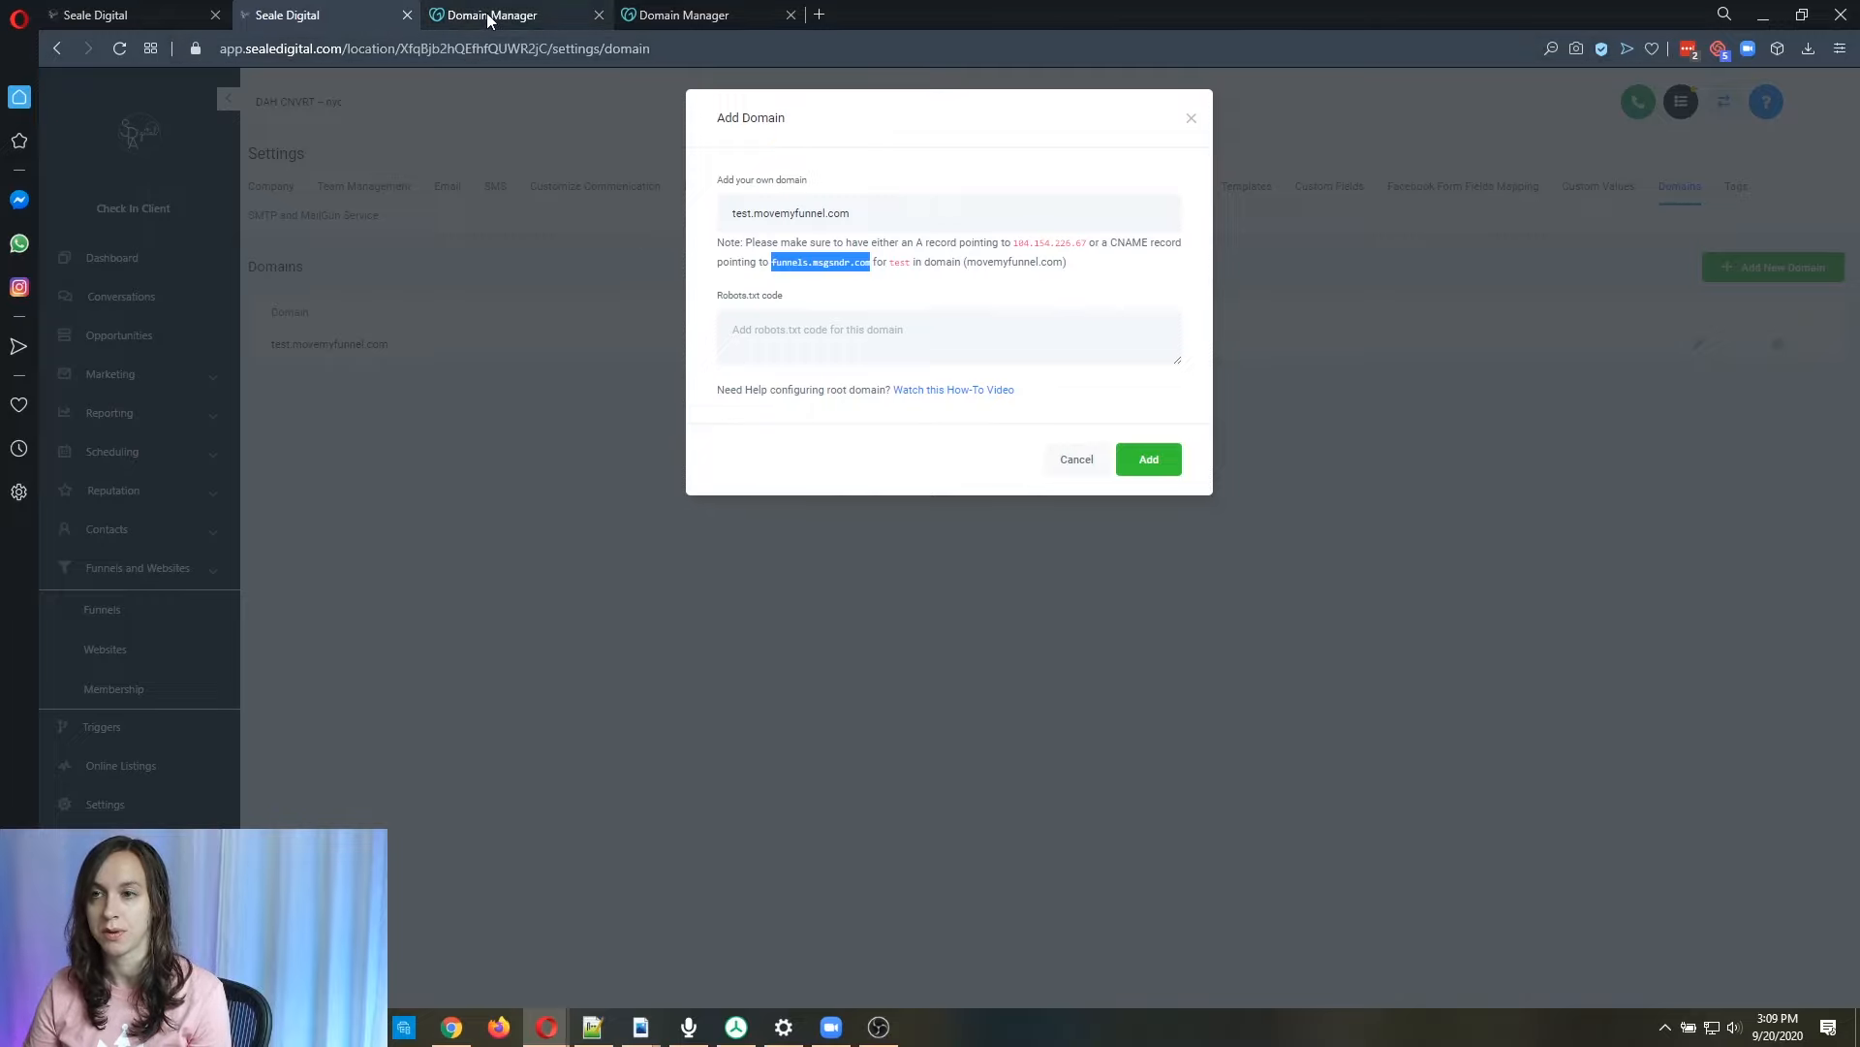
Switch to GoDaddy and go to DNS Management for movemyfunnel.com, down to the Records section.
left_click(487, 14)
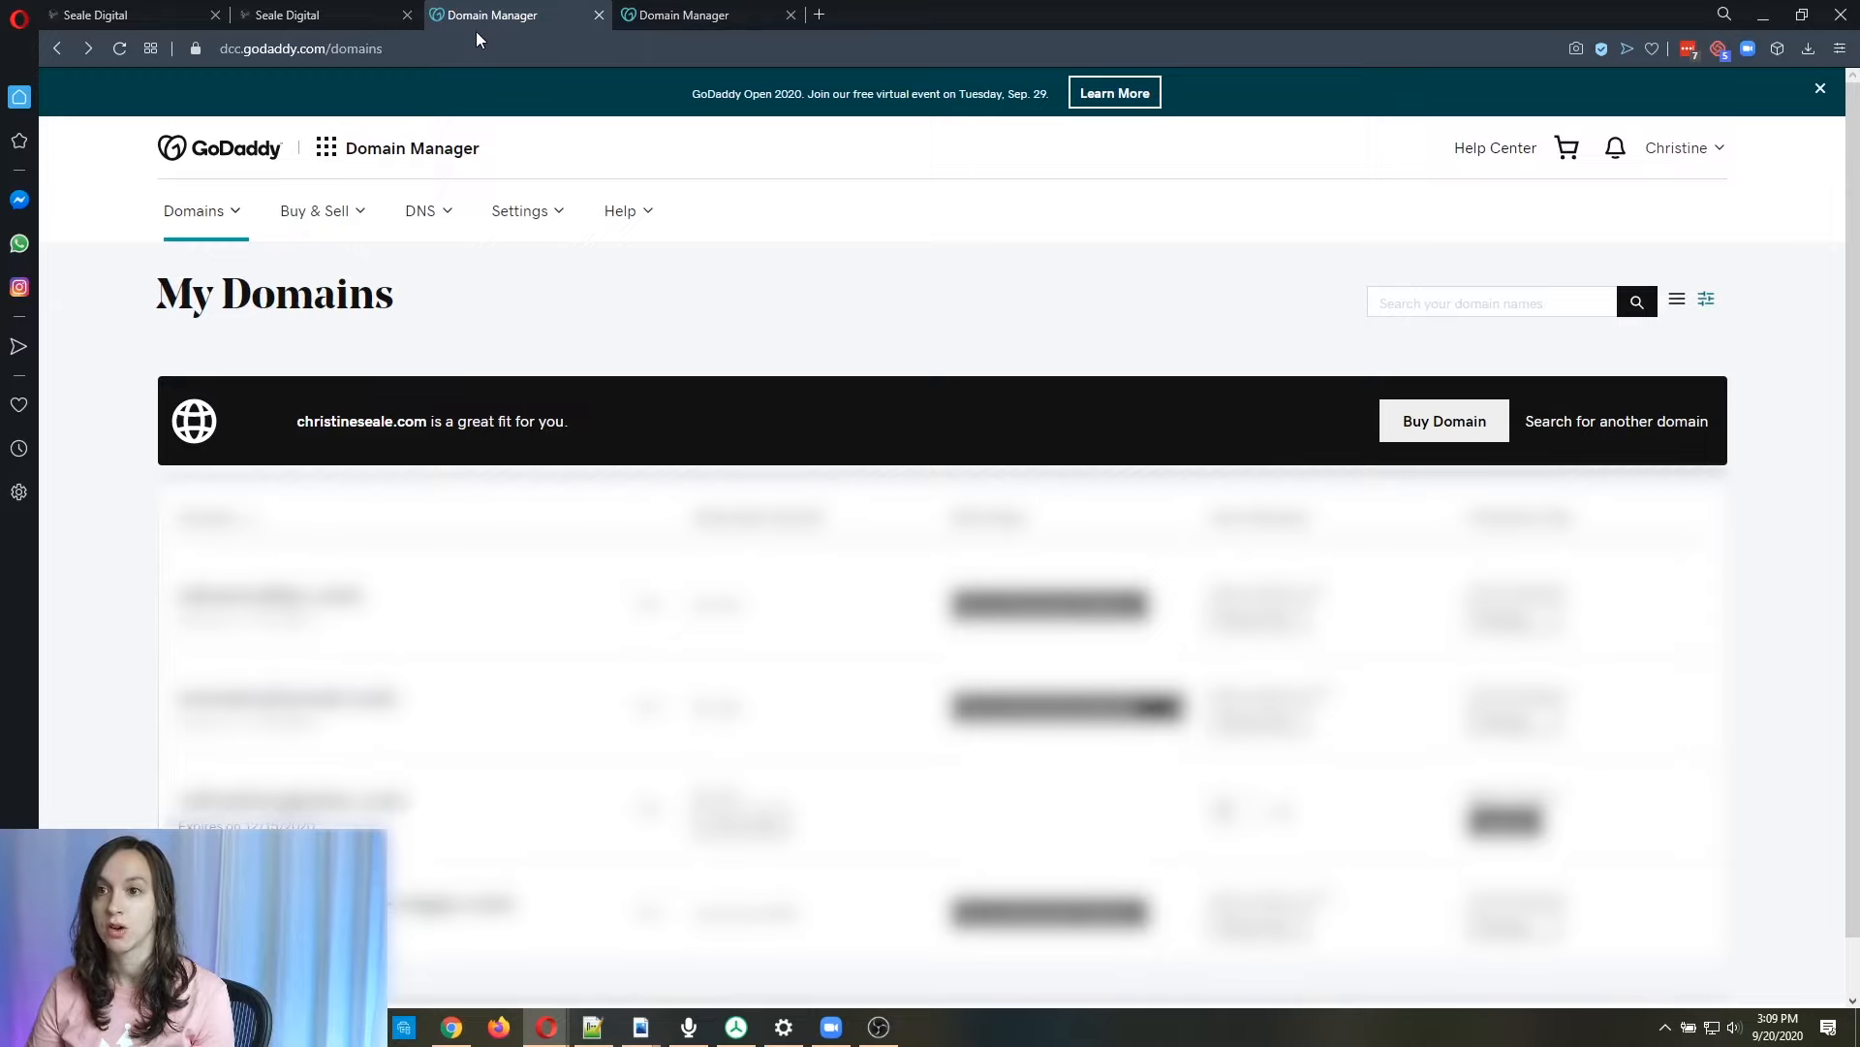
mouse_move(1676, 148)
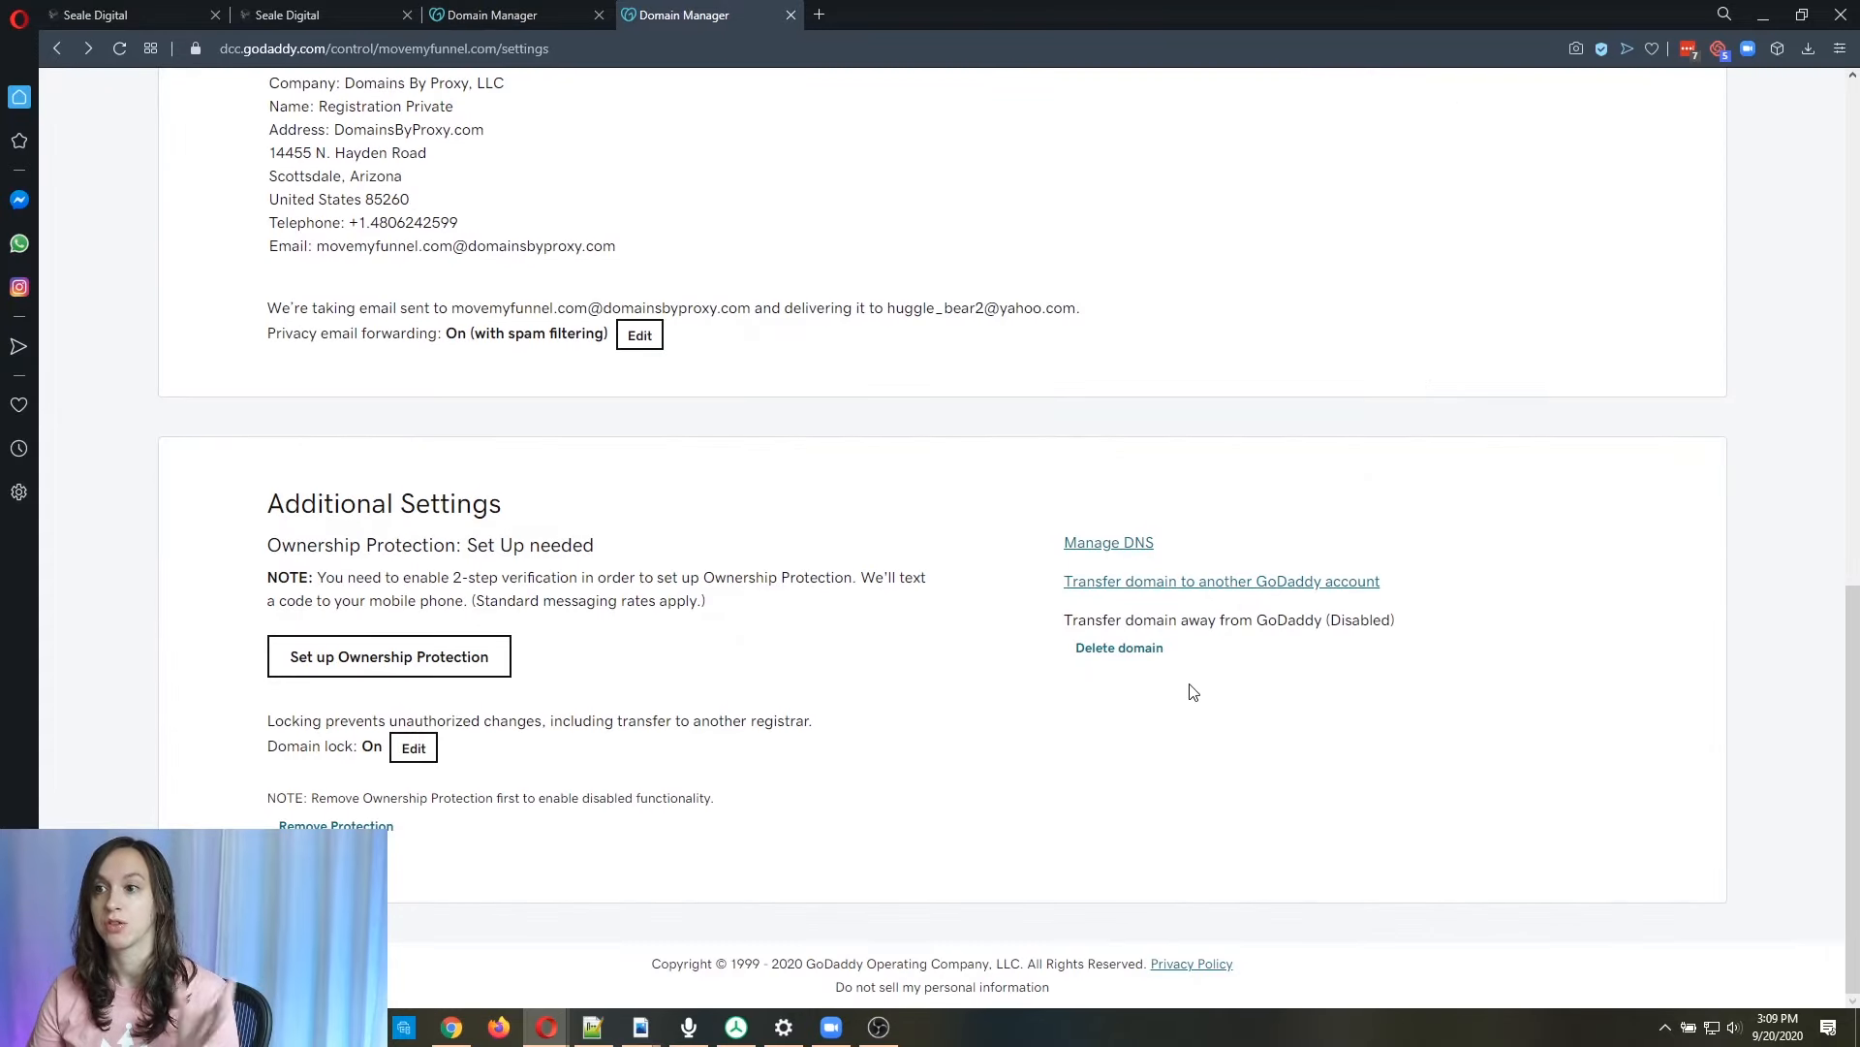
mouse_move(1353, 810)
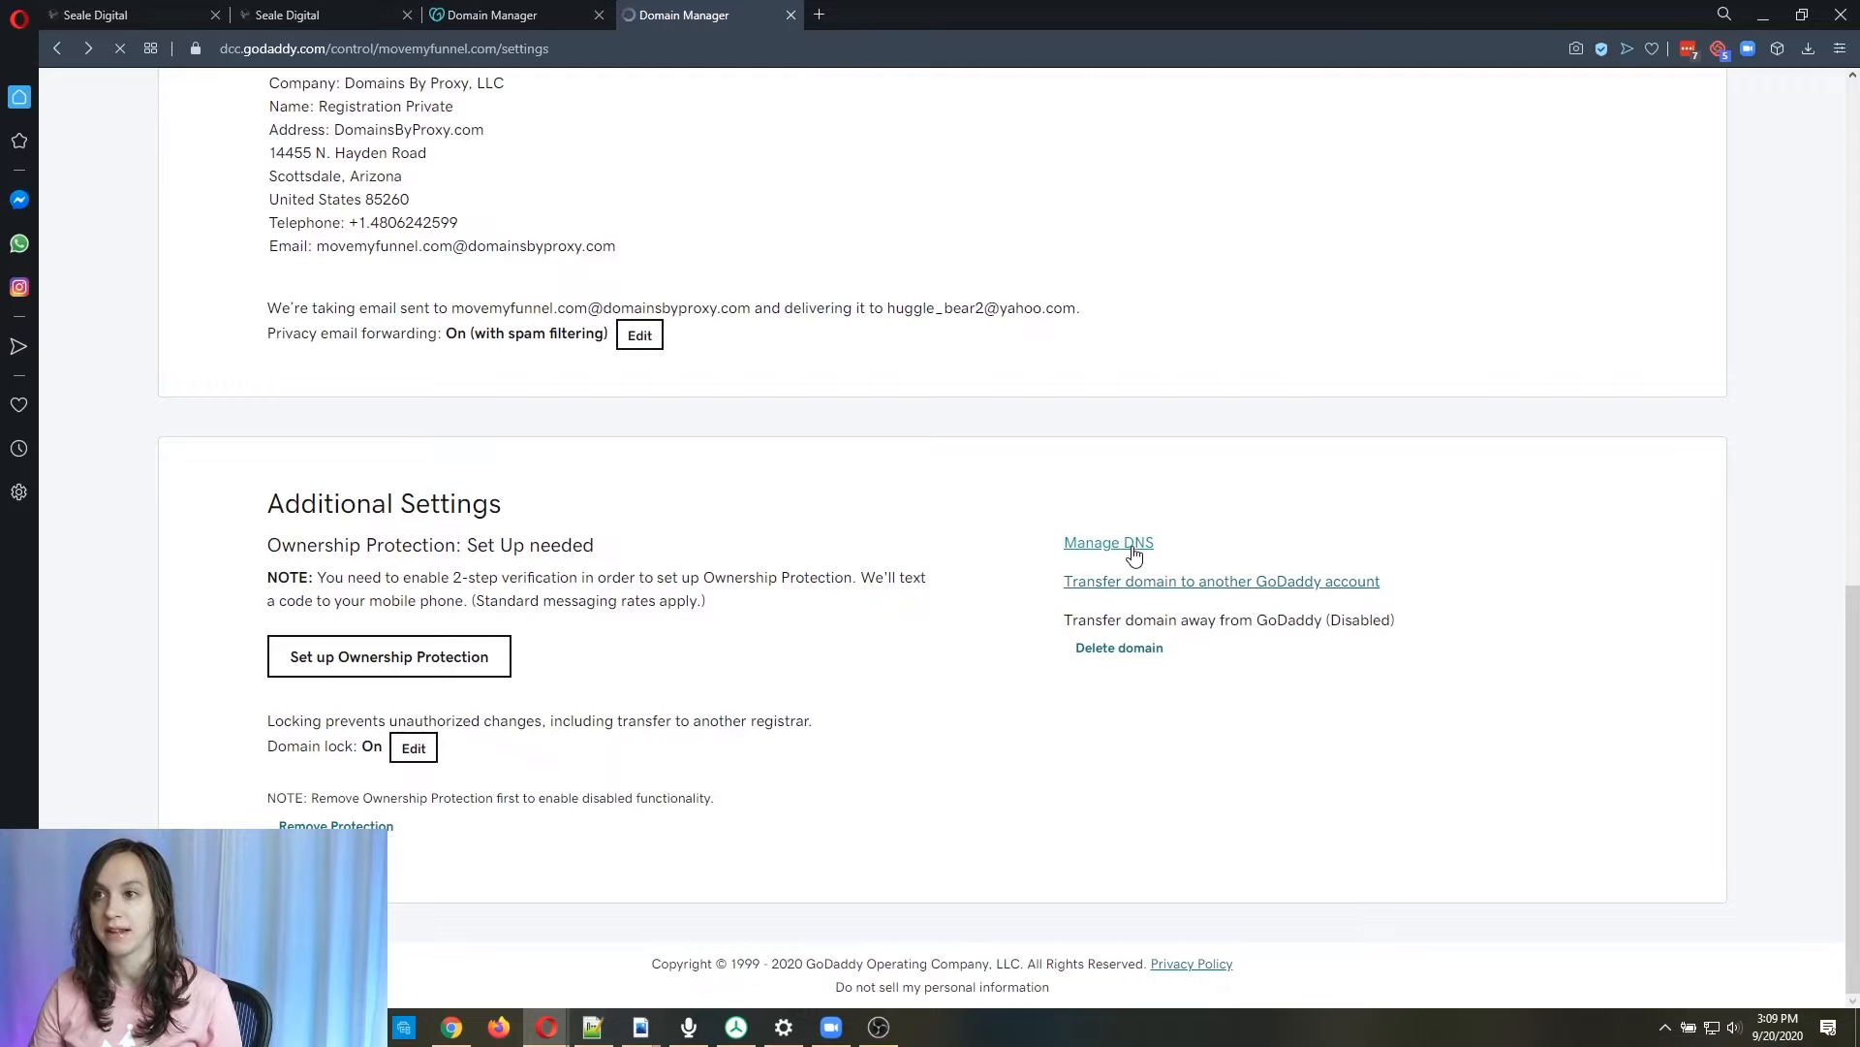
left_click(1108, 542)
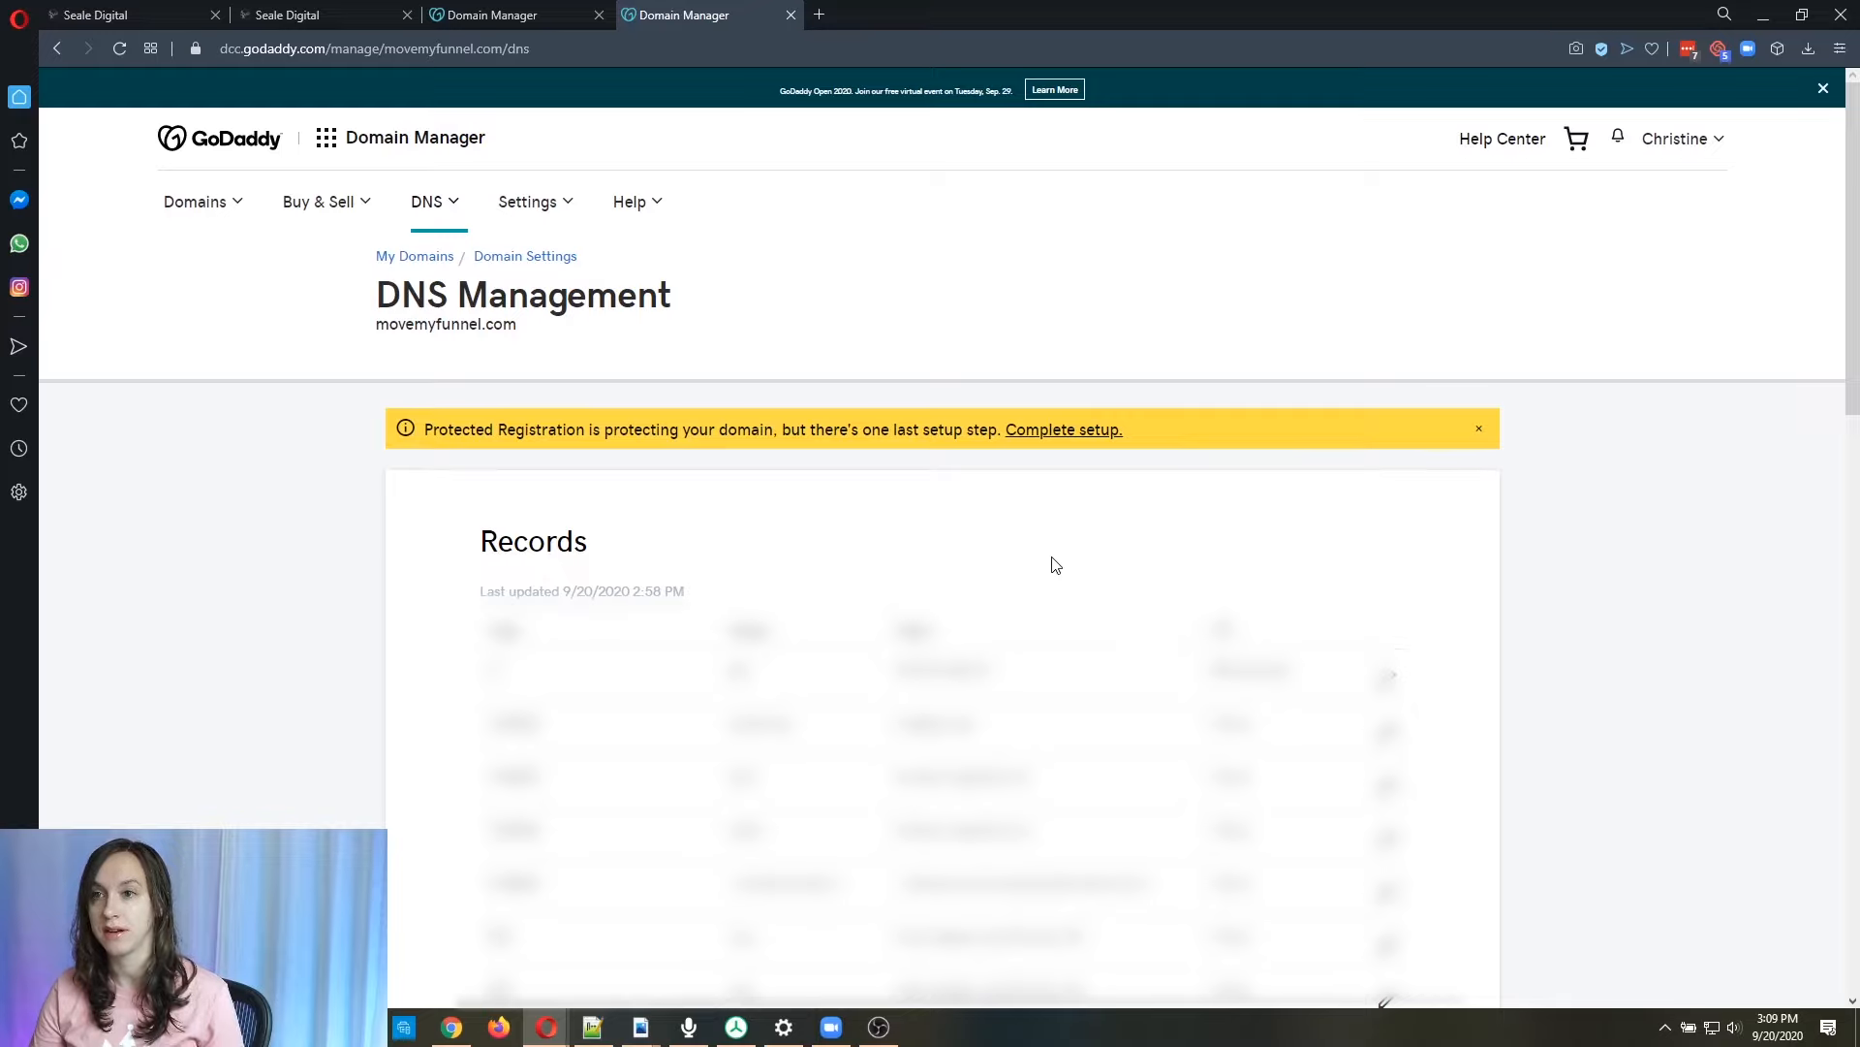
scroll("down", 3)
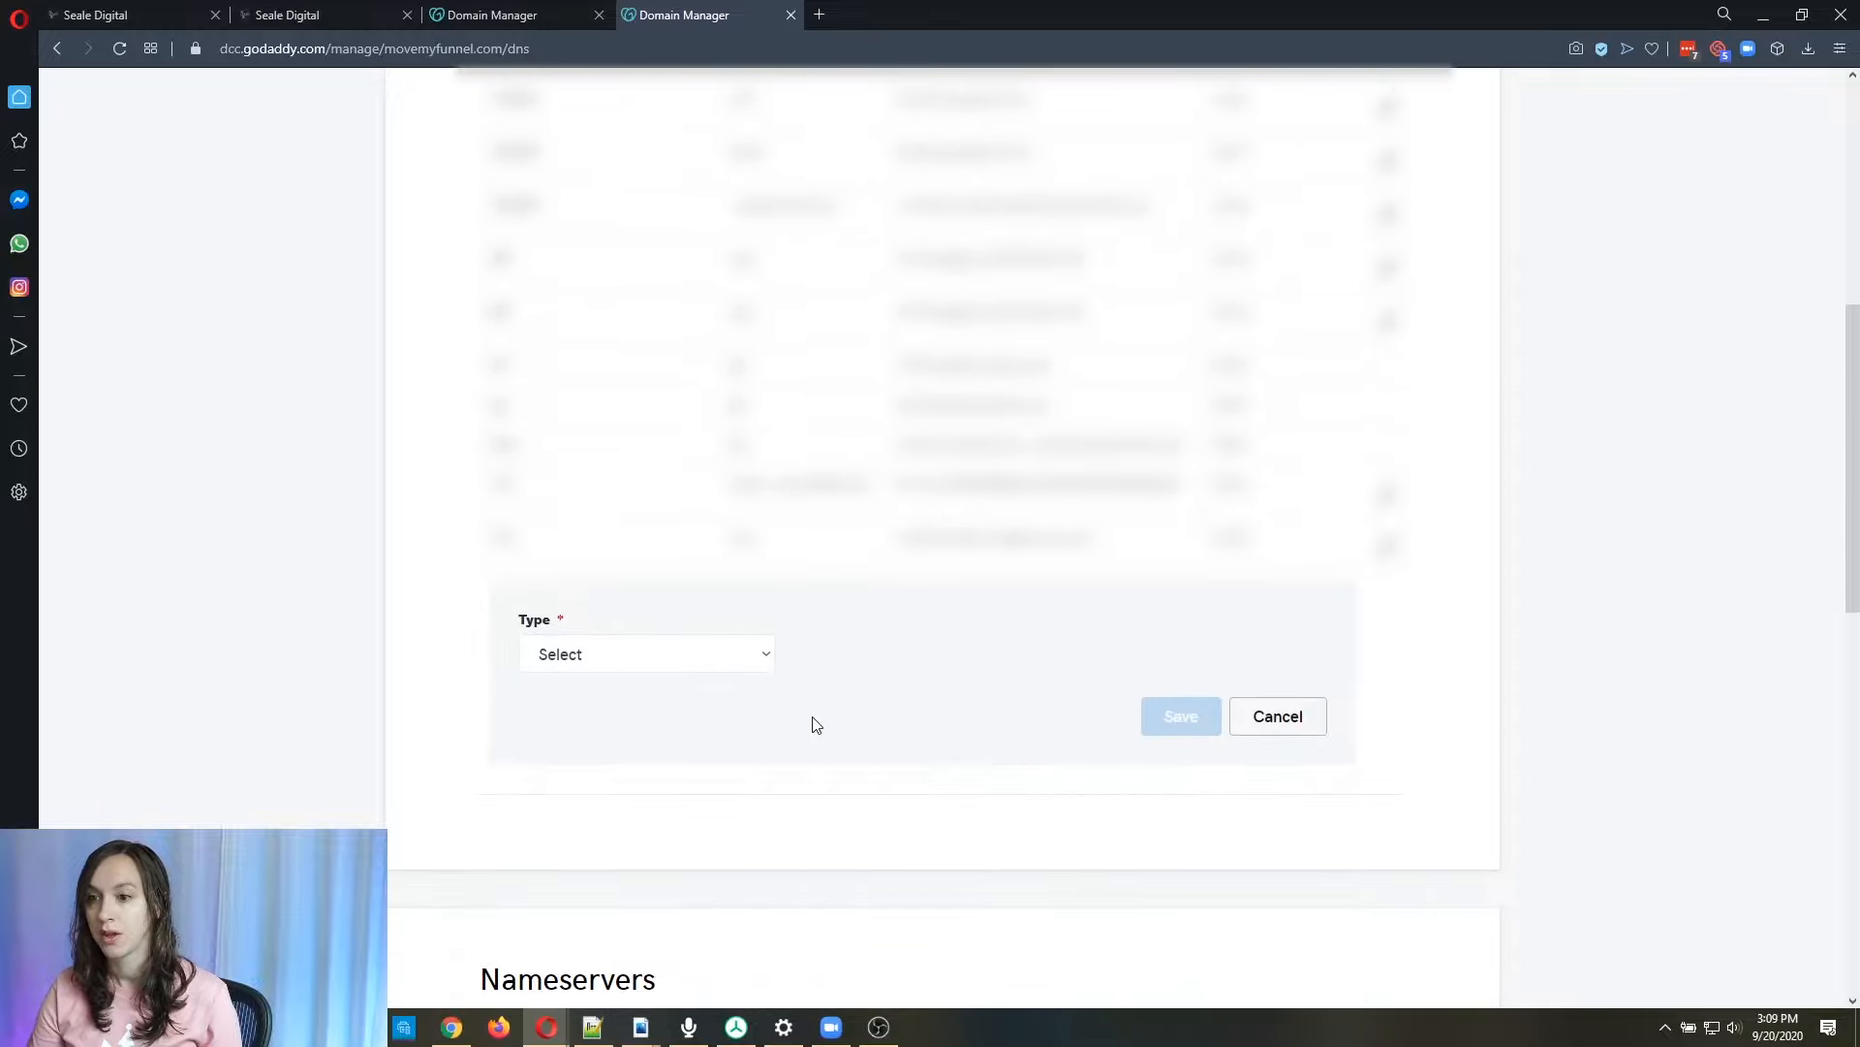
Create a CNAME record with host test pointing to funnels.msgsndr.com, then move to a new browser tab.
left_click(647, 653)
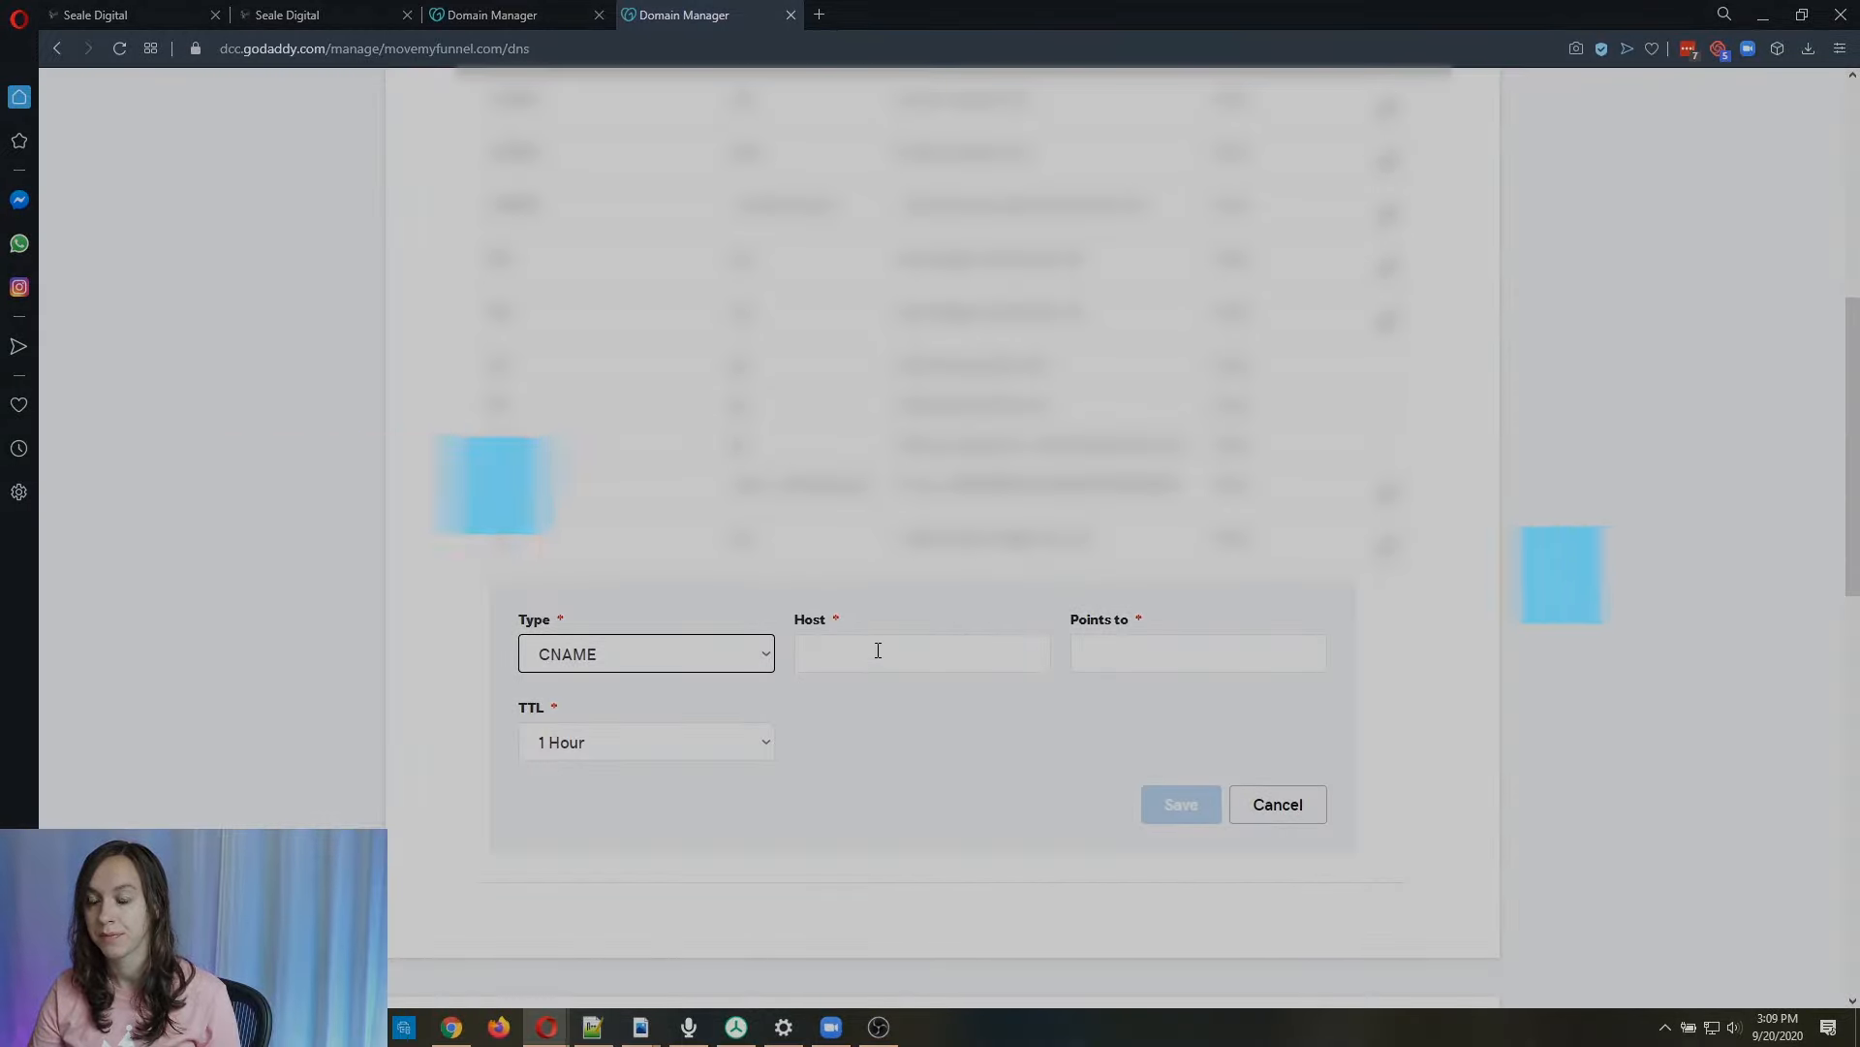
type("test")
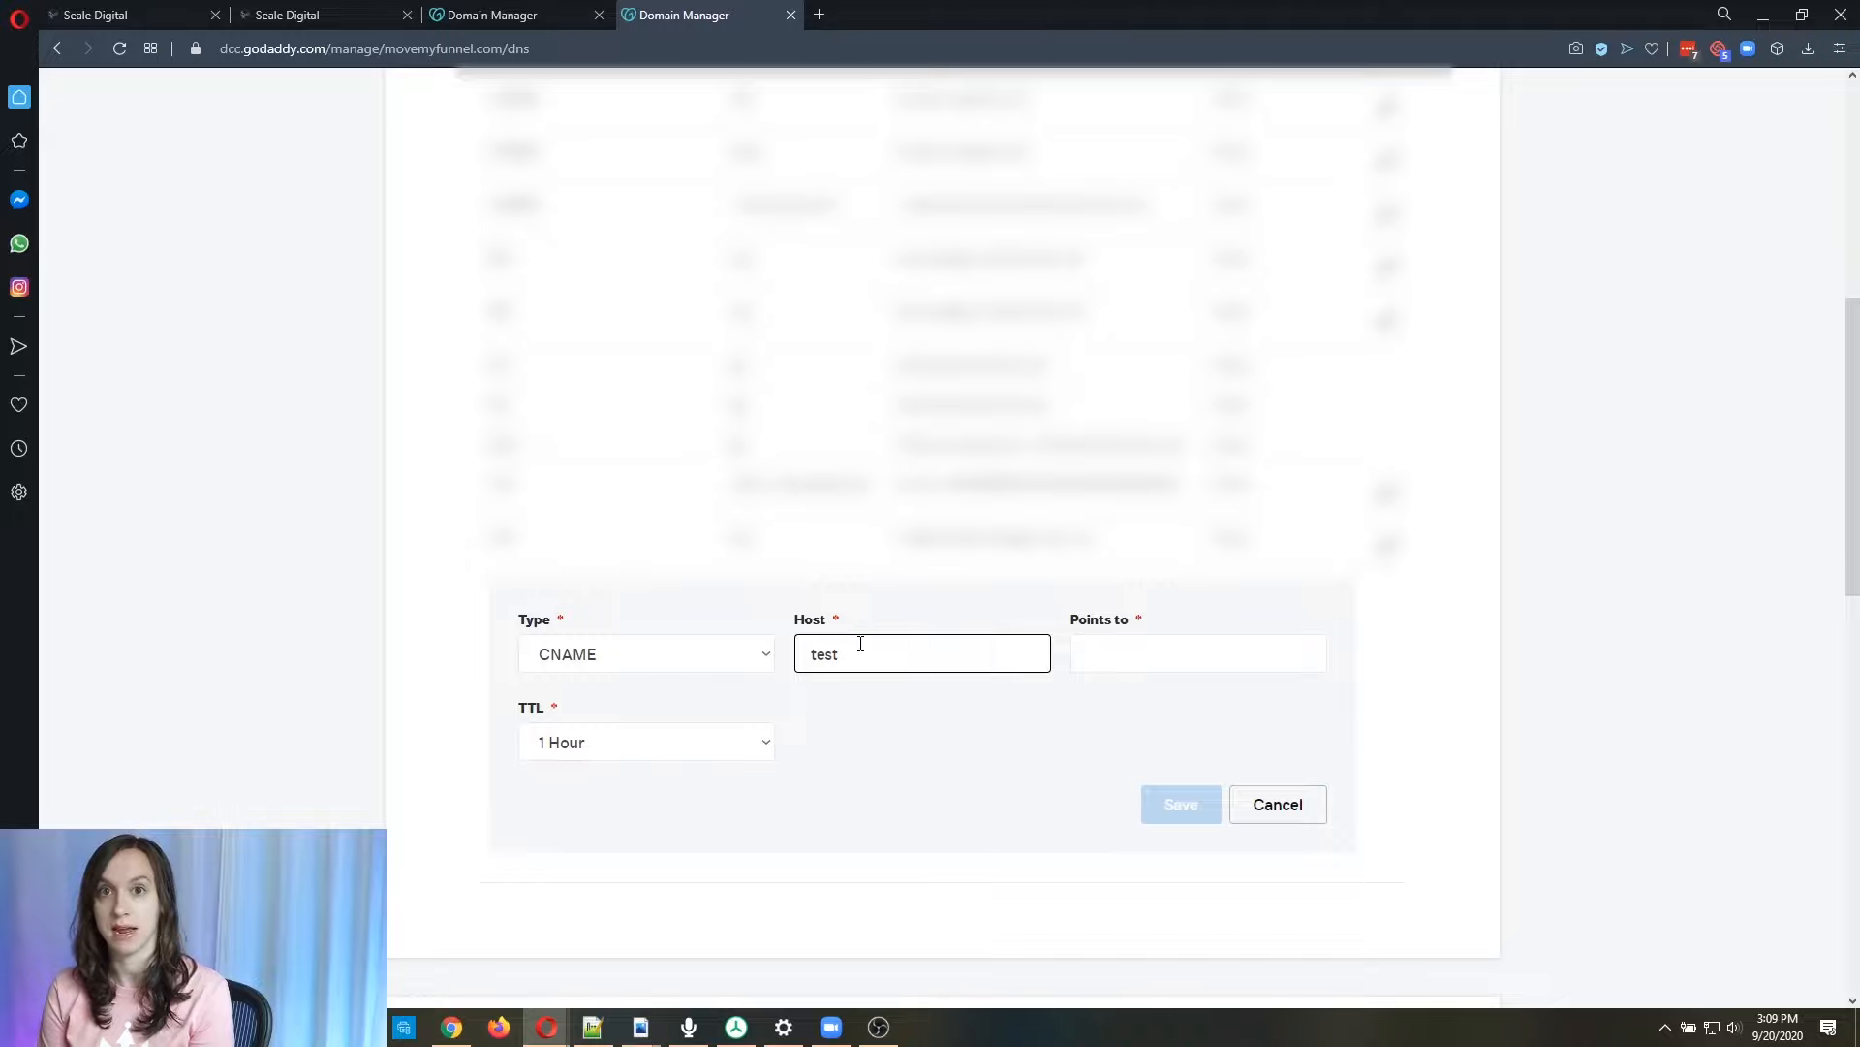
mouse_move(1145, 641)
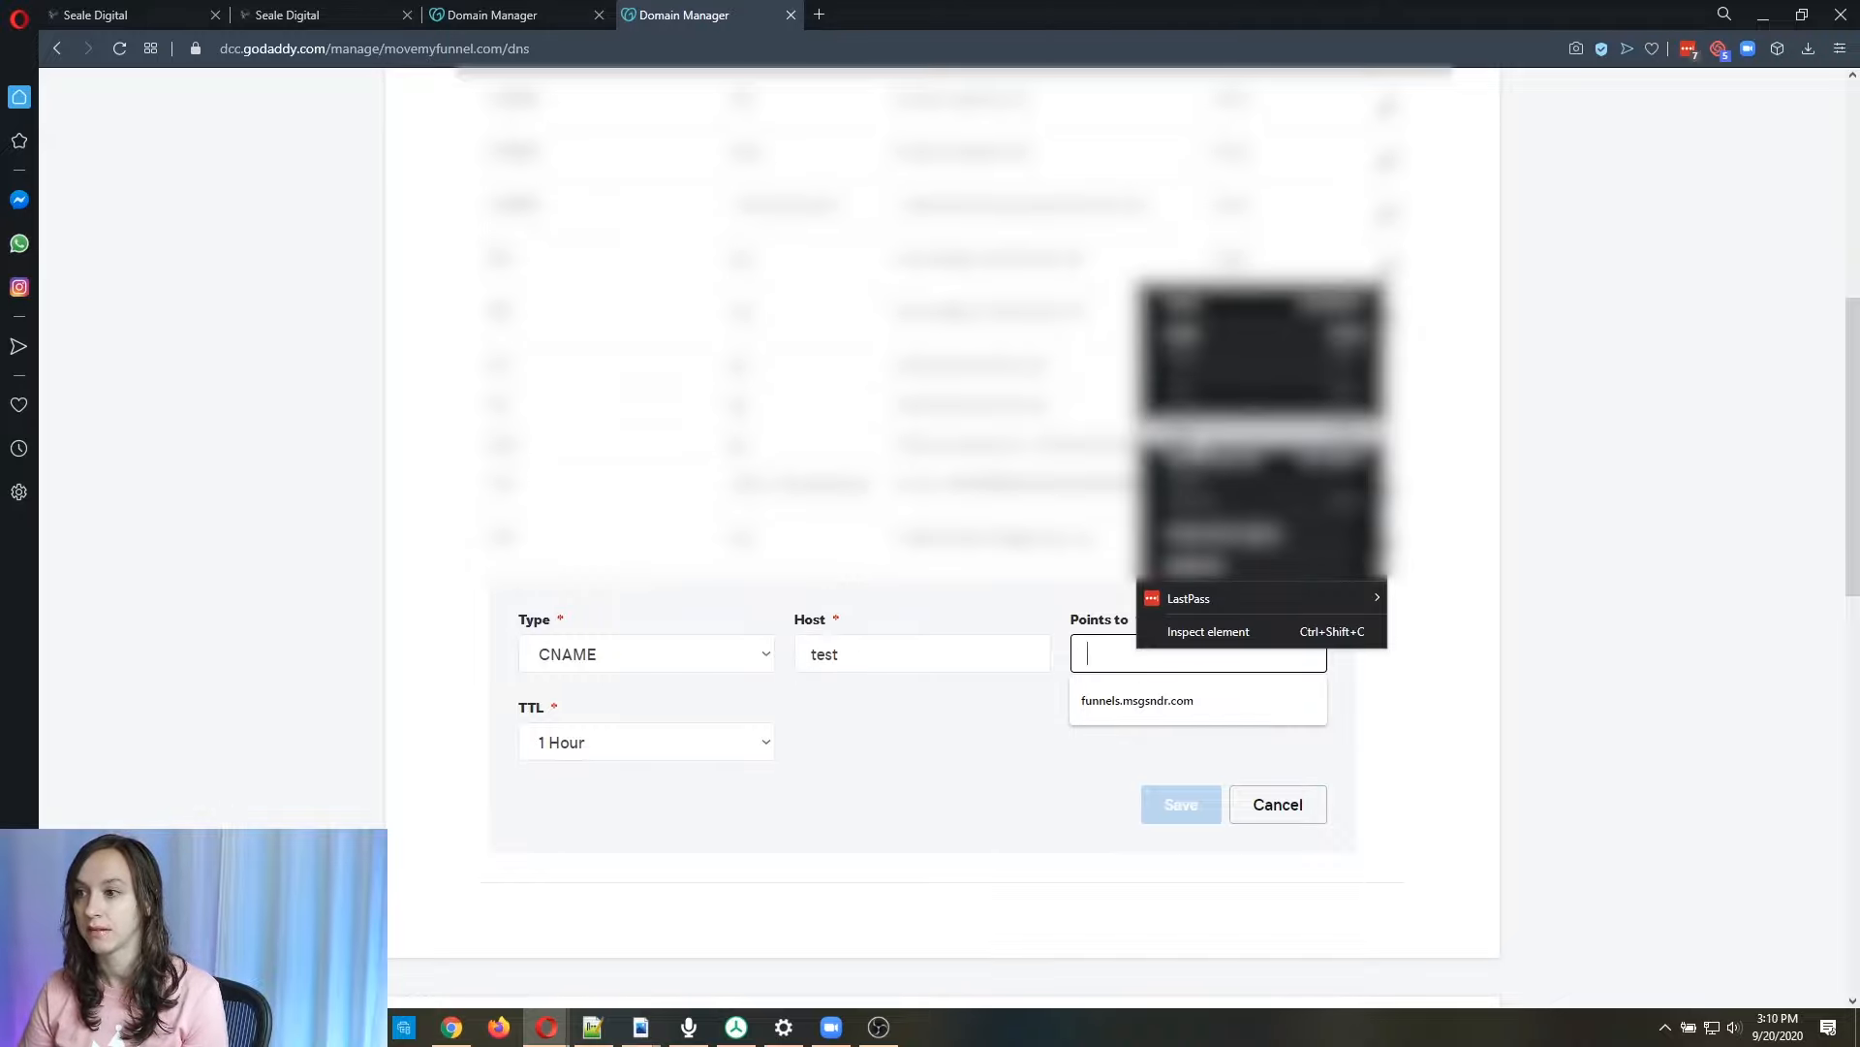
left_click(1138, 699)
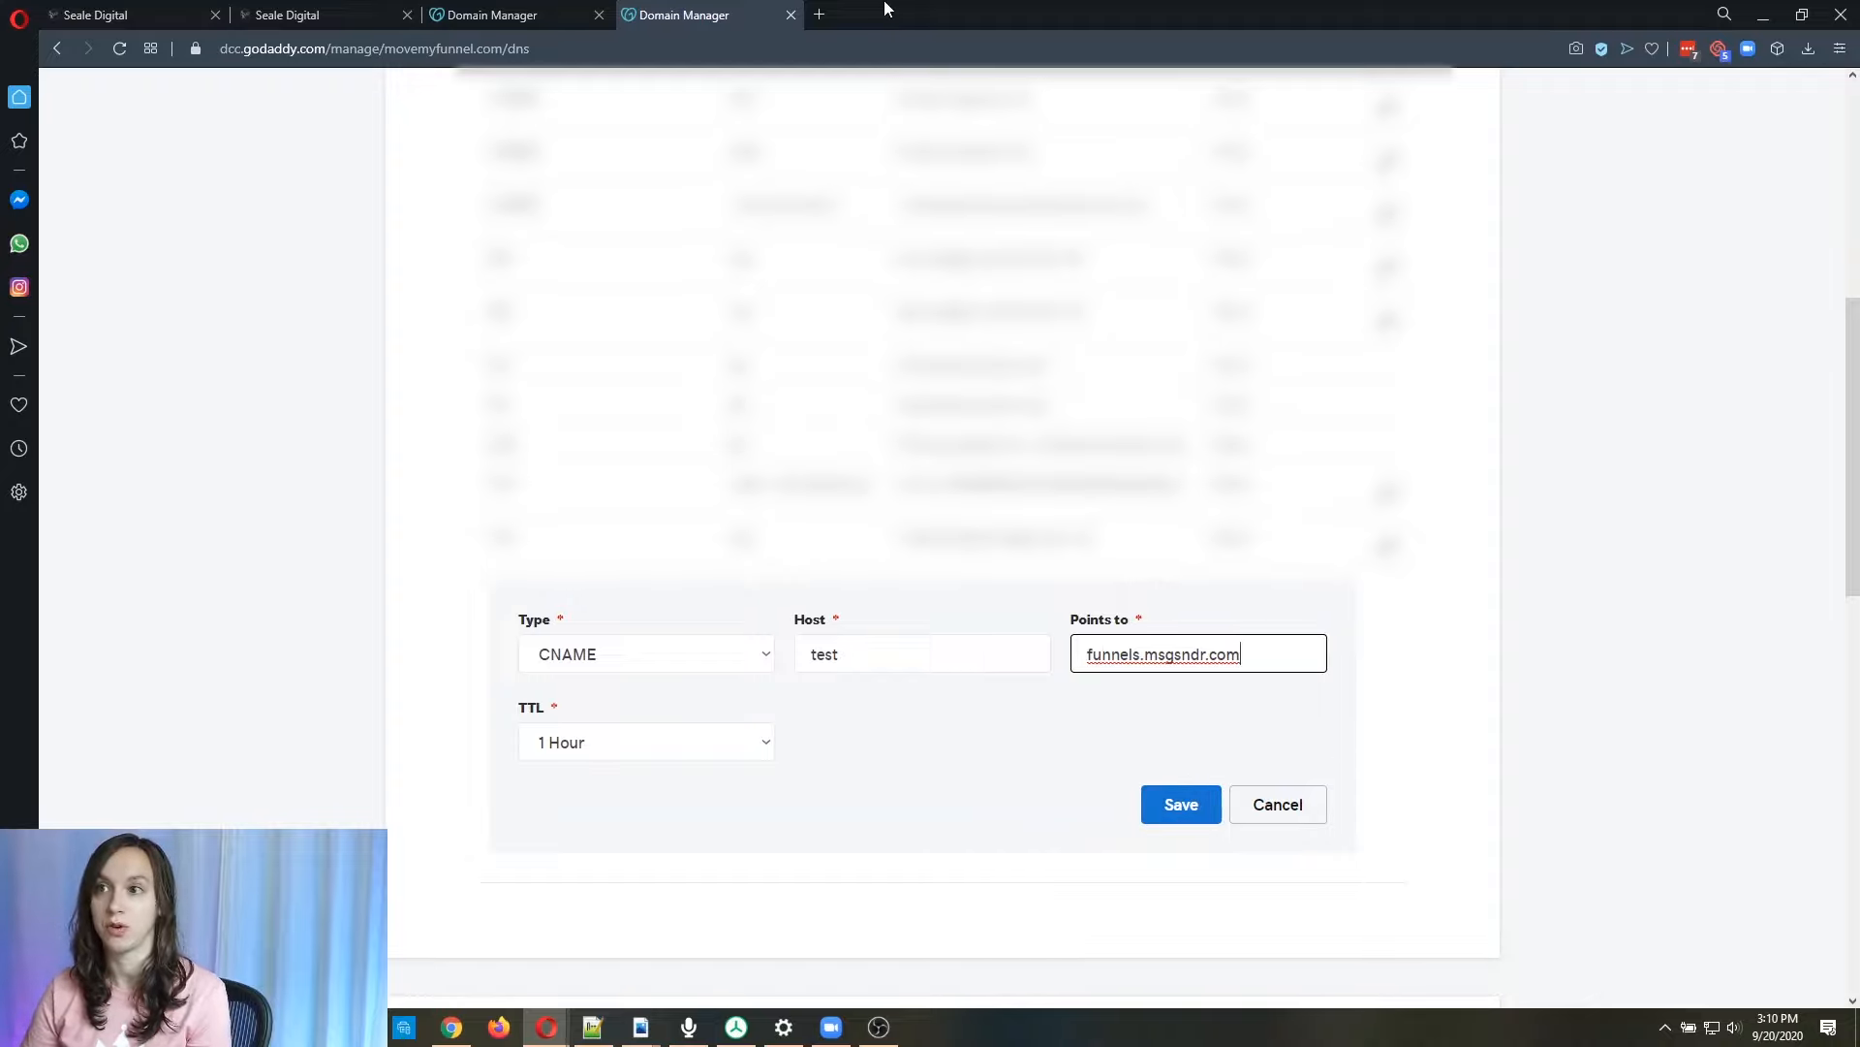
left_click(818, 14)
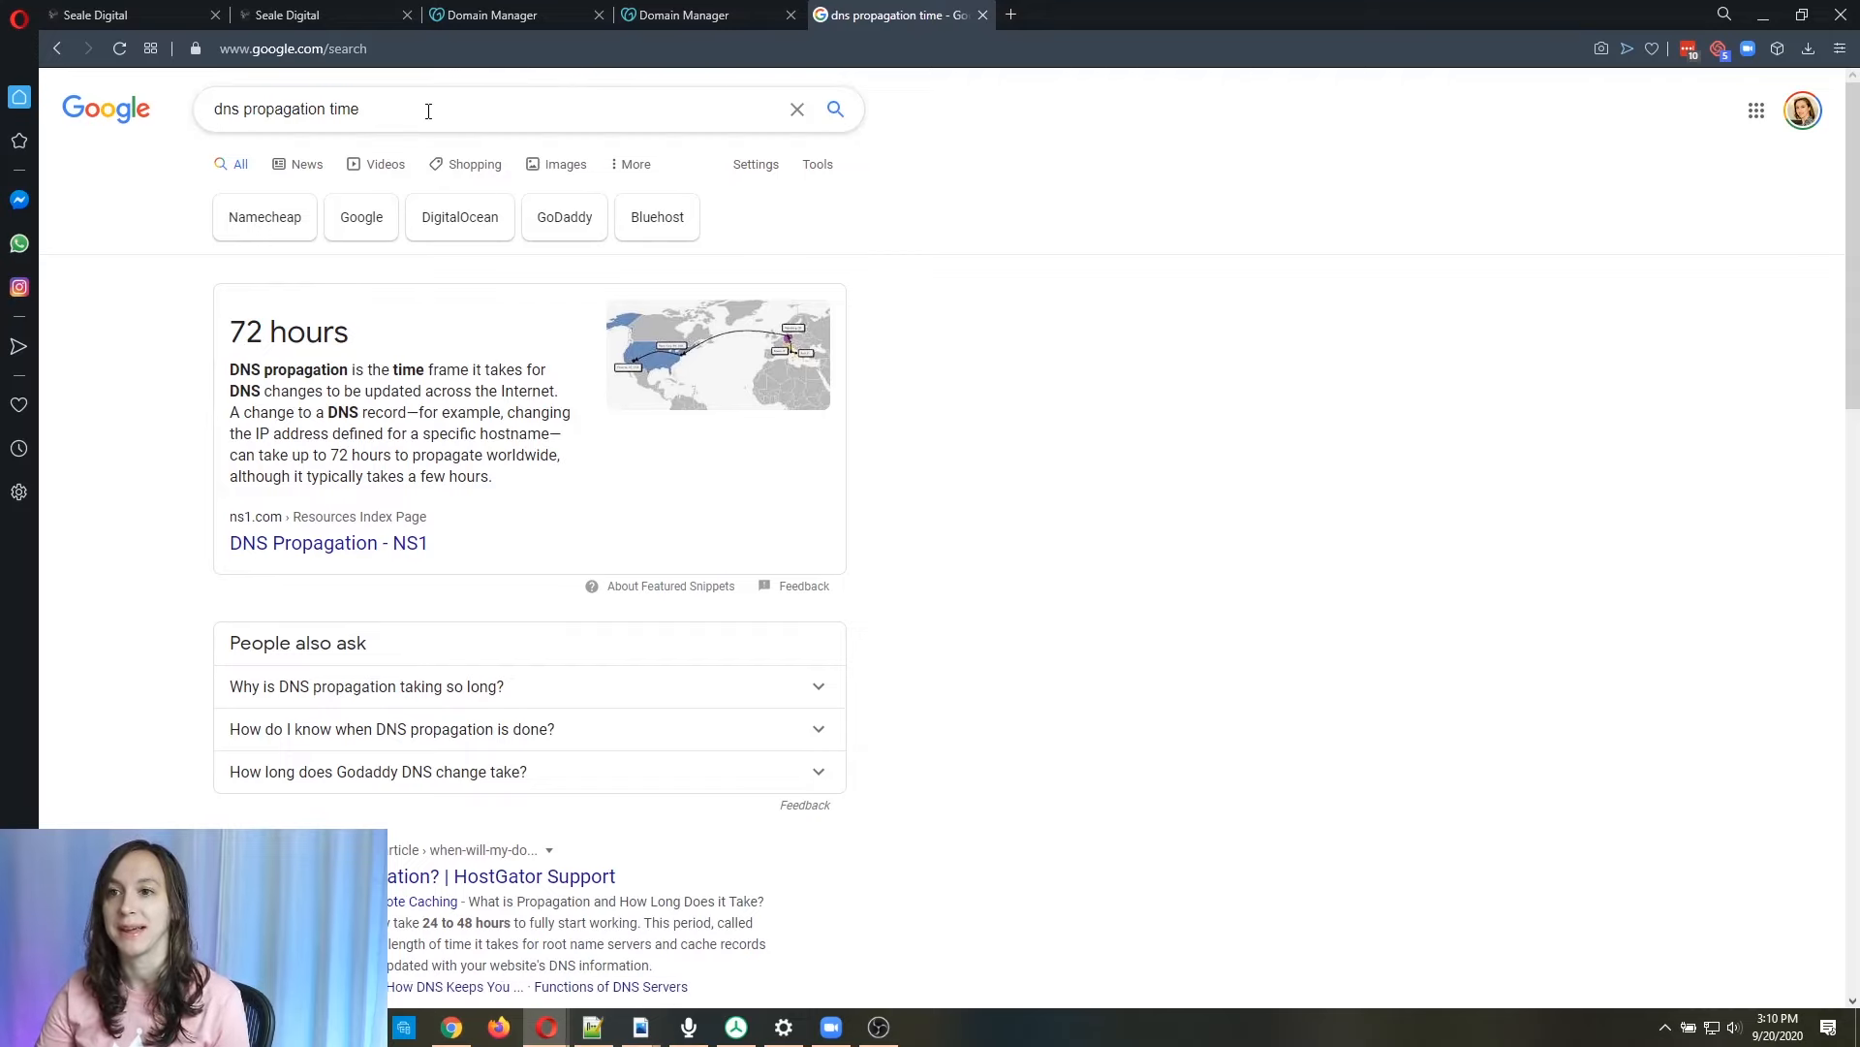
Search for 'dns propagation test' and go to the whatsmydns.net DNS checker.
left_click(426, 109)
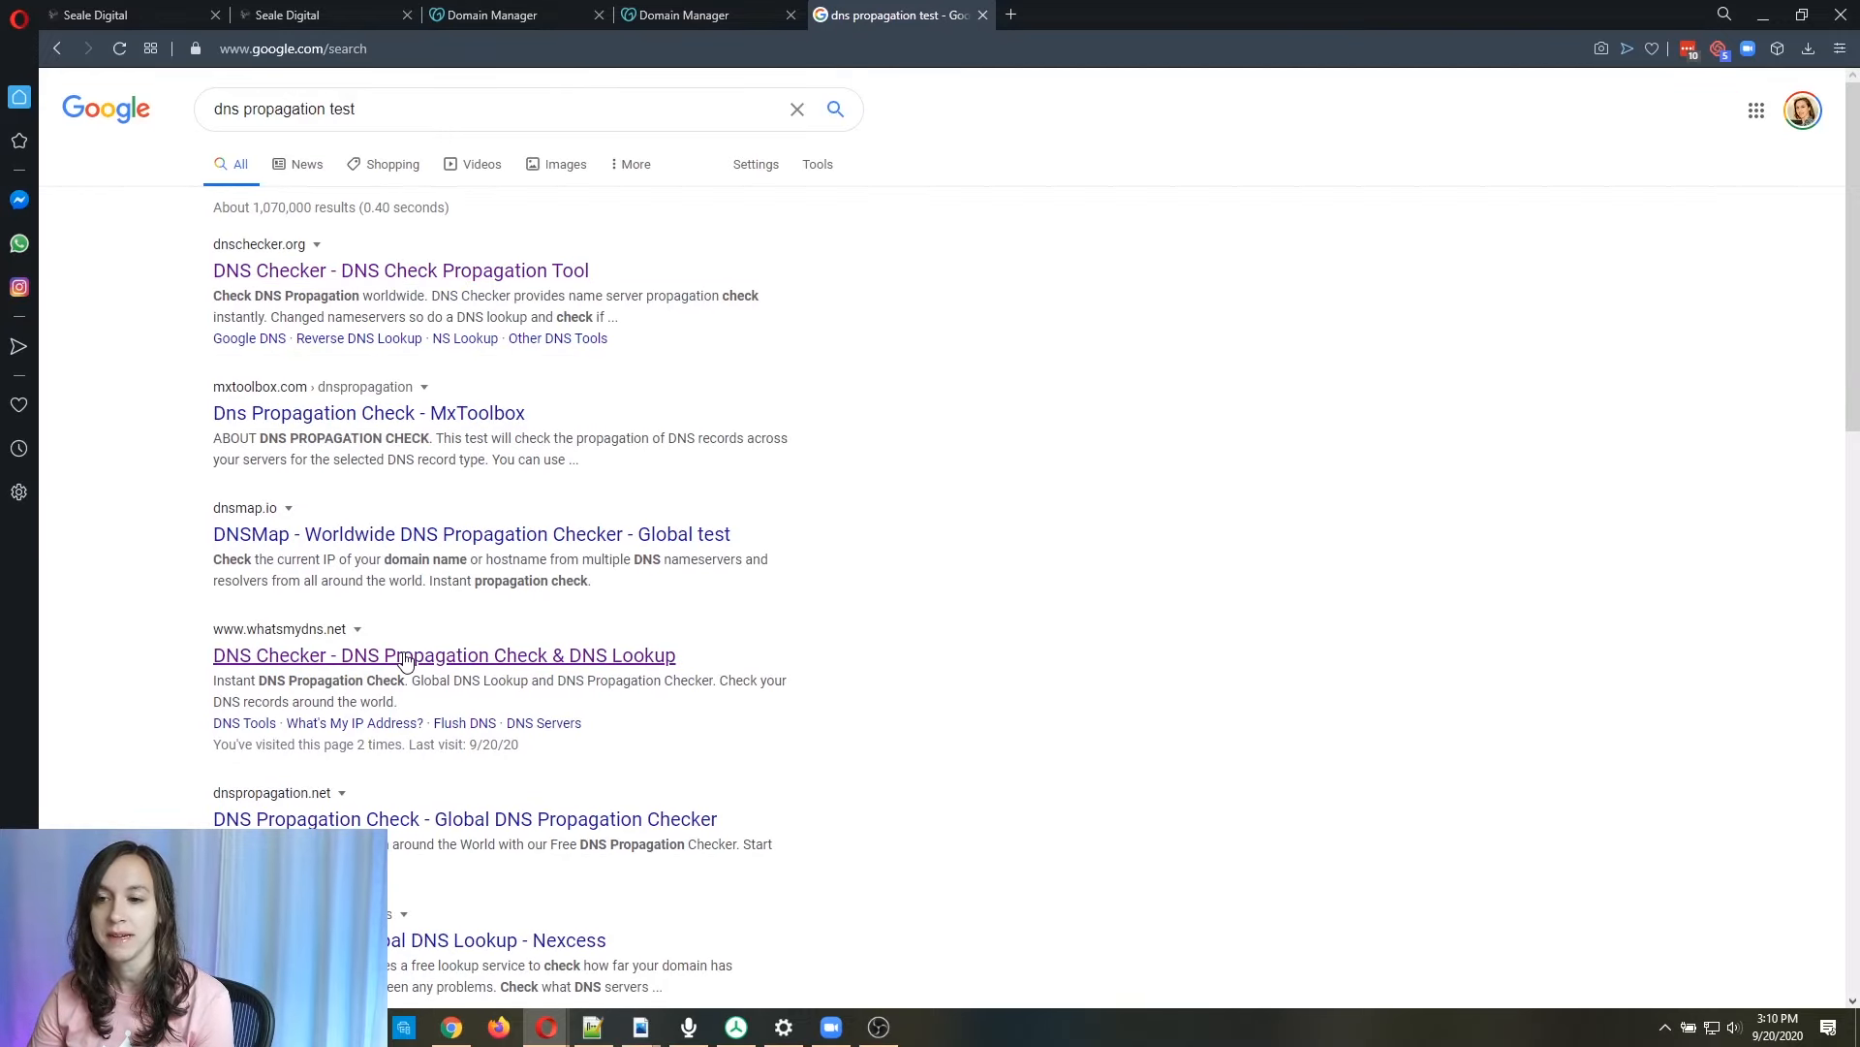
left_click(444, 655)
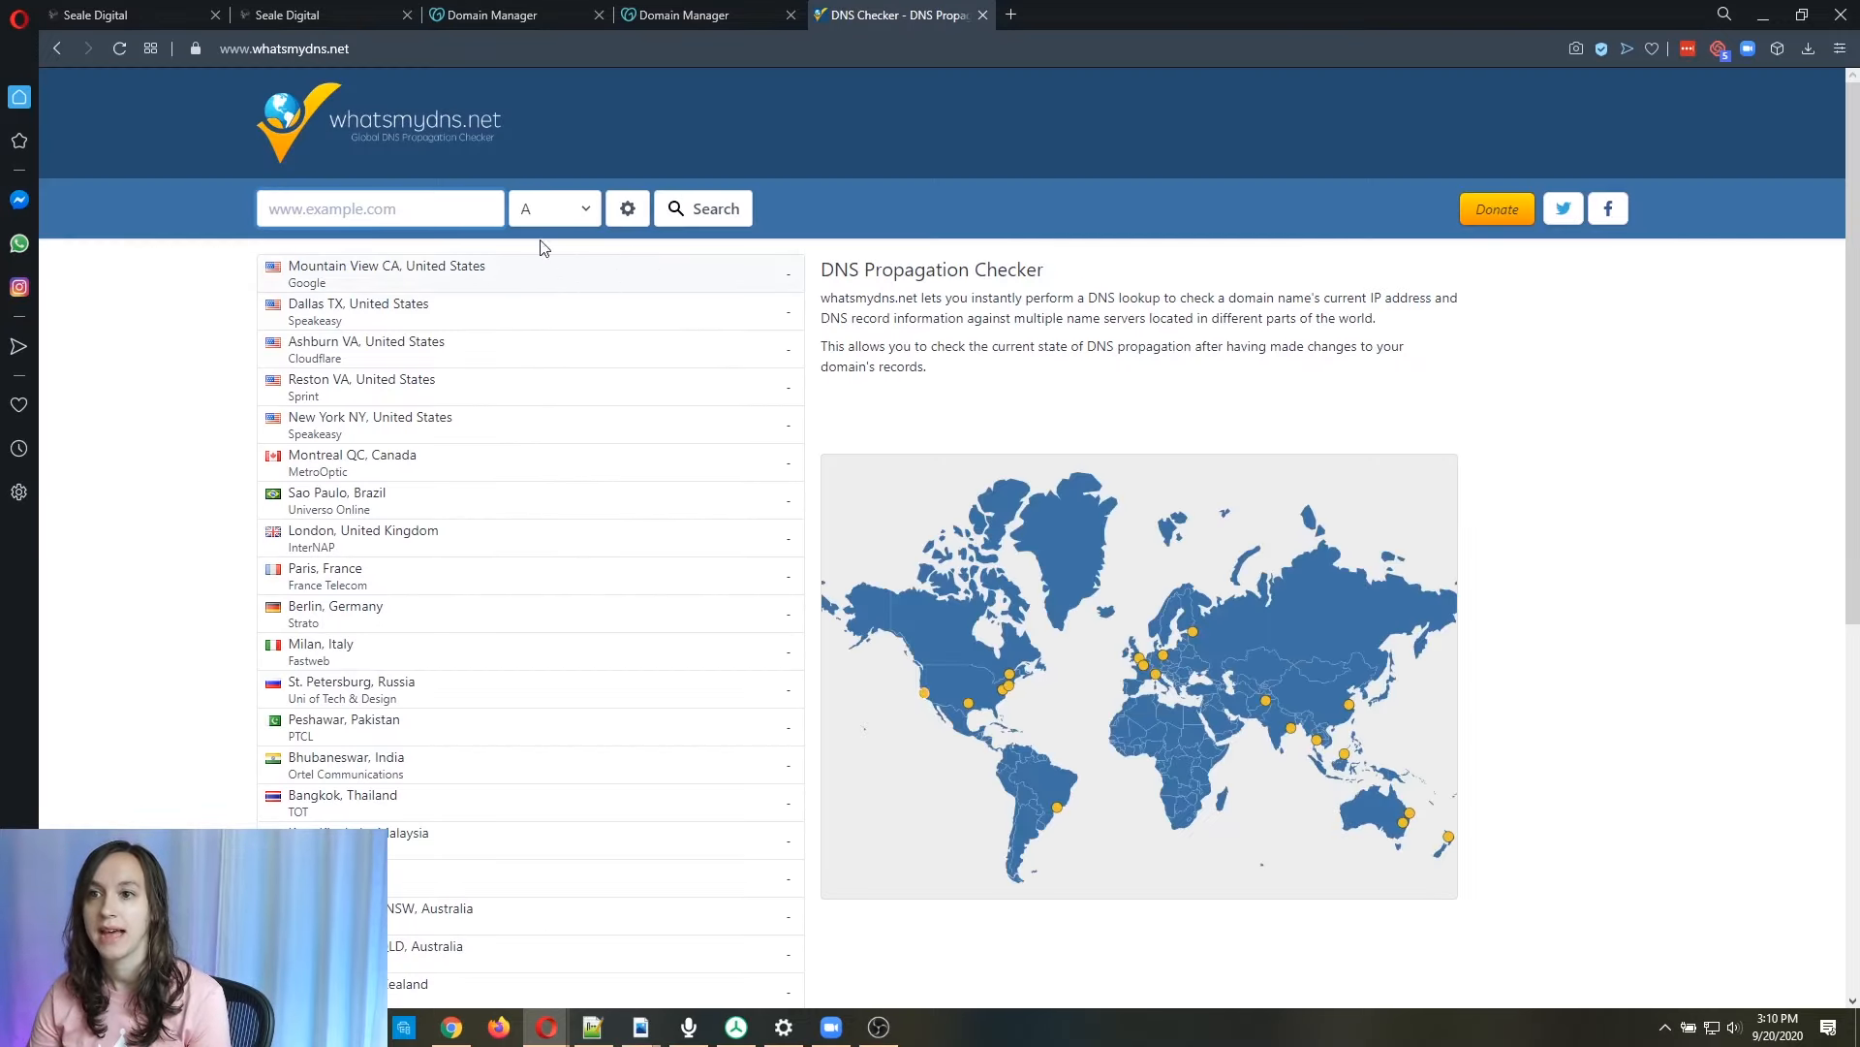
Run a CNAME lookup for test.movemyfunnel.com, confirming funnels.msgsndr.com resolves worldwide.
left_click(380, 207)
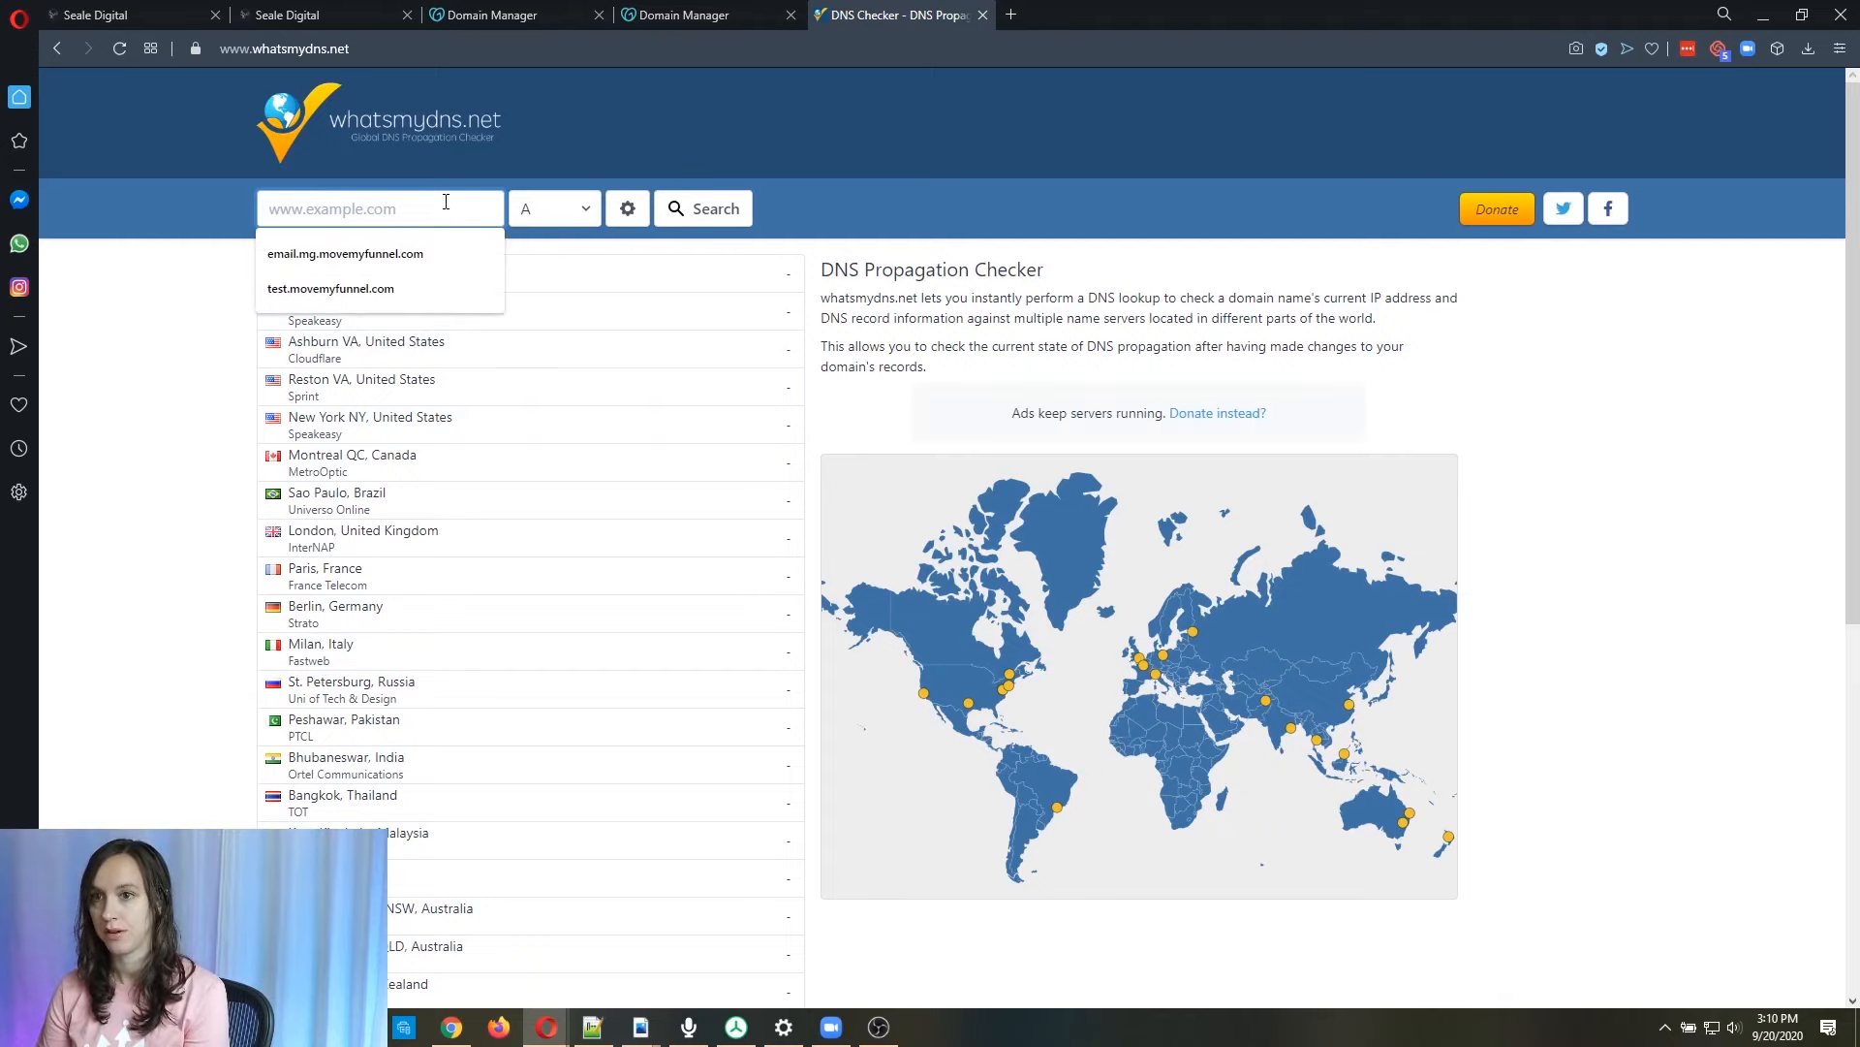
left_click(331, 289)
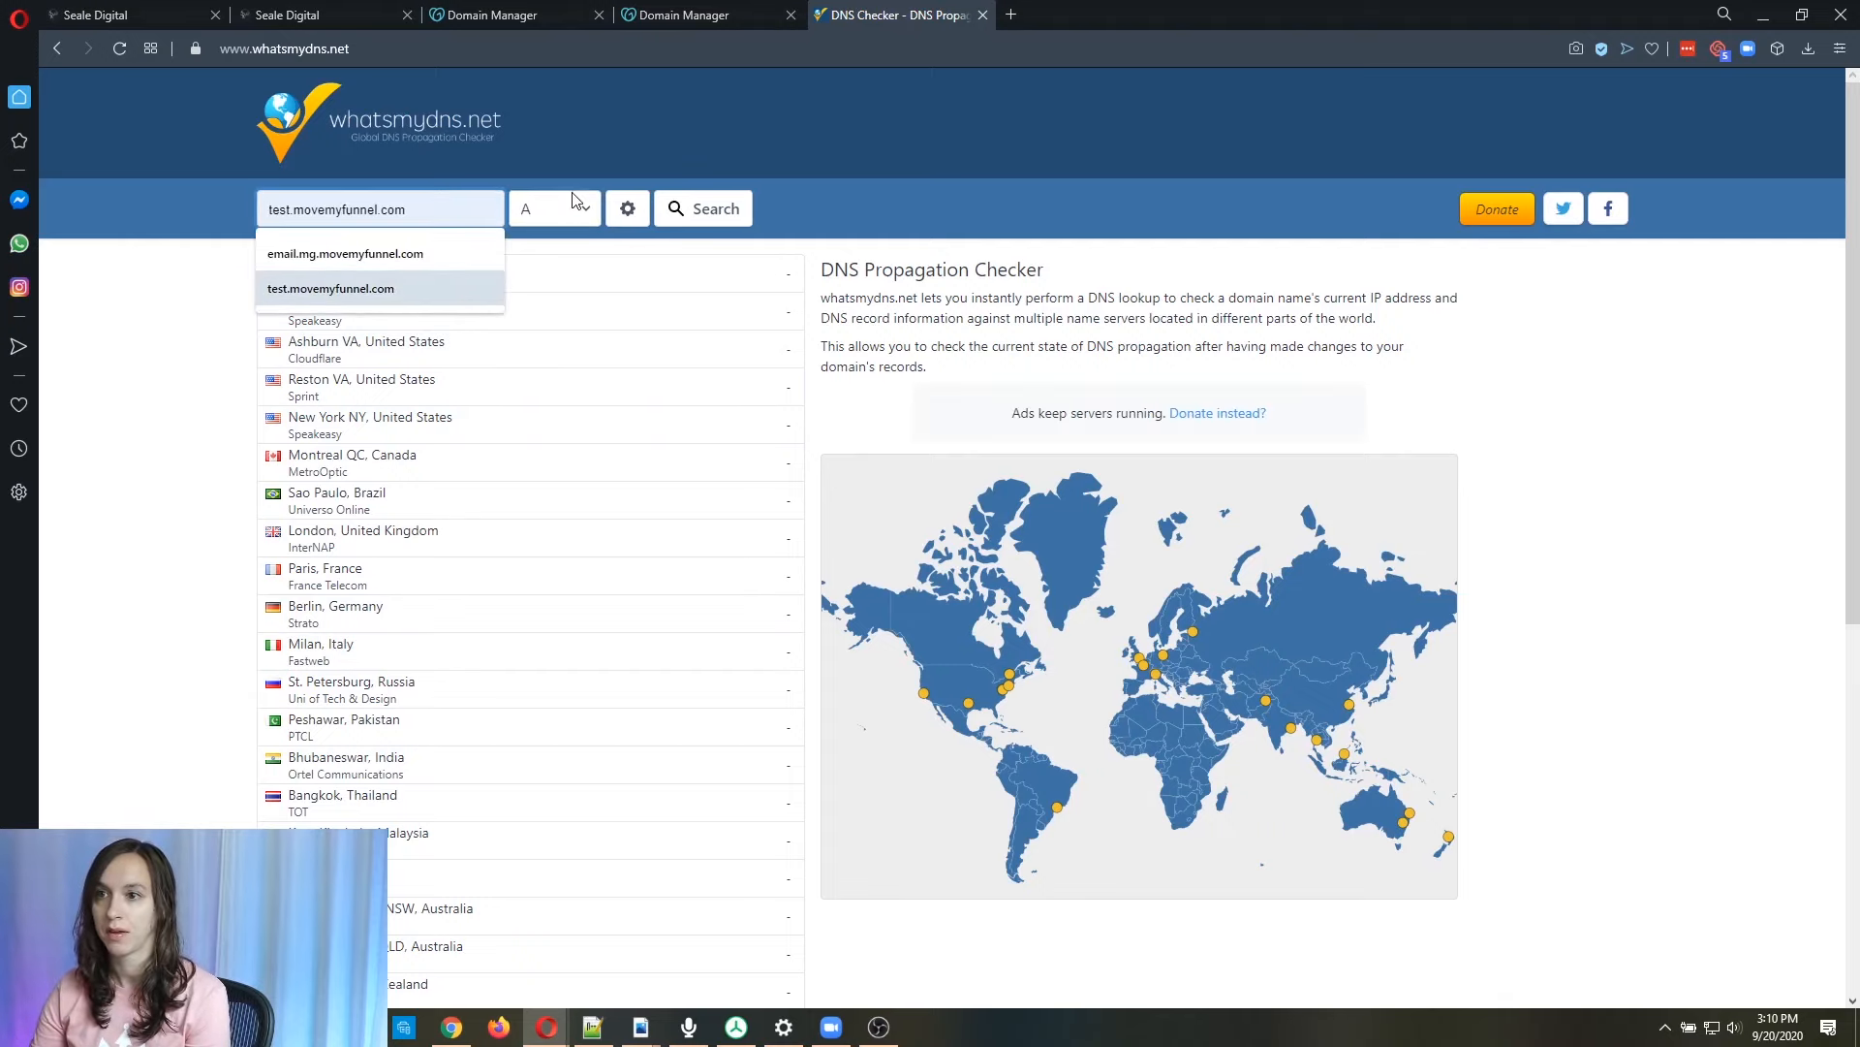
left_click(552, 209)
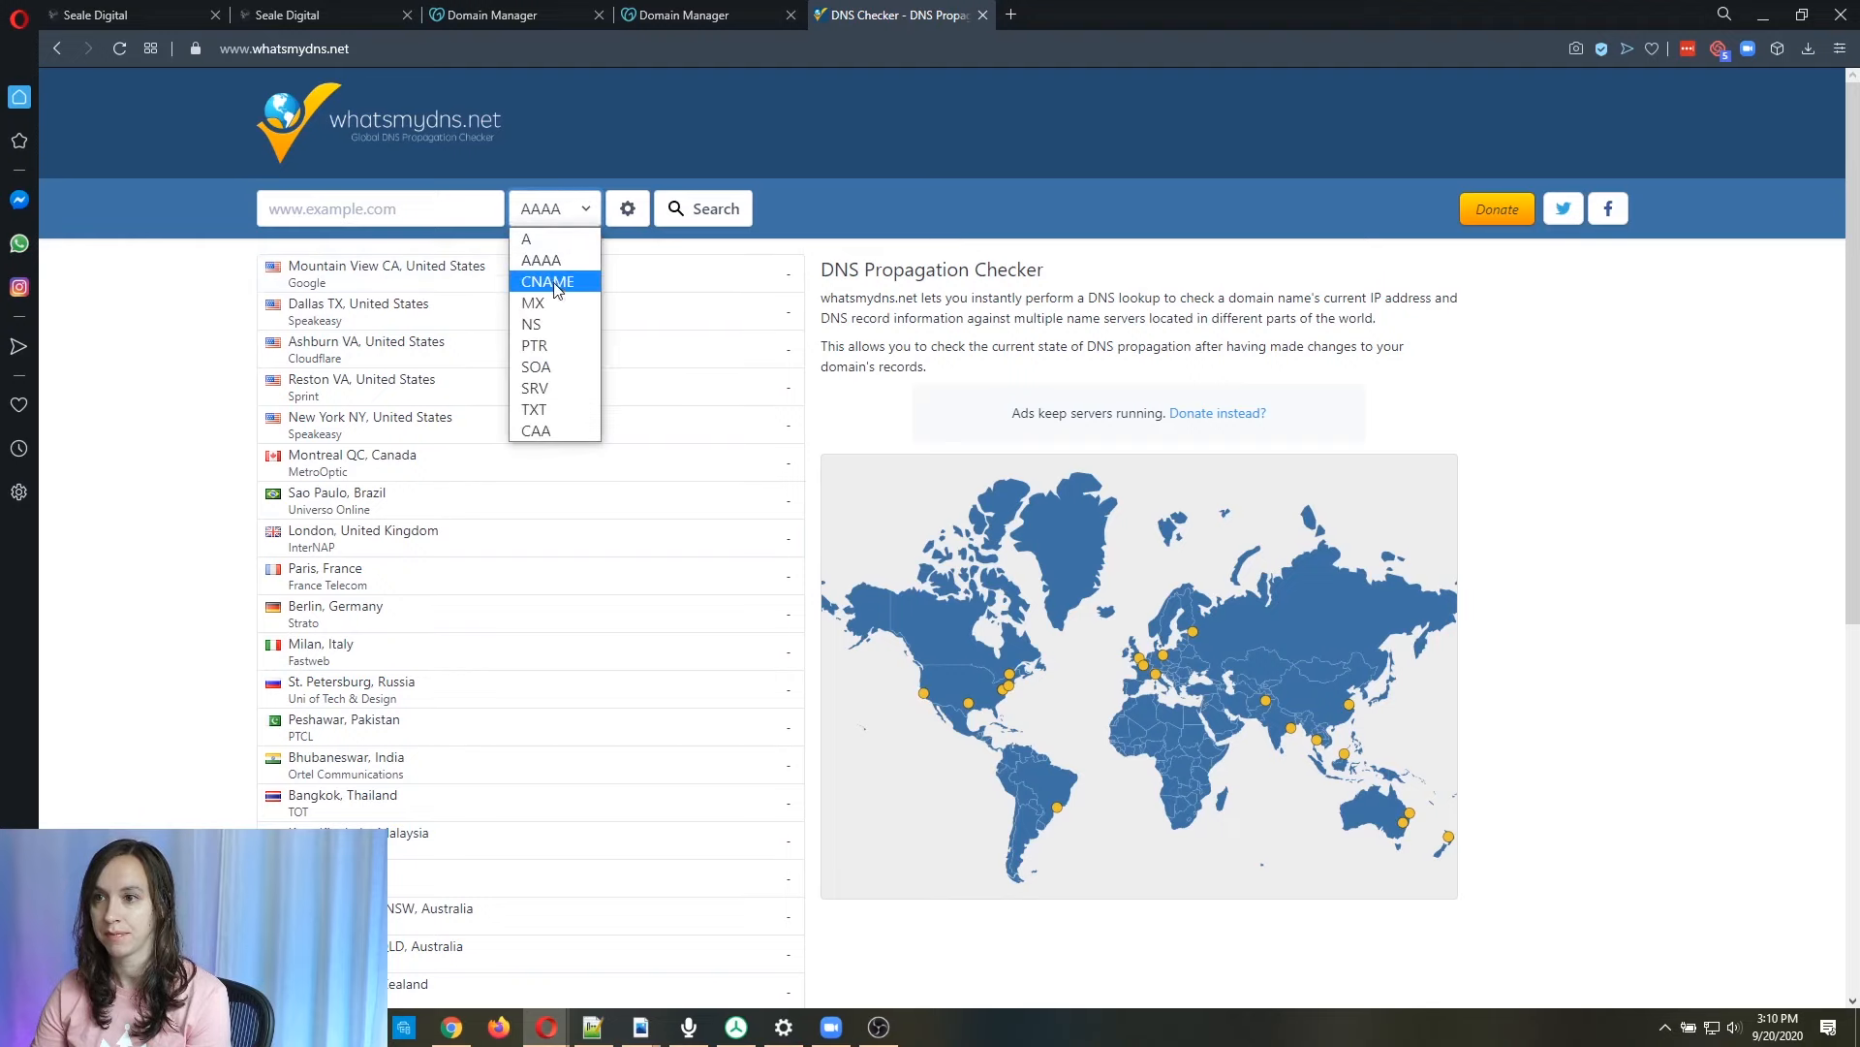
type("test.movemyfunnel.com")
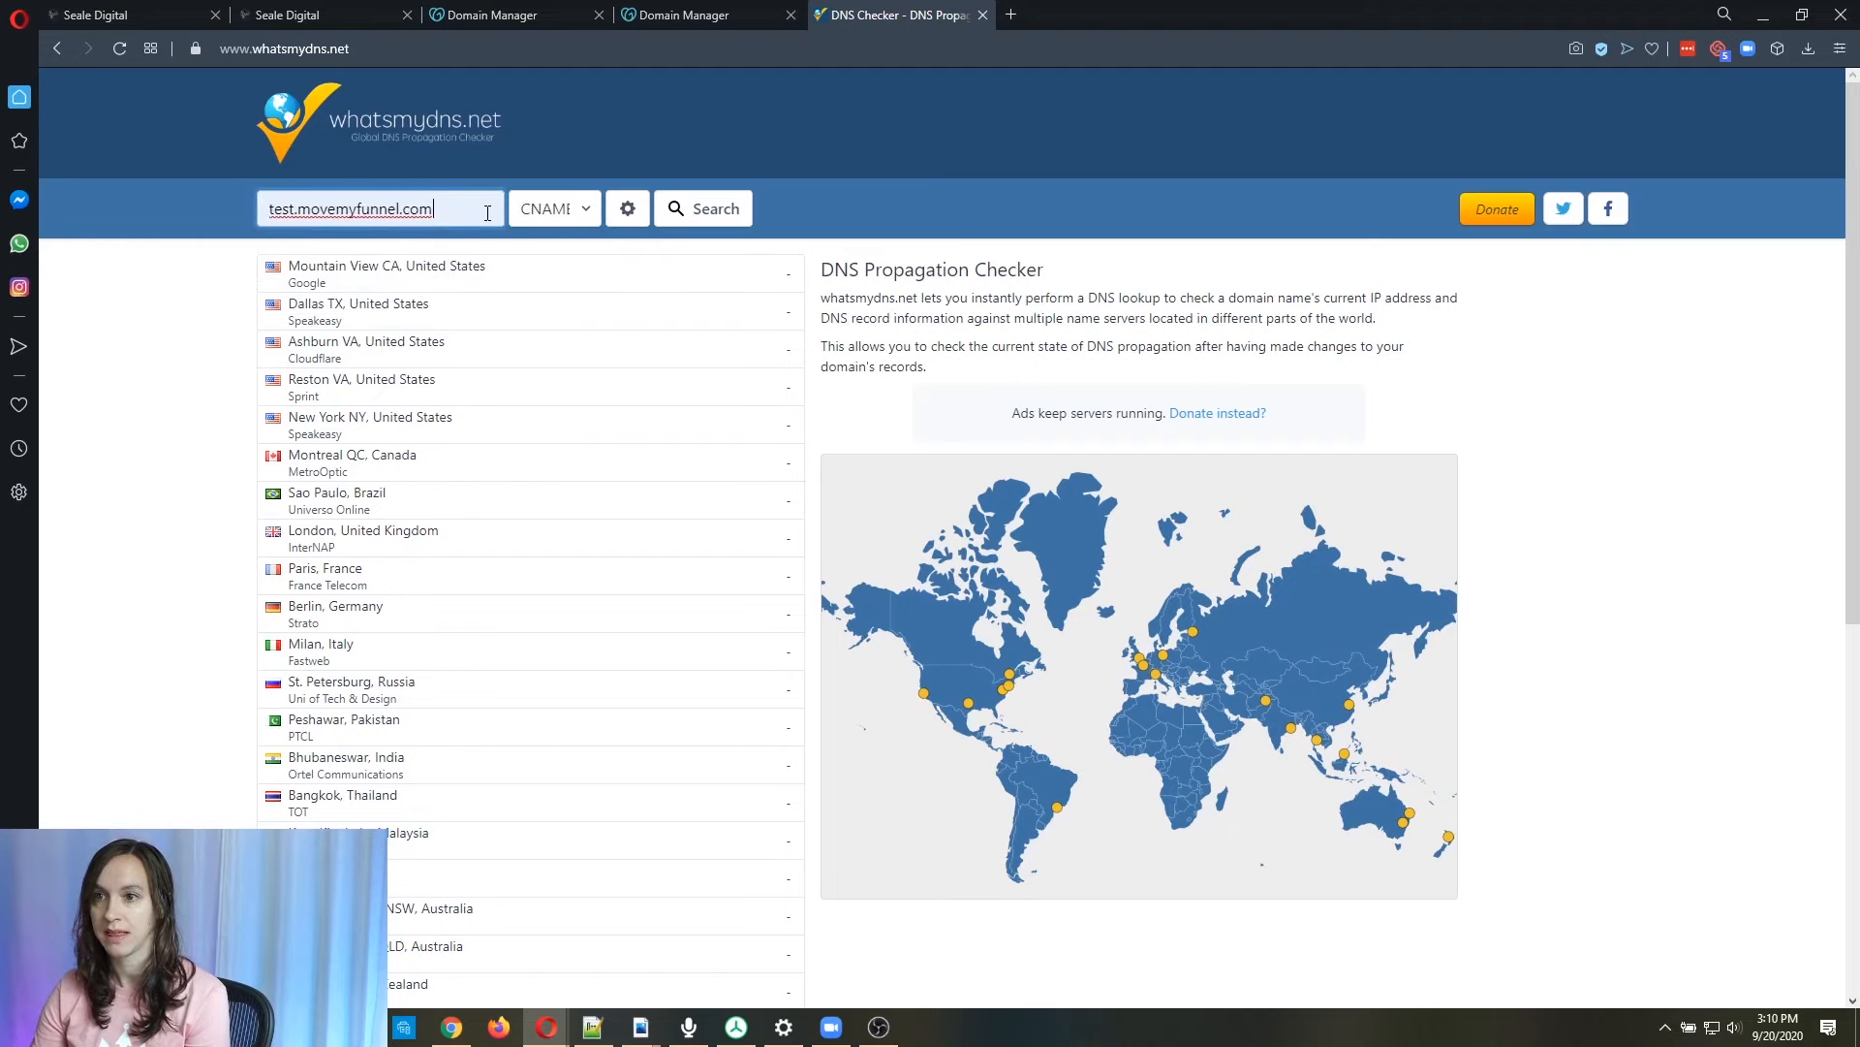
left_click(702, 208)
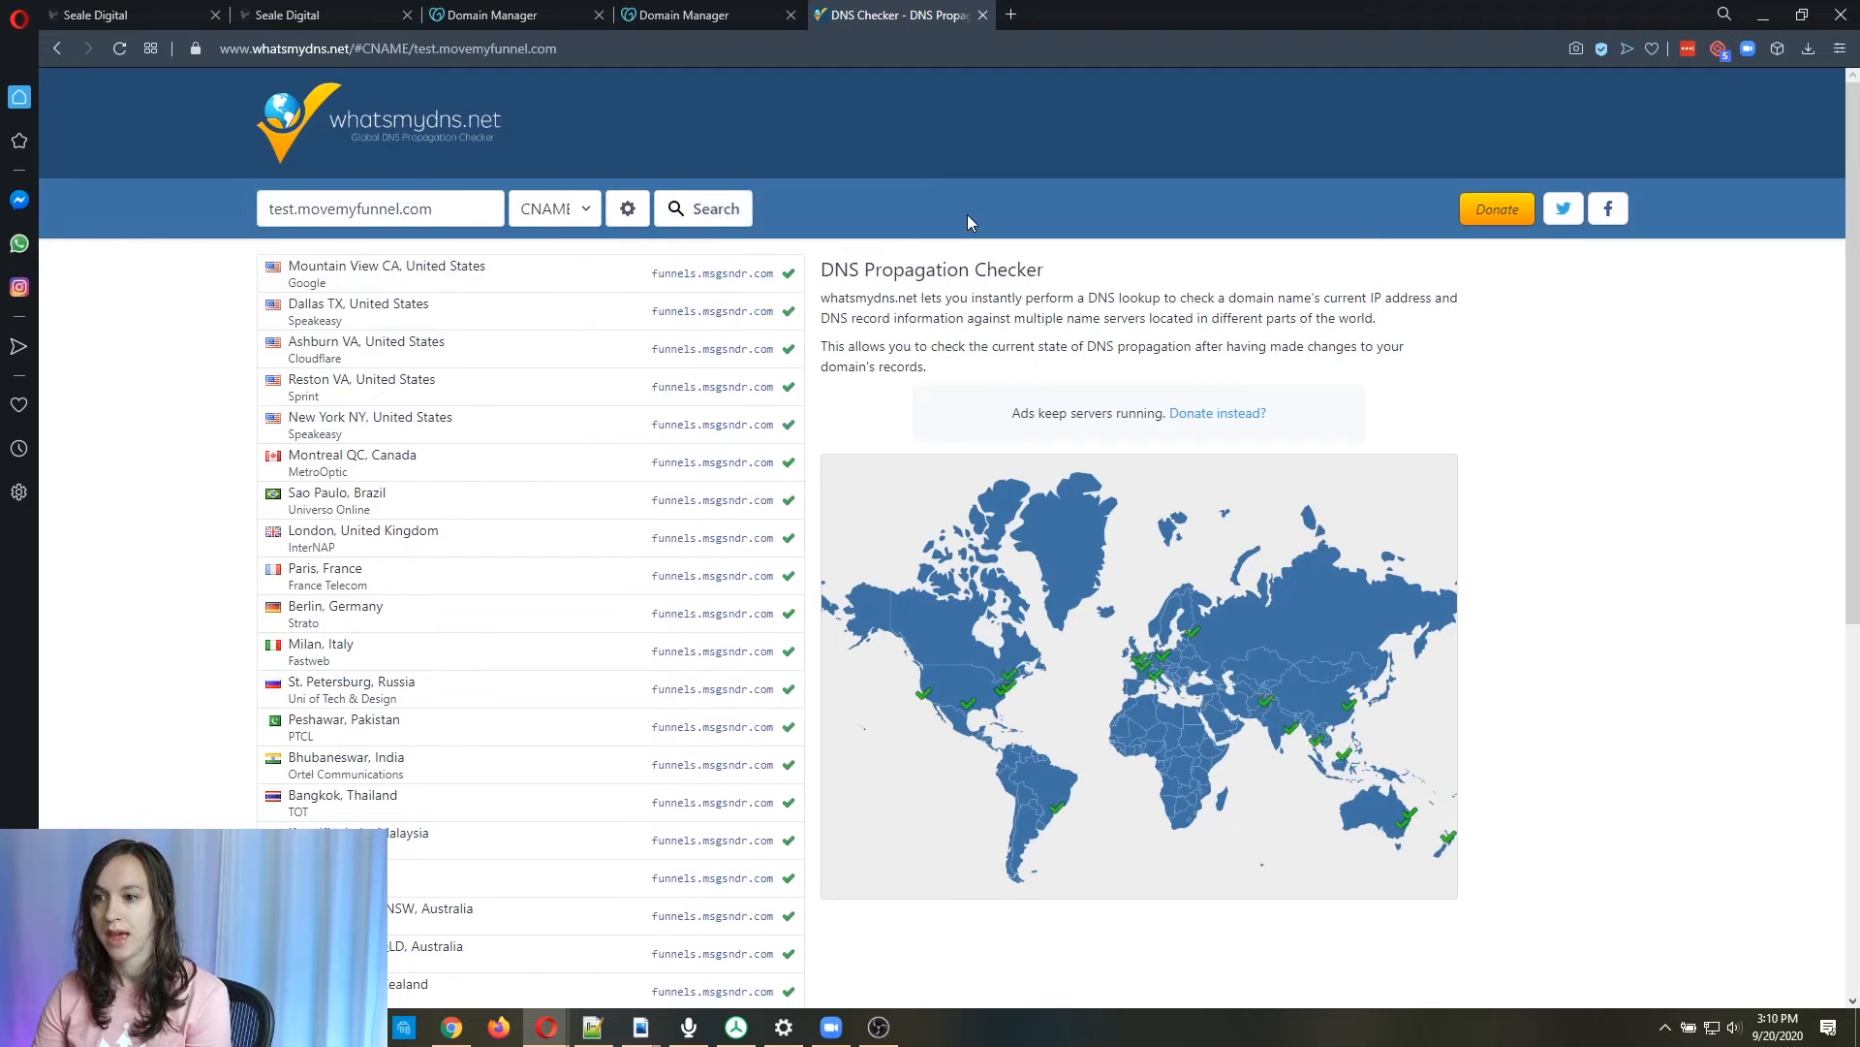
mouse_move(1440, 591)
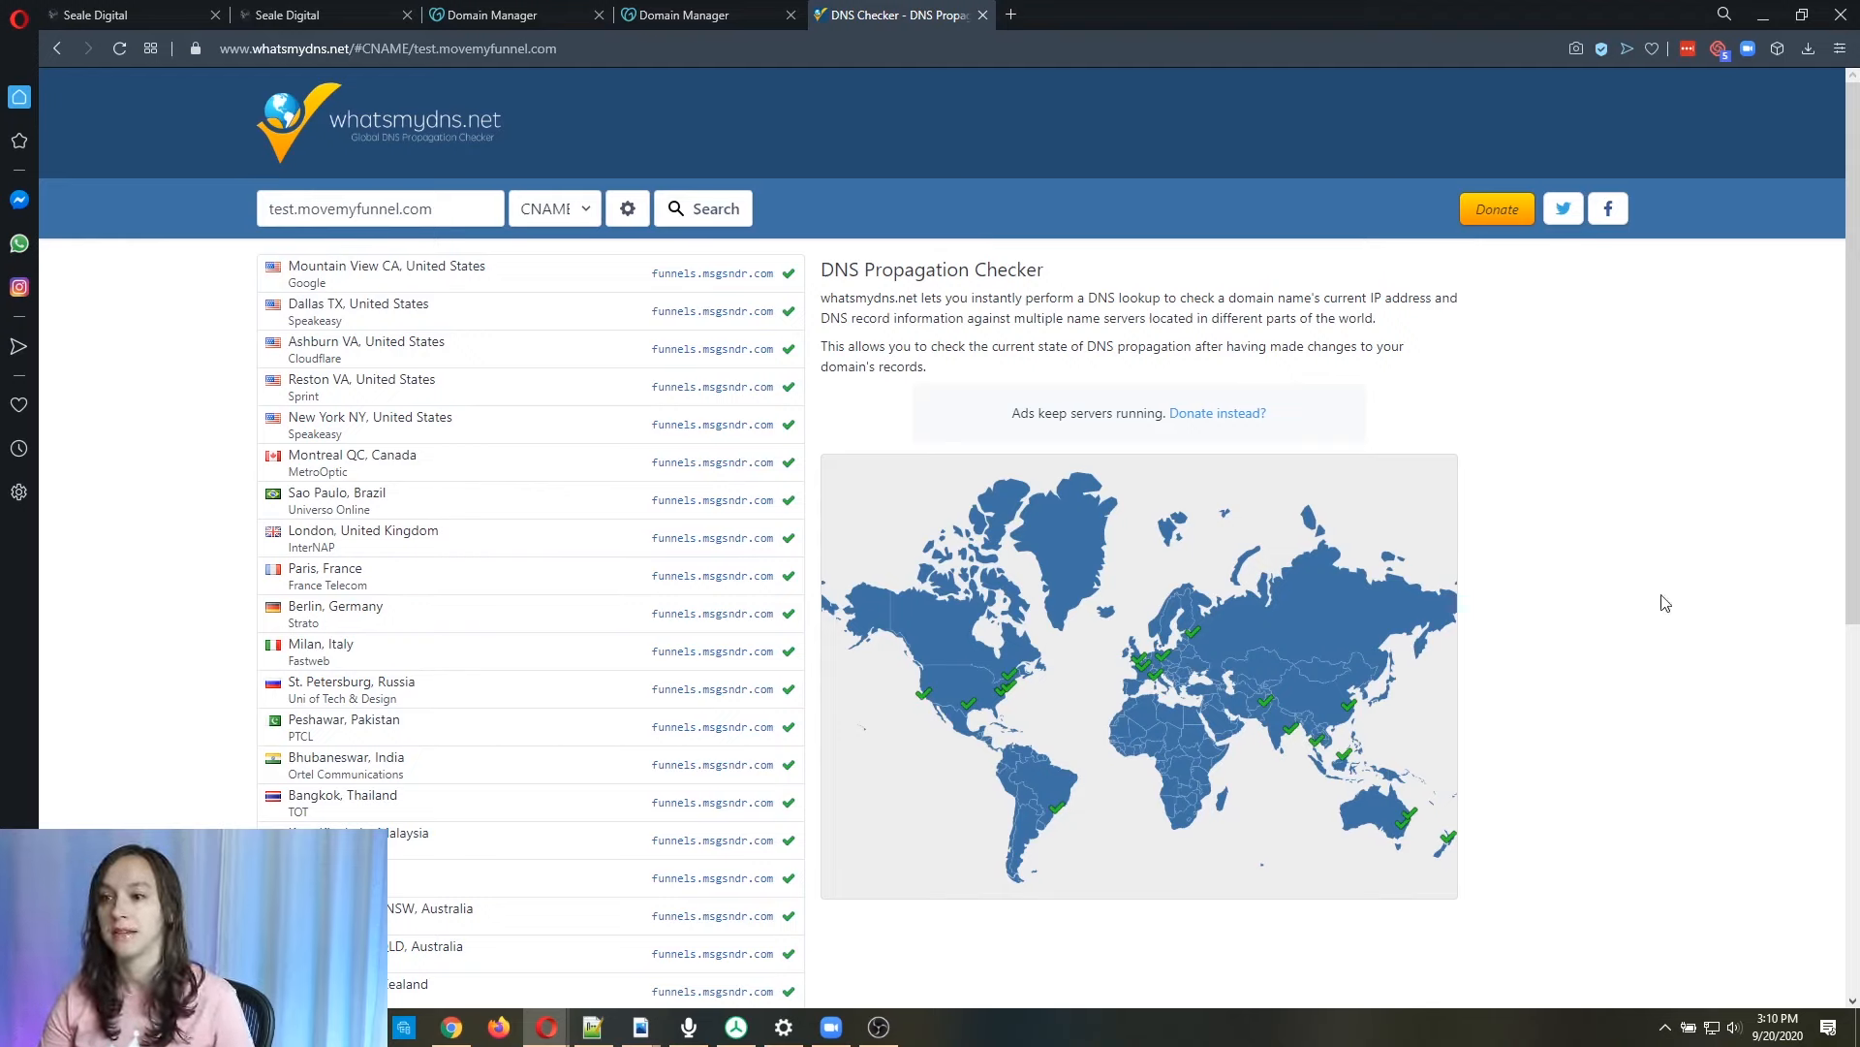
mouse_move(1644, 599)
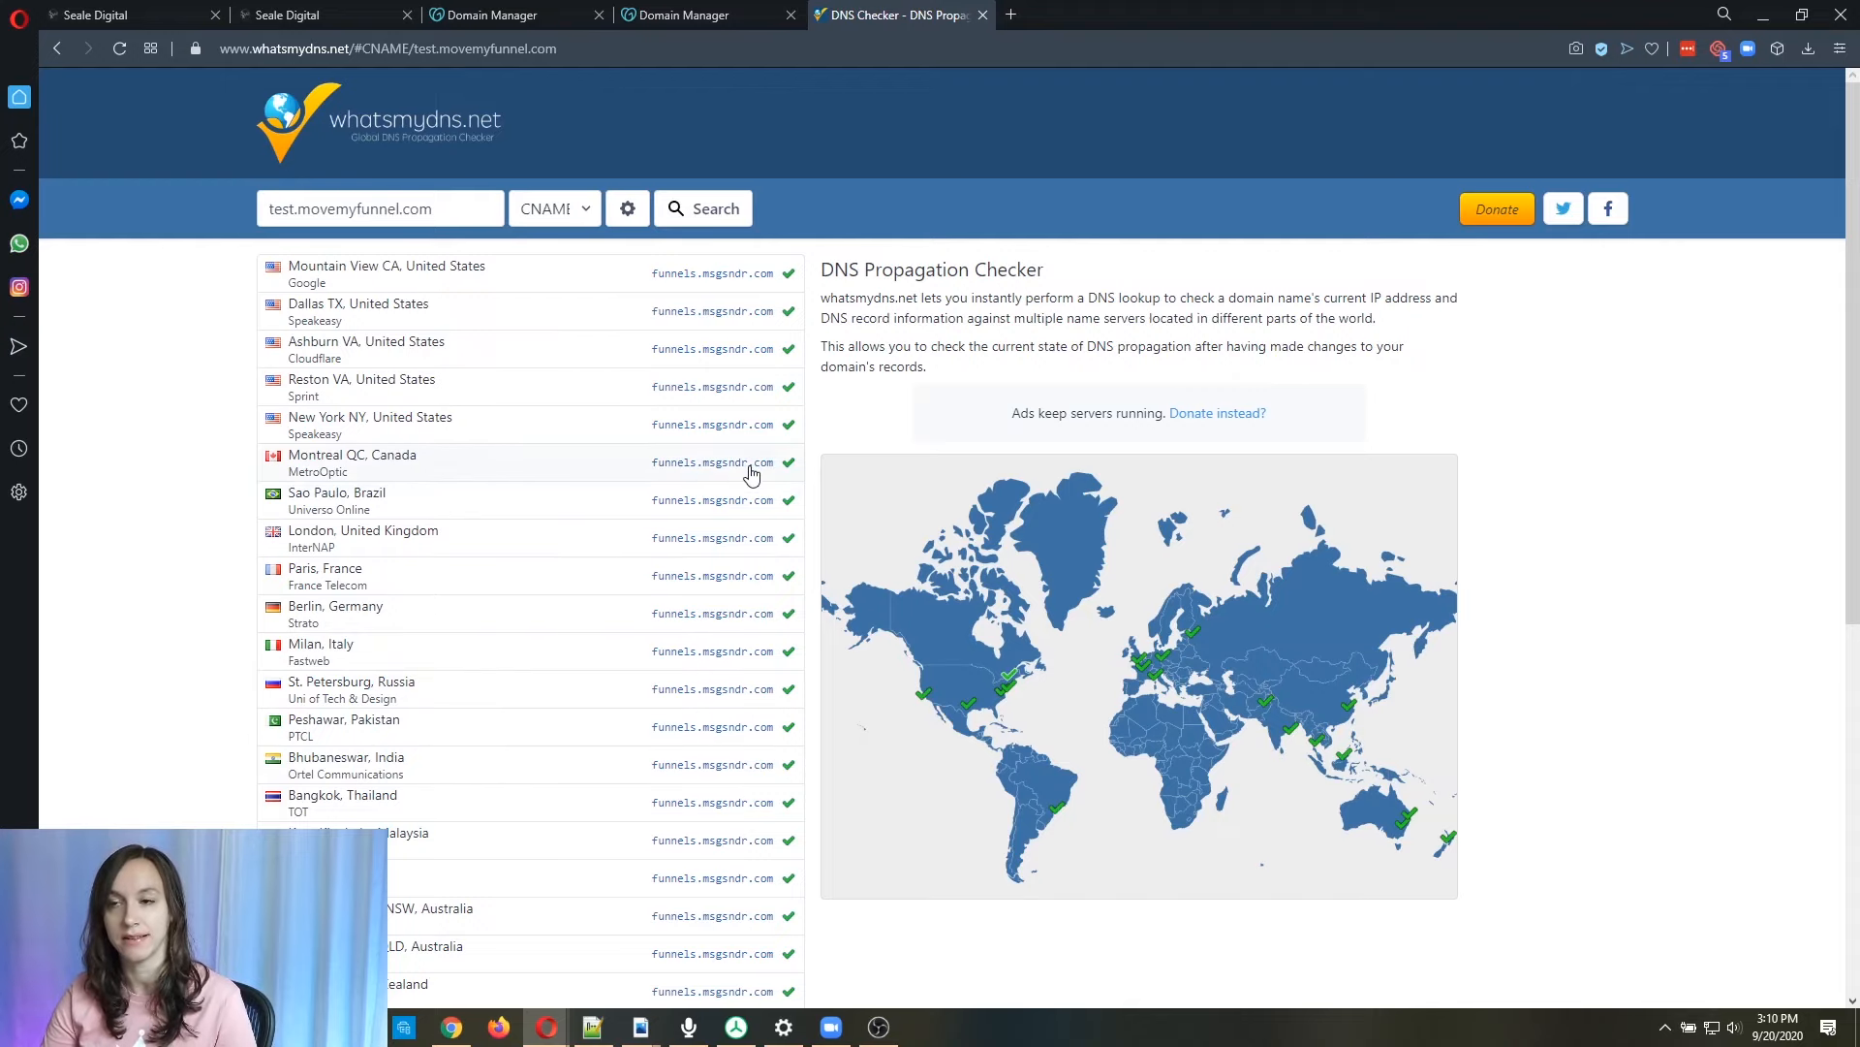
mouse_move(1483, 642)
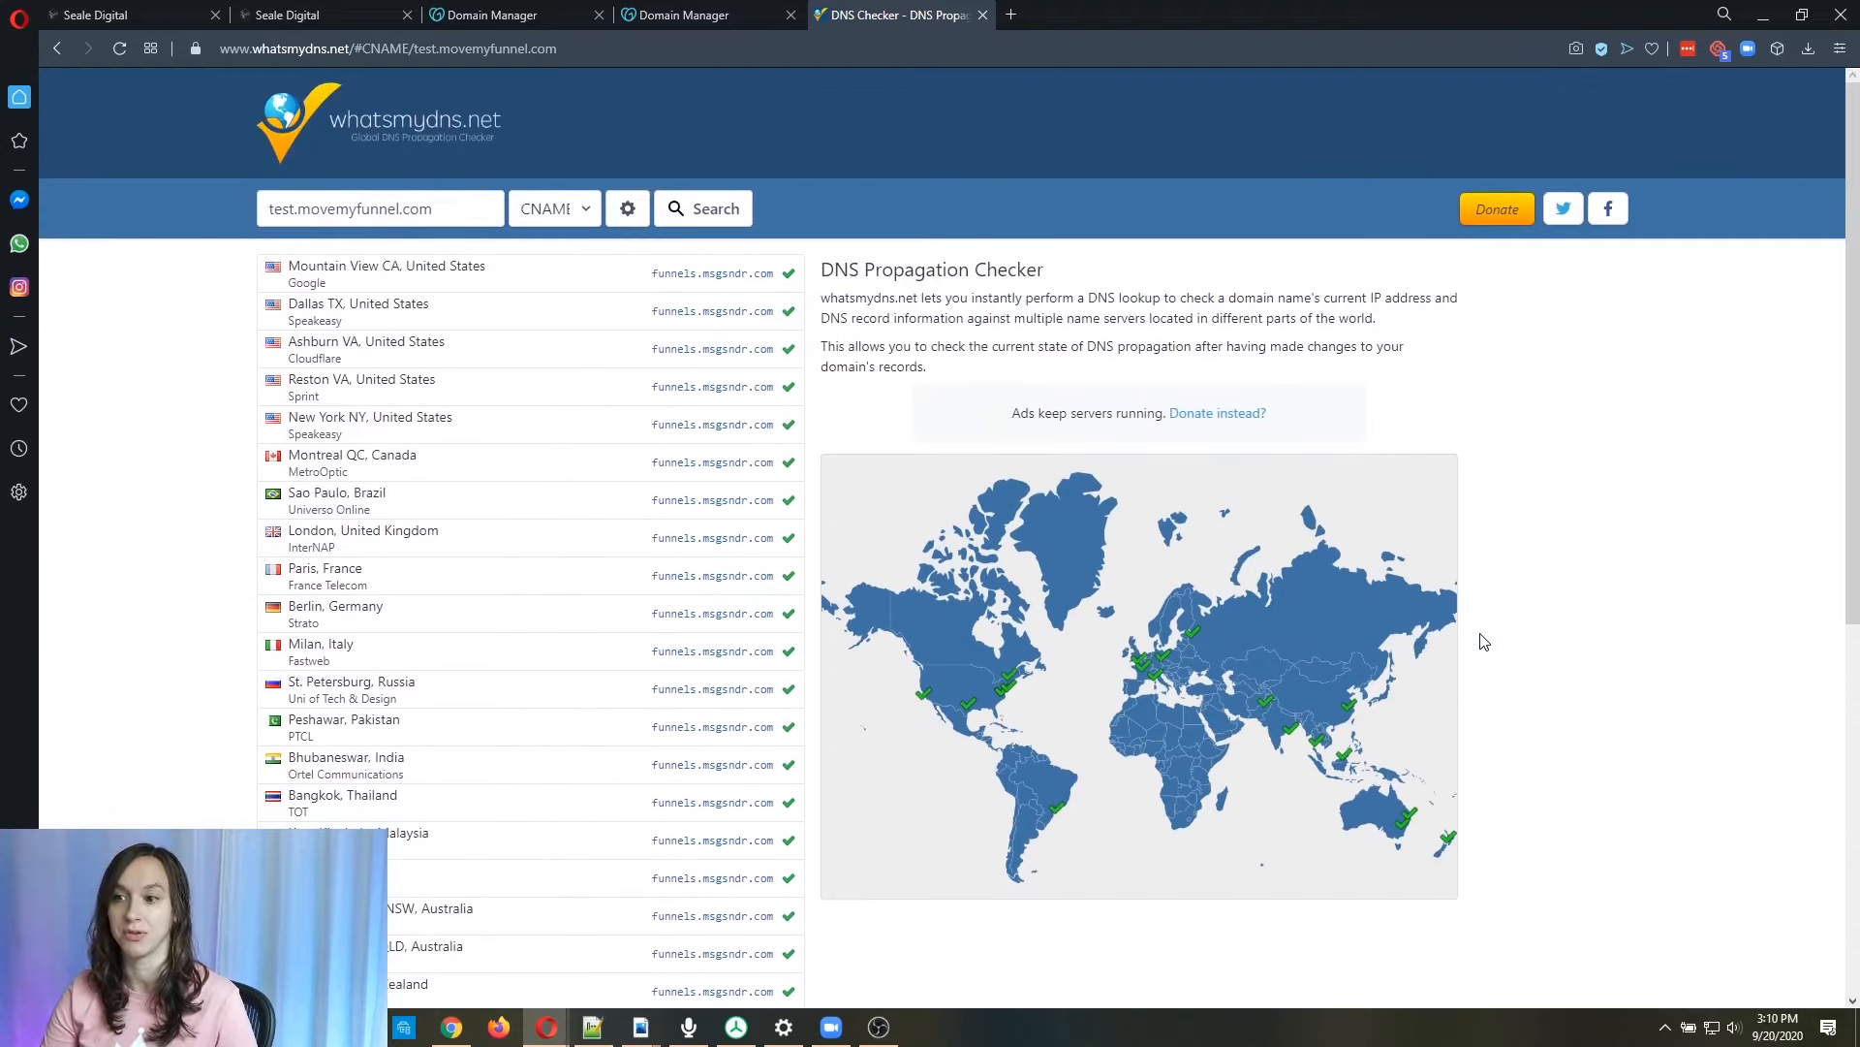
mouse_move(106, 14)
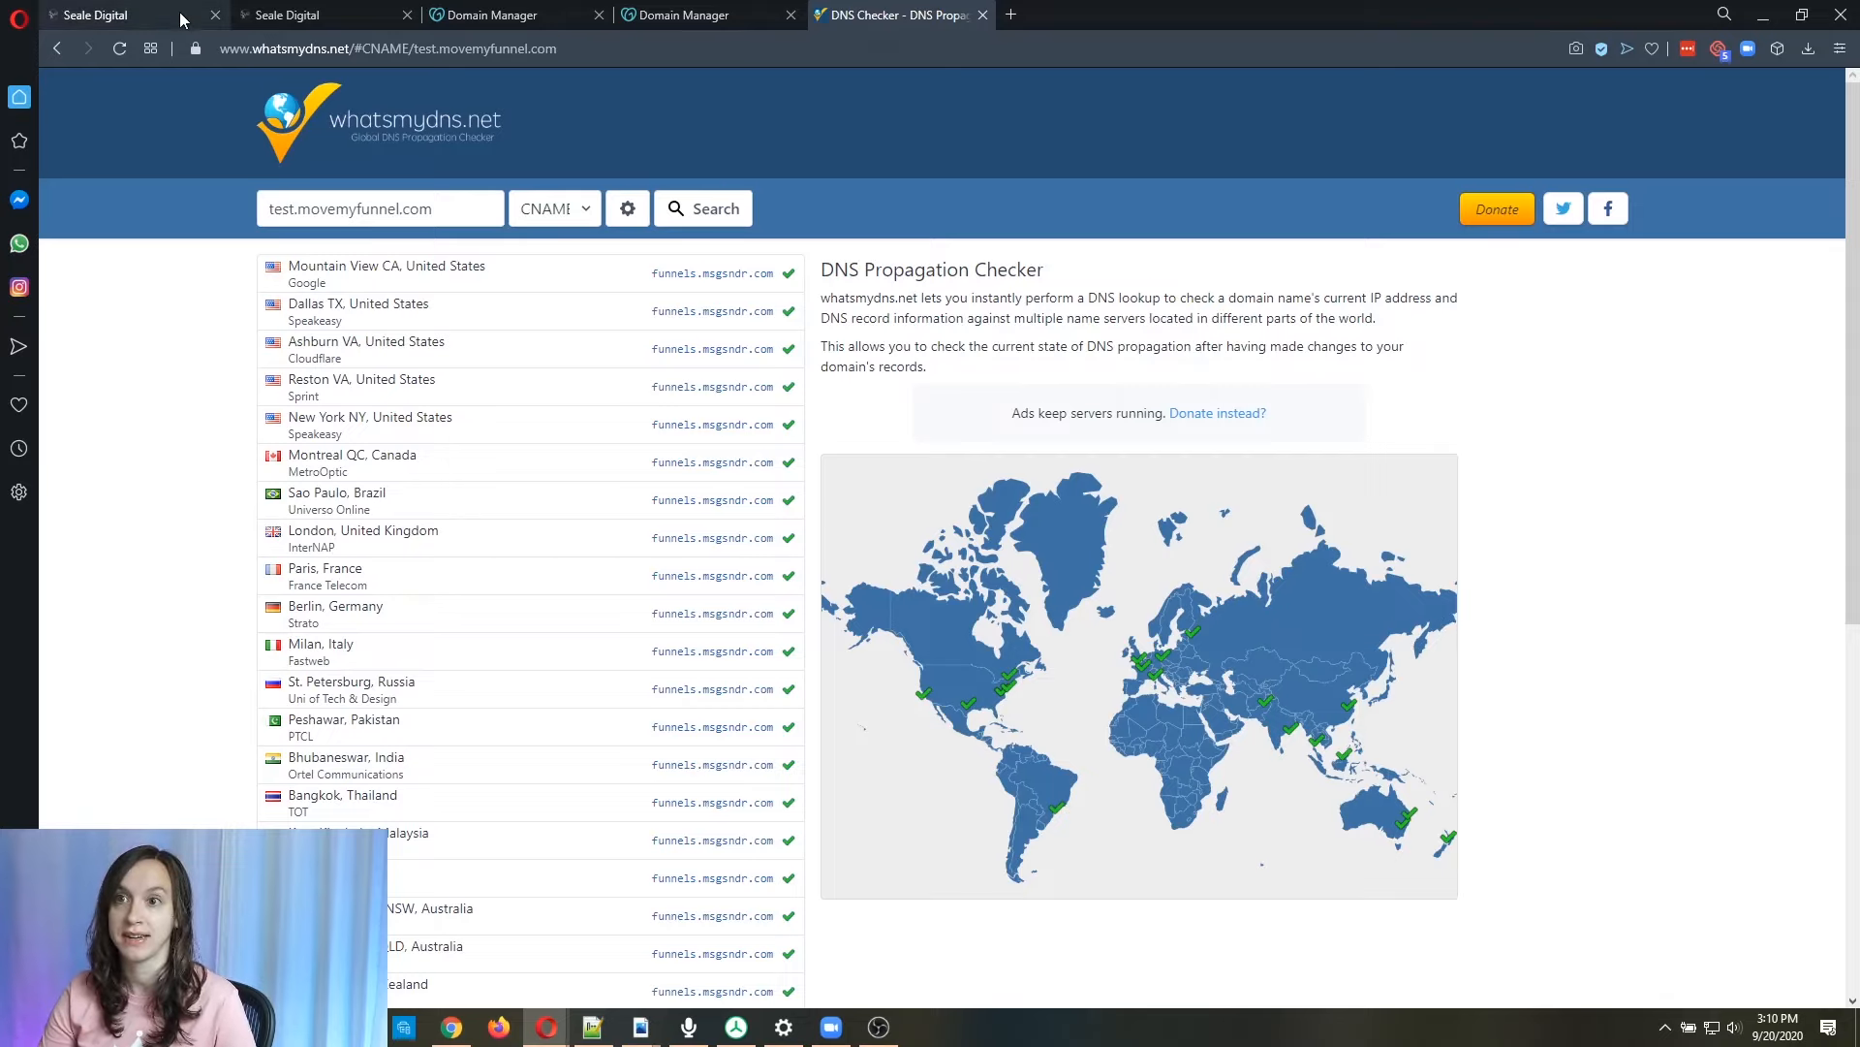
mouse_move(1568, 638)
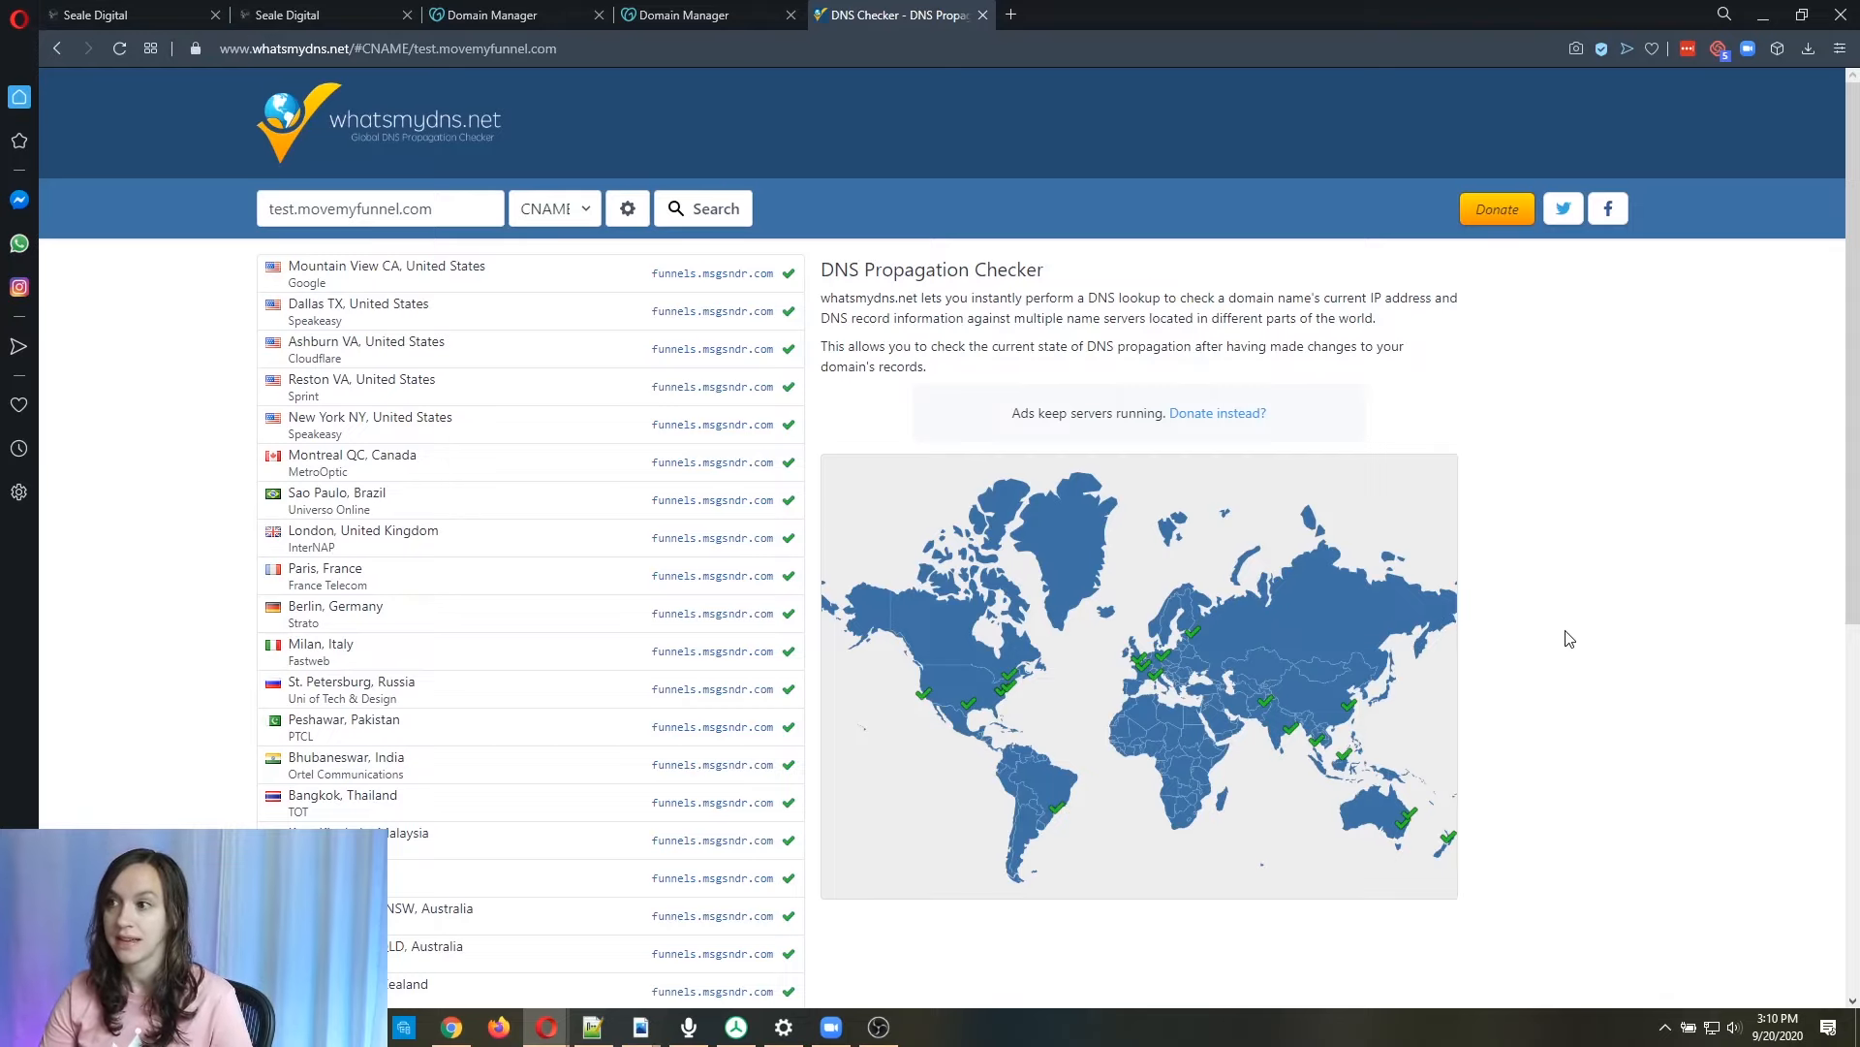
mouse_move(1559, 609)
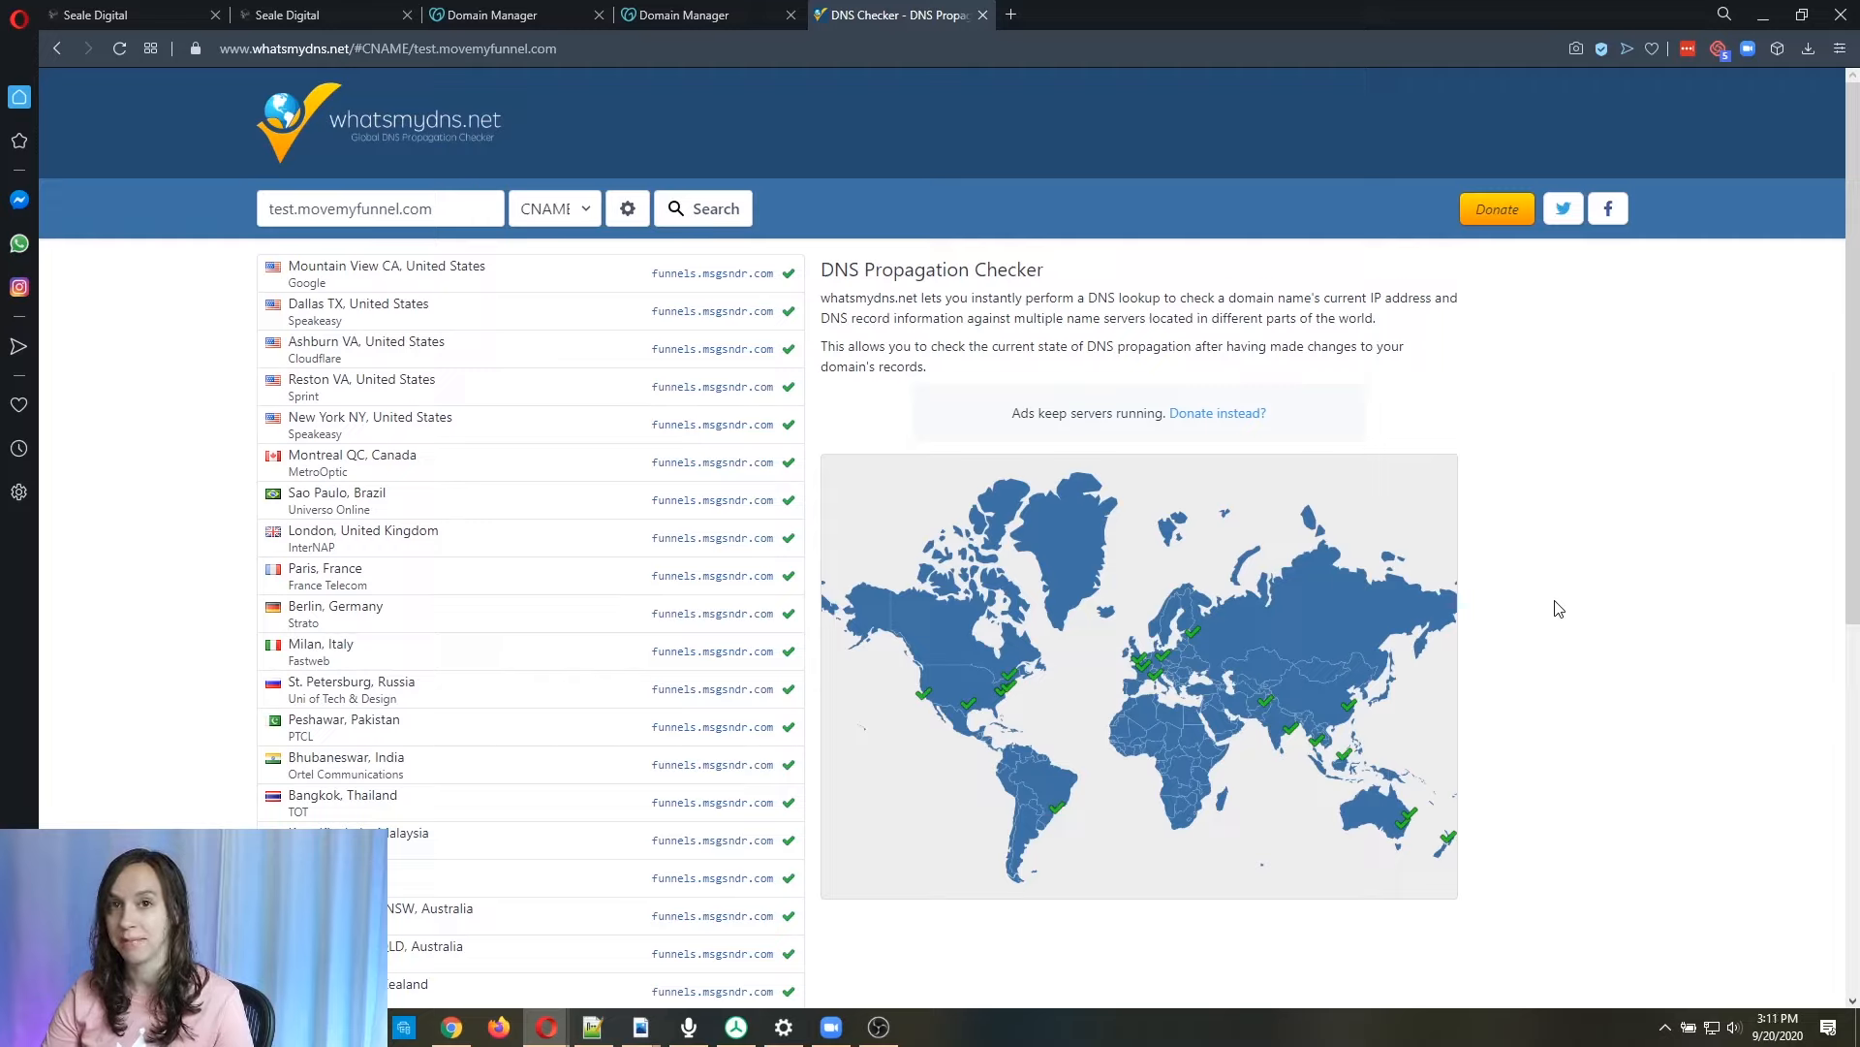
mouse_move(1546, 593)
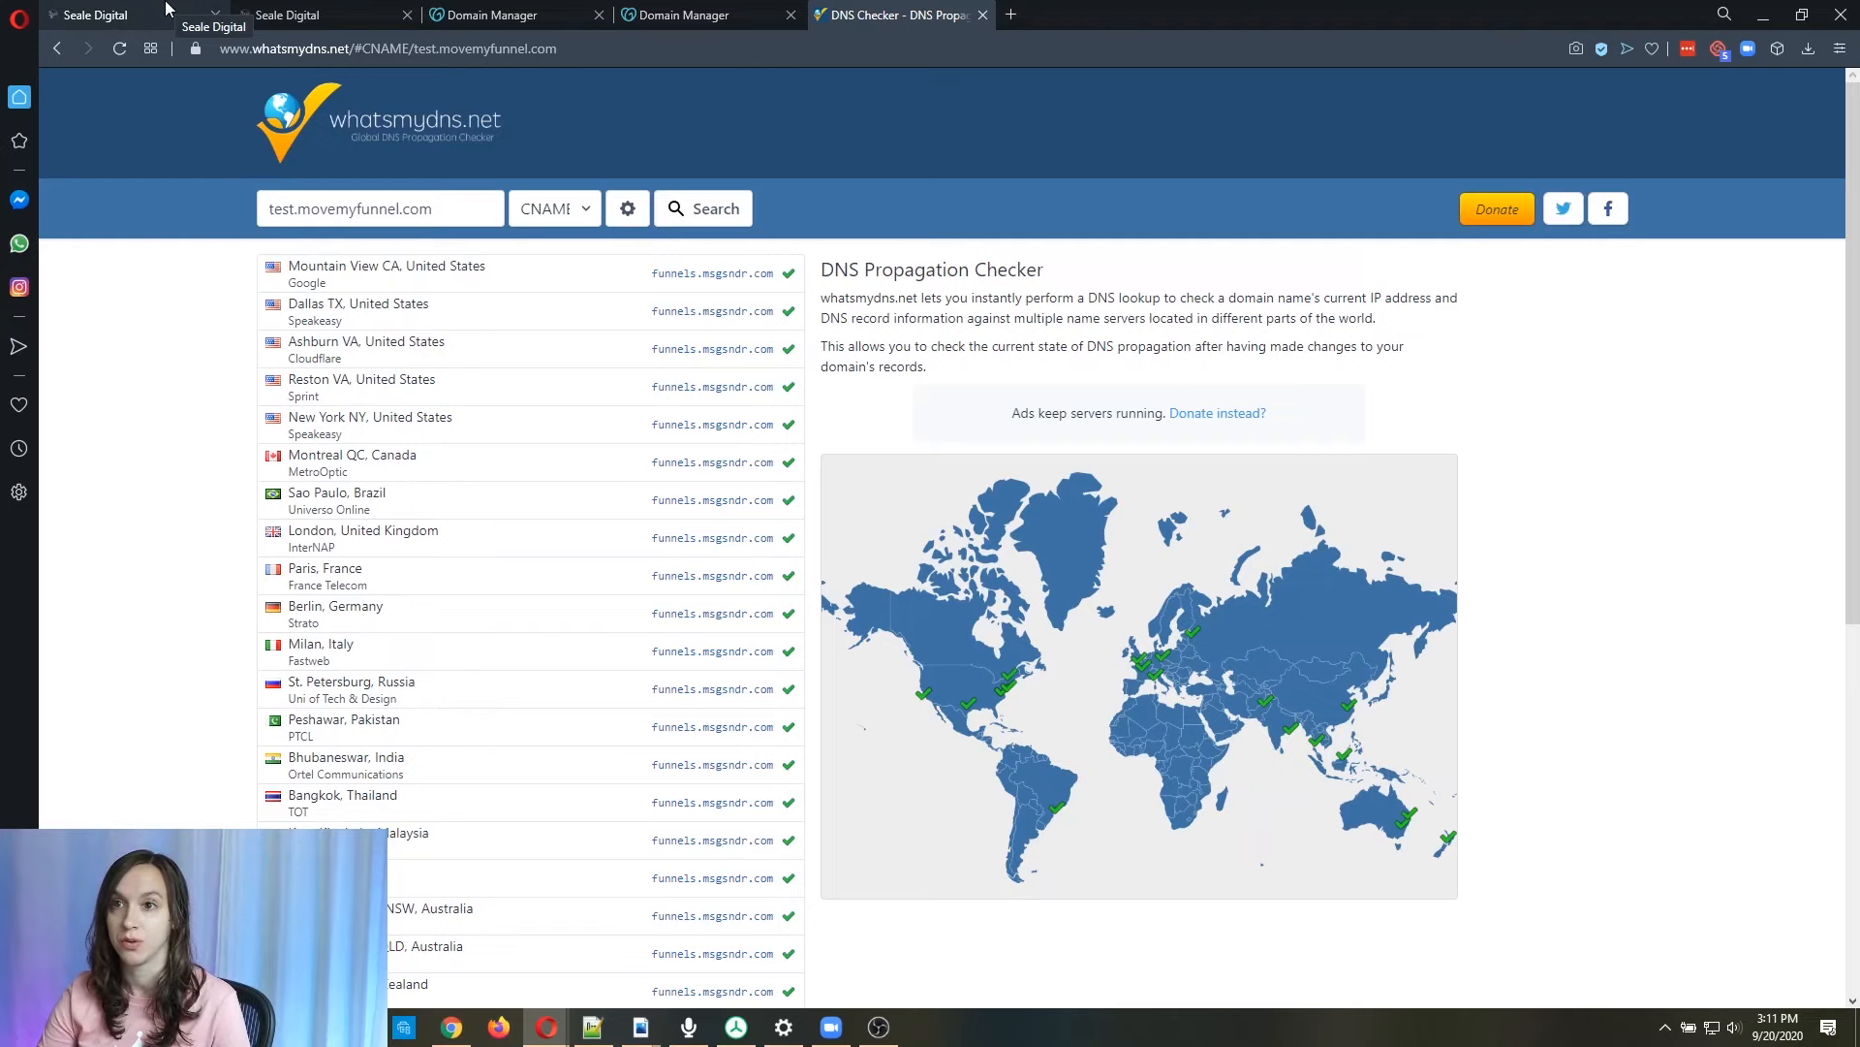
Back in HighLevel, confirm adding test.movemyfunnel.com and bring up its domain editor.
left_click(89, 13)
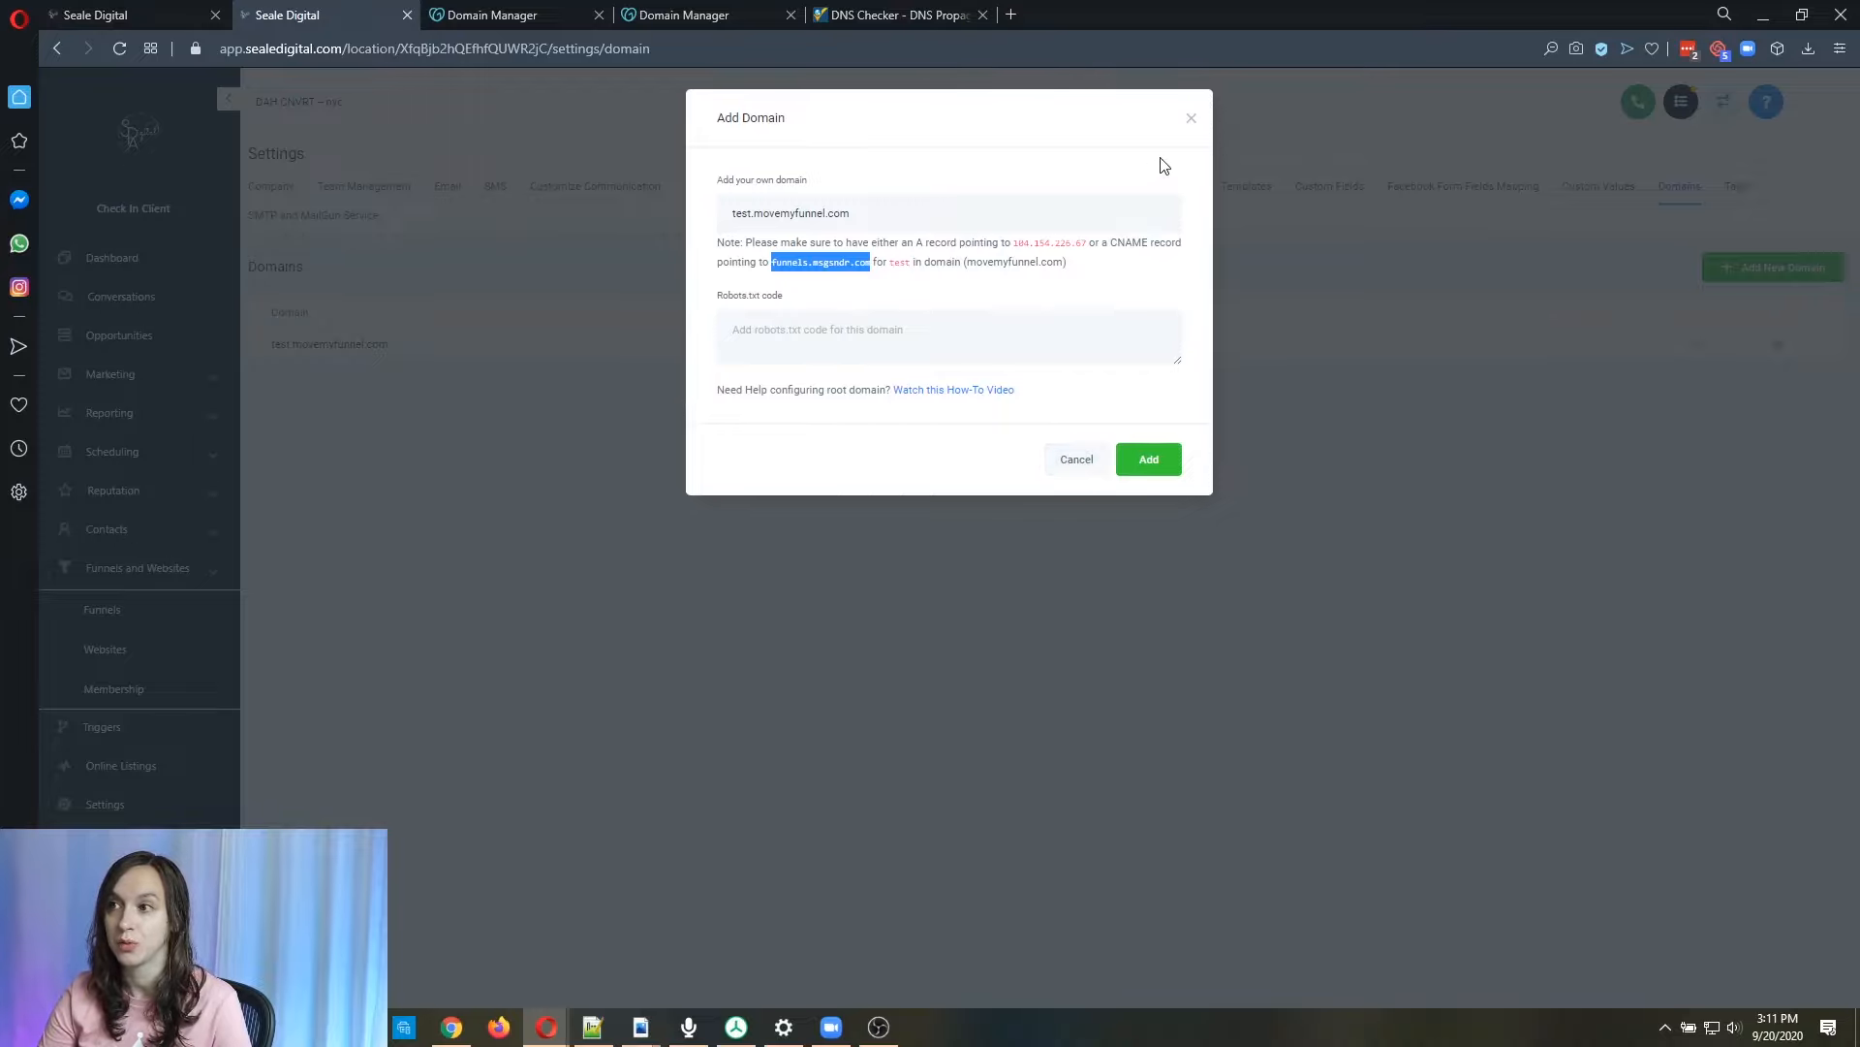
left_click(1192, 119)
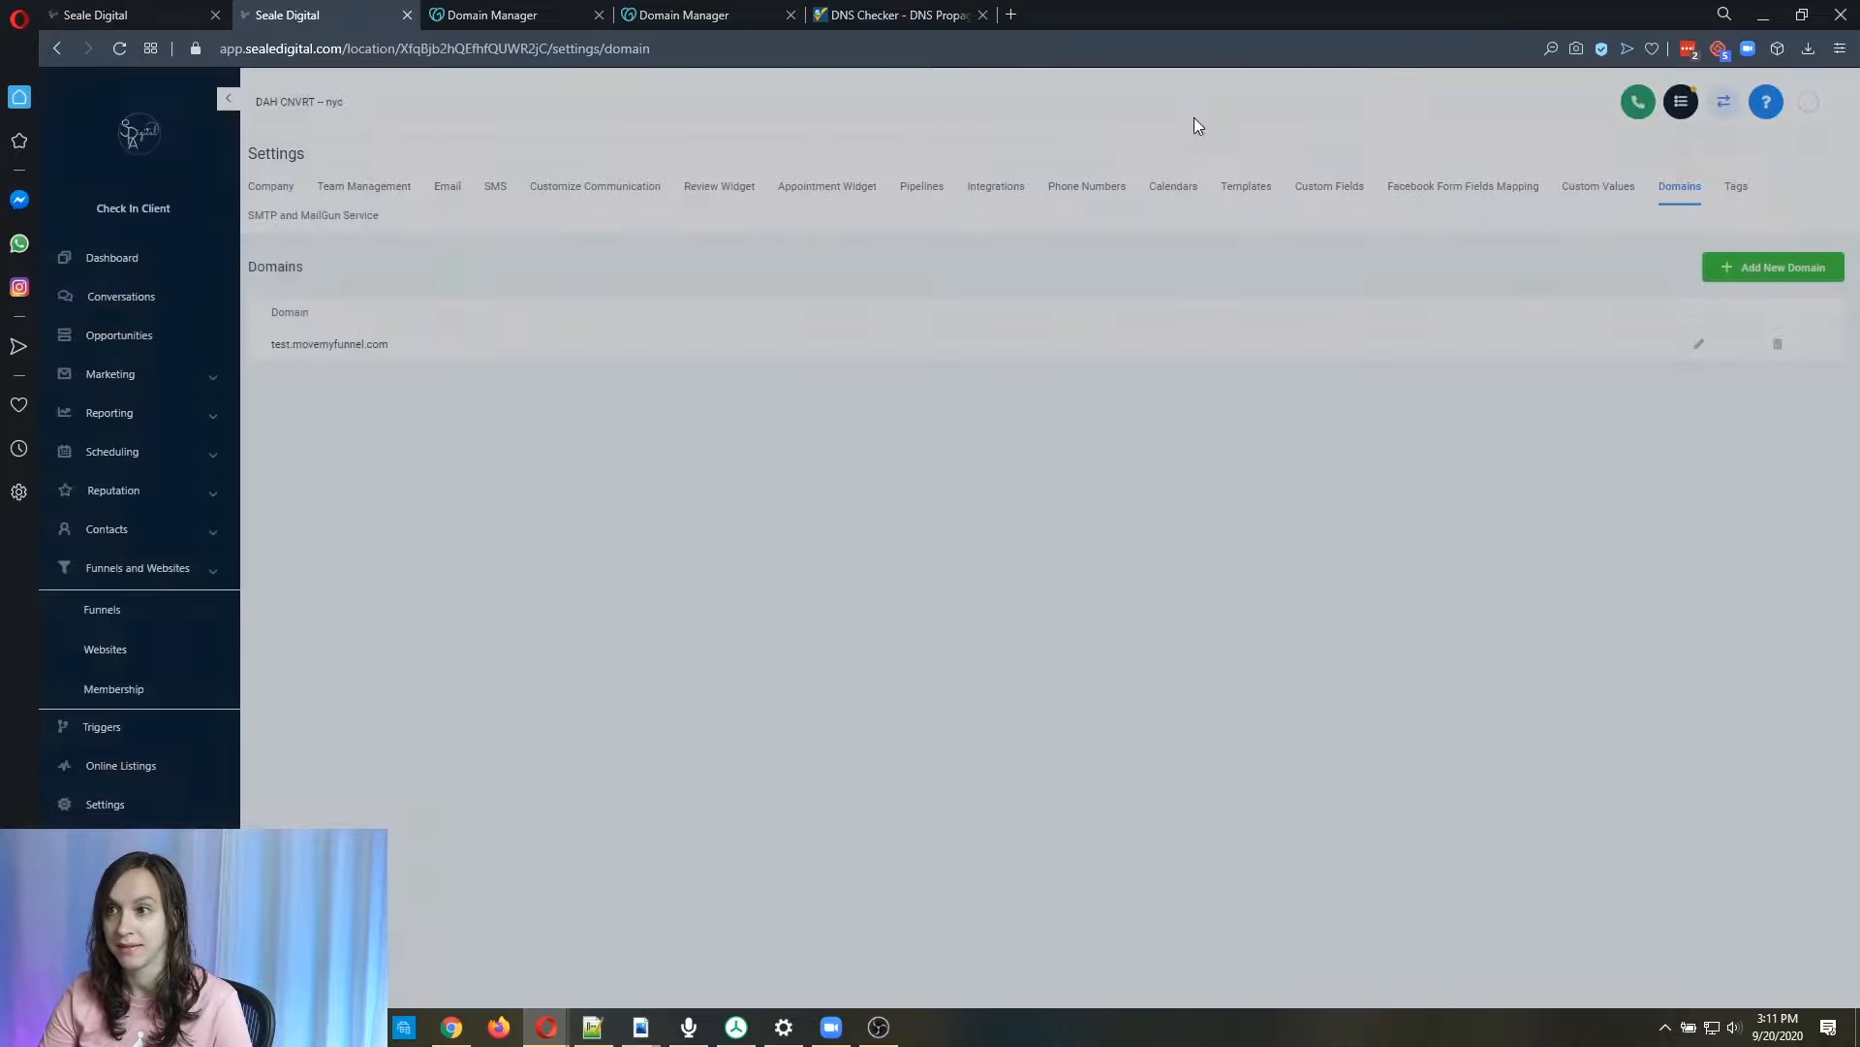
left_click(1698, 345)
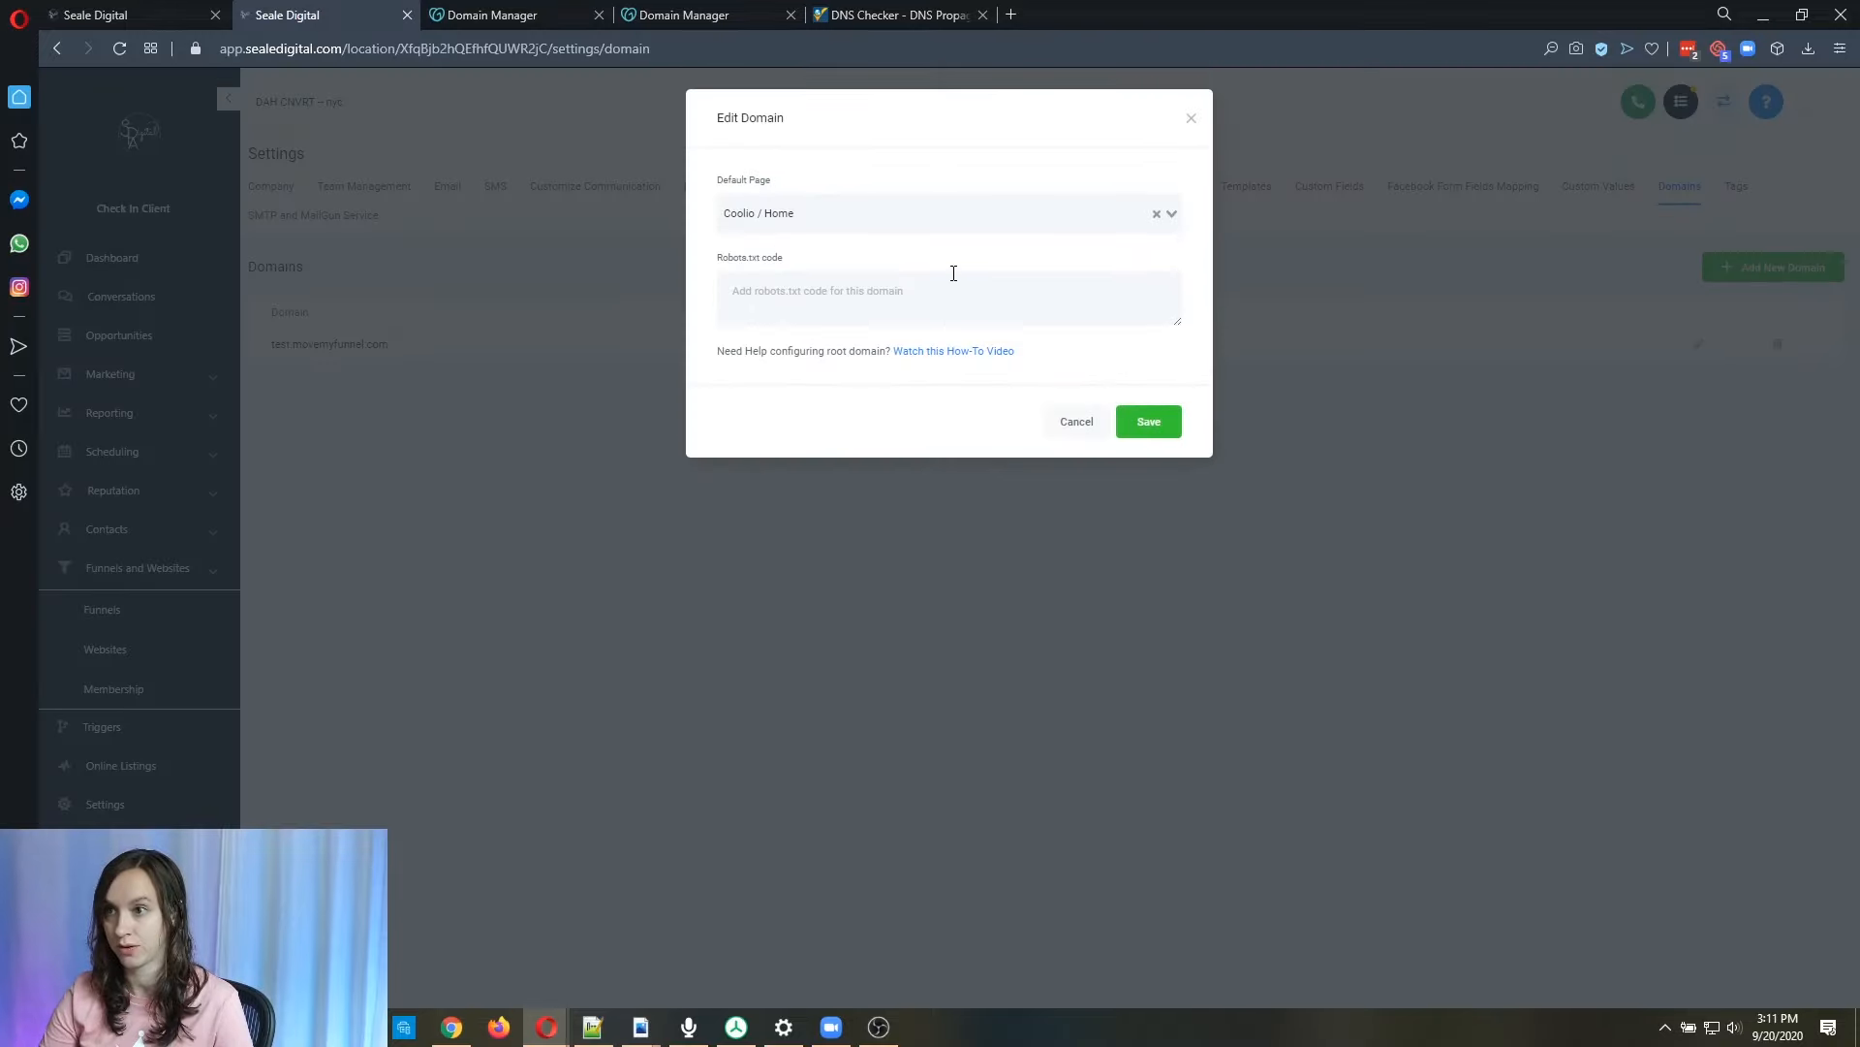
Review the default page options, keep Coolio / Home, and cancel without changes.
left_click(942, 213)
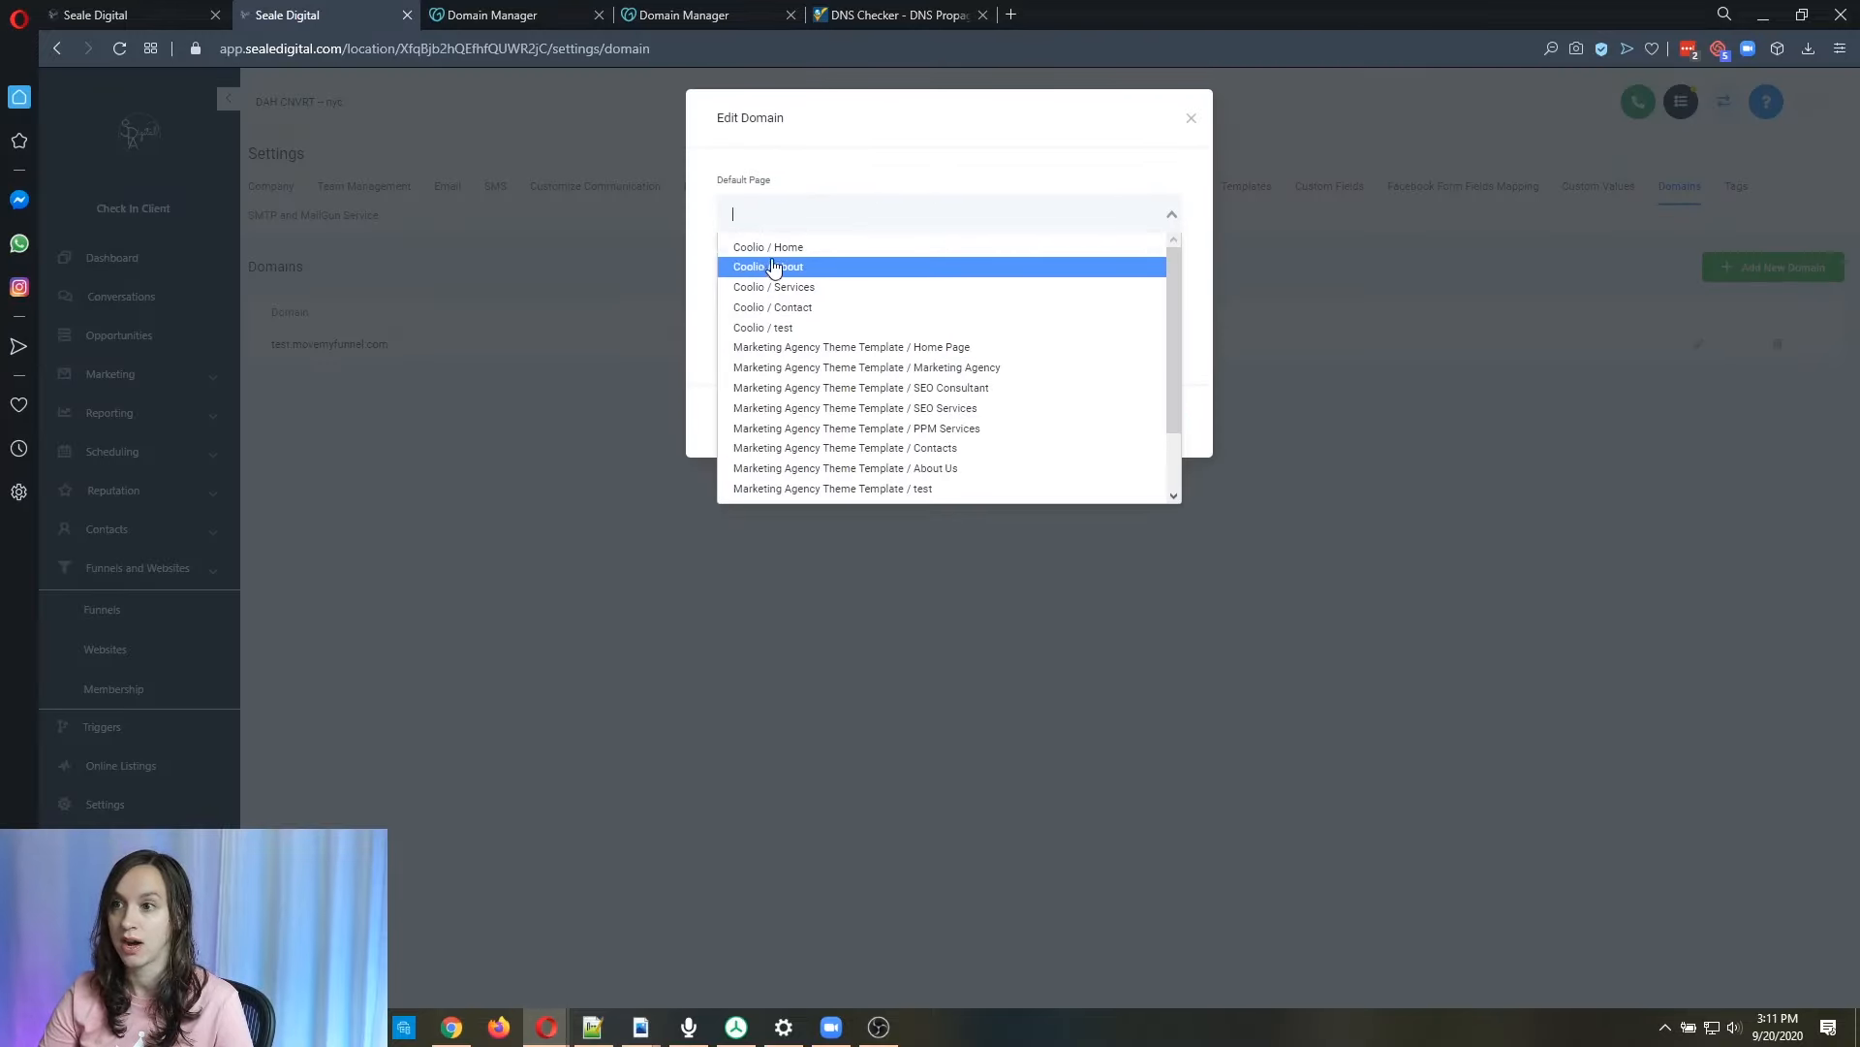
left_click(770, 246)
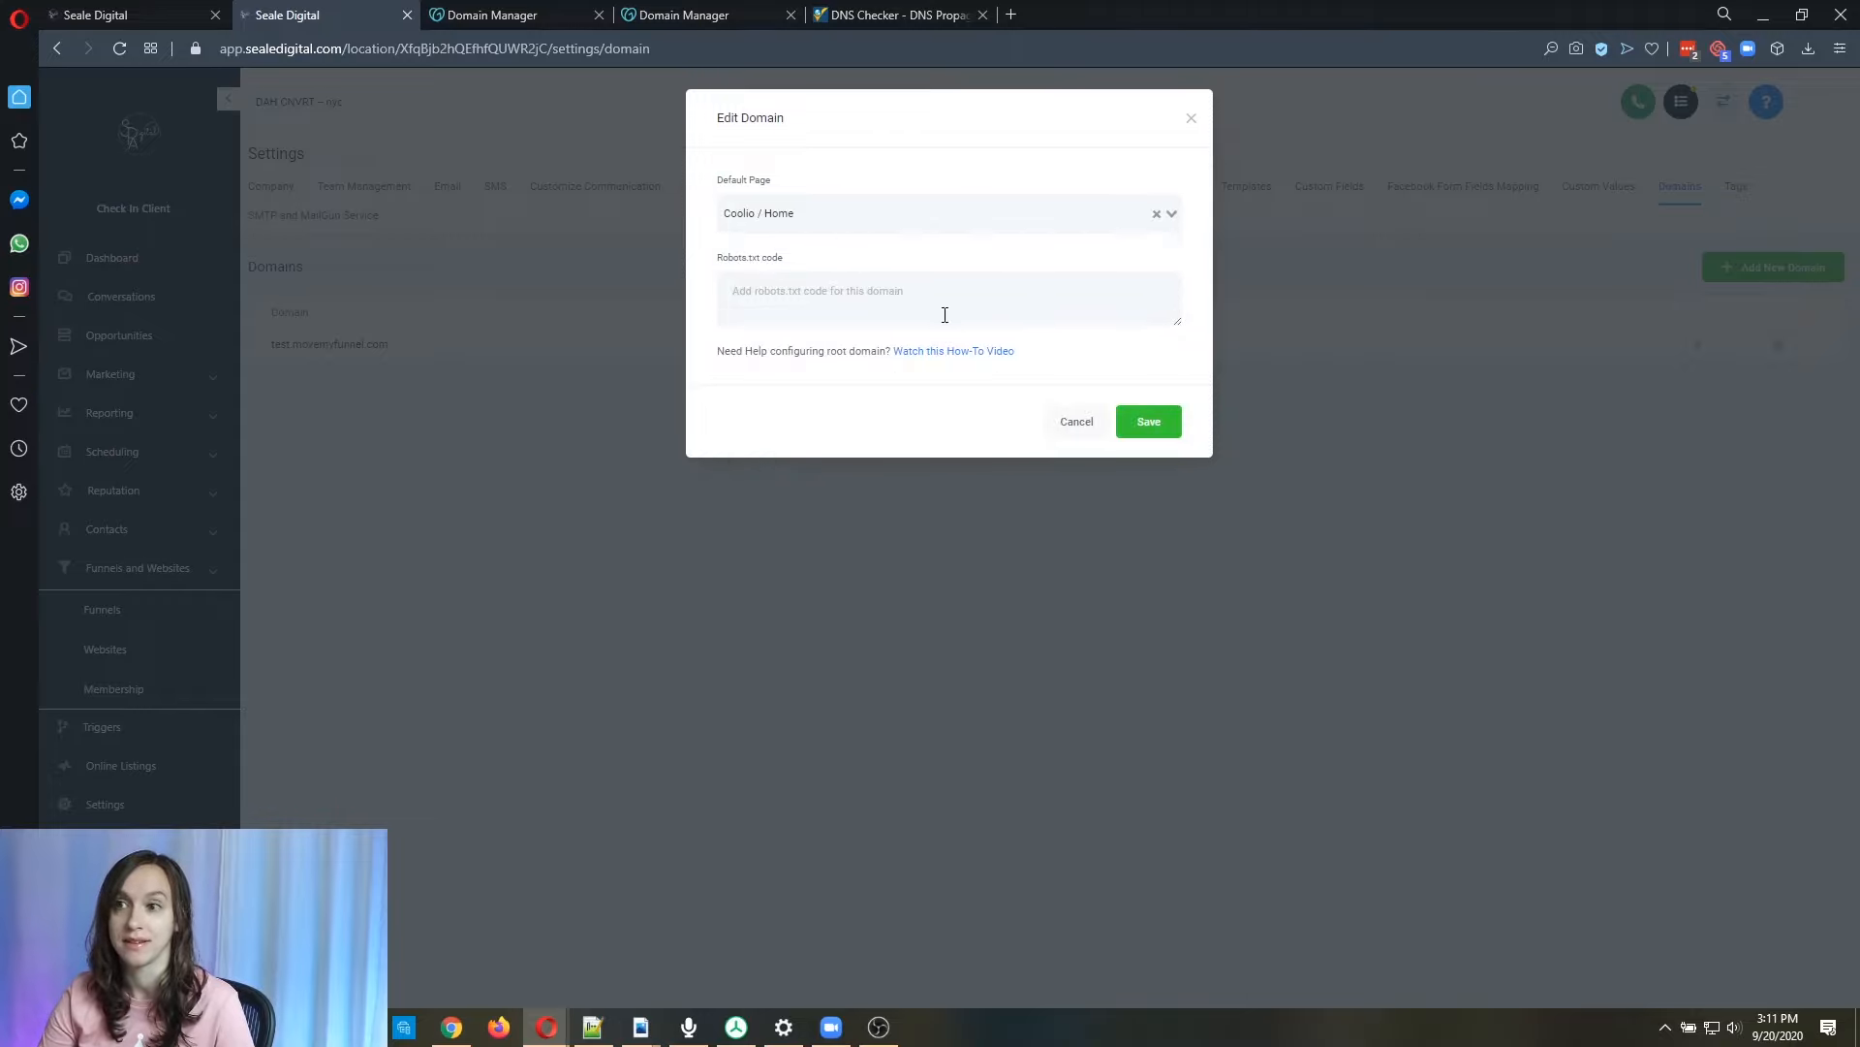
mouse_move(1076, 420)
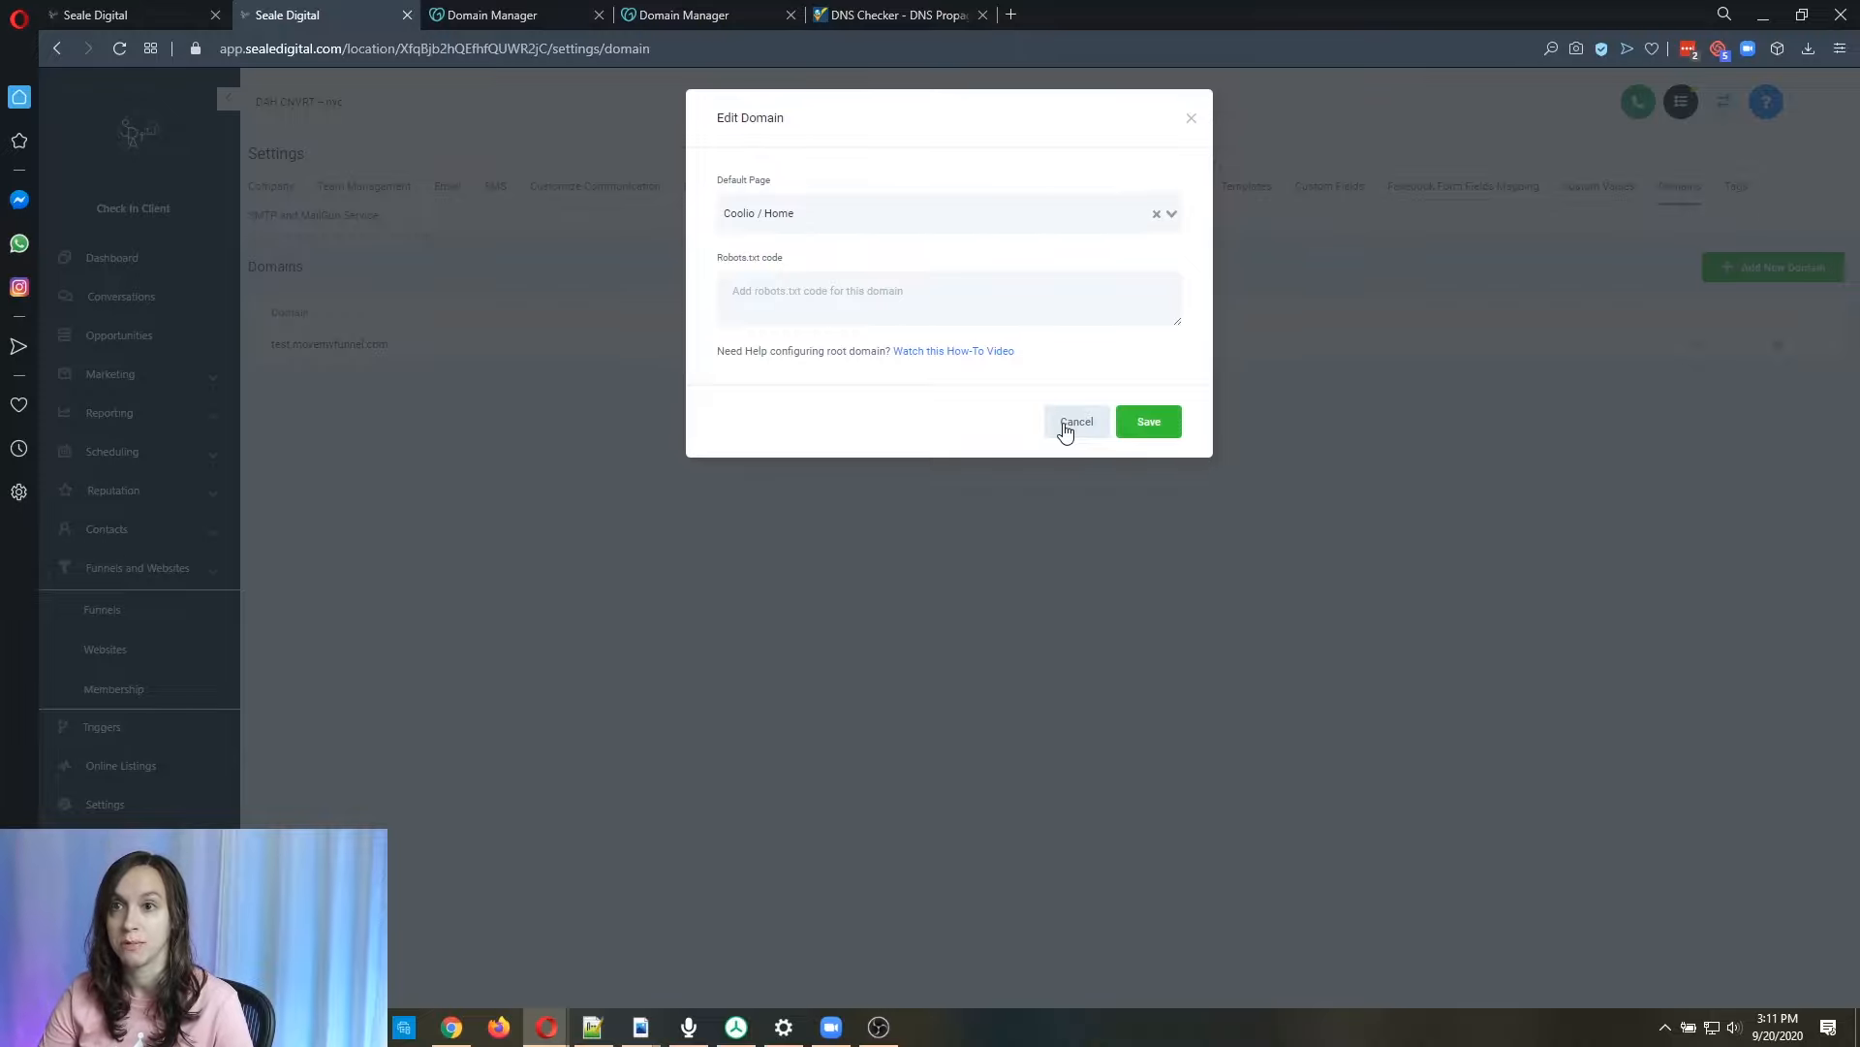
left_click(1075, 421)
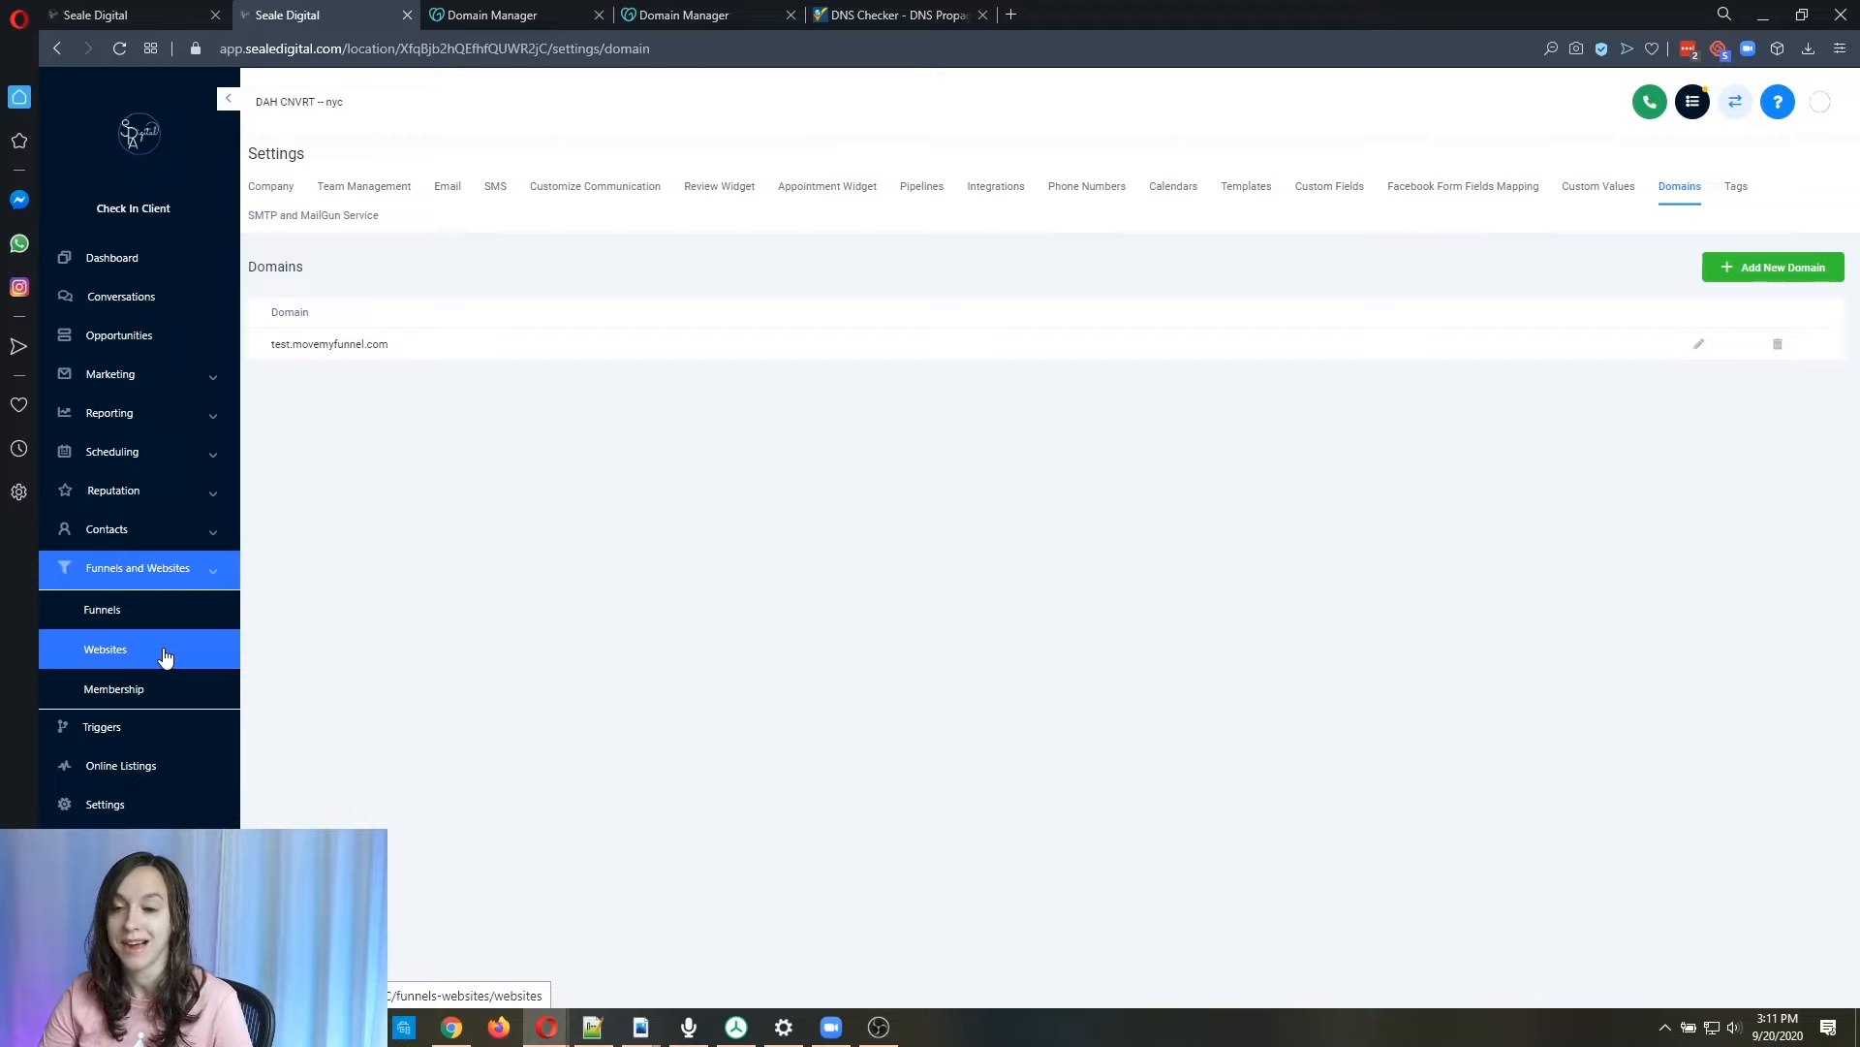
Go to Websites, the Coolio site and its Settings, where test.movemyfunnel.com is the assigned domain.
left_click(104, 649)
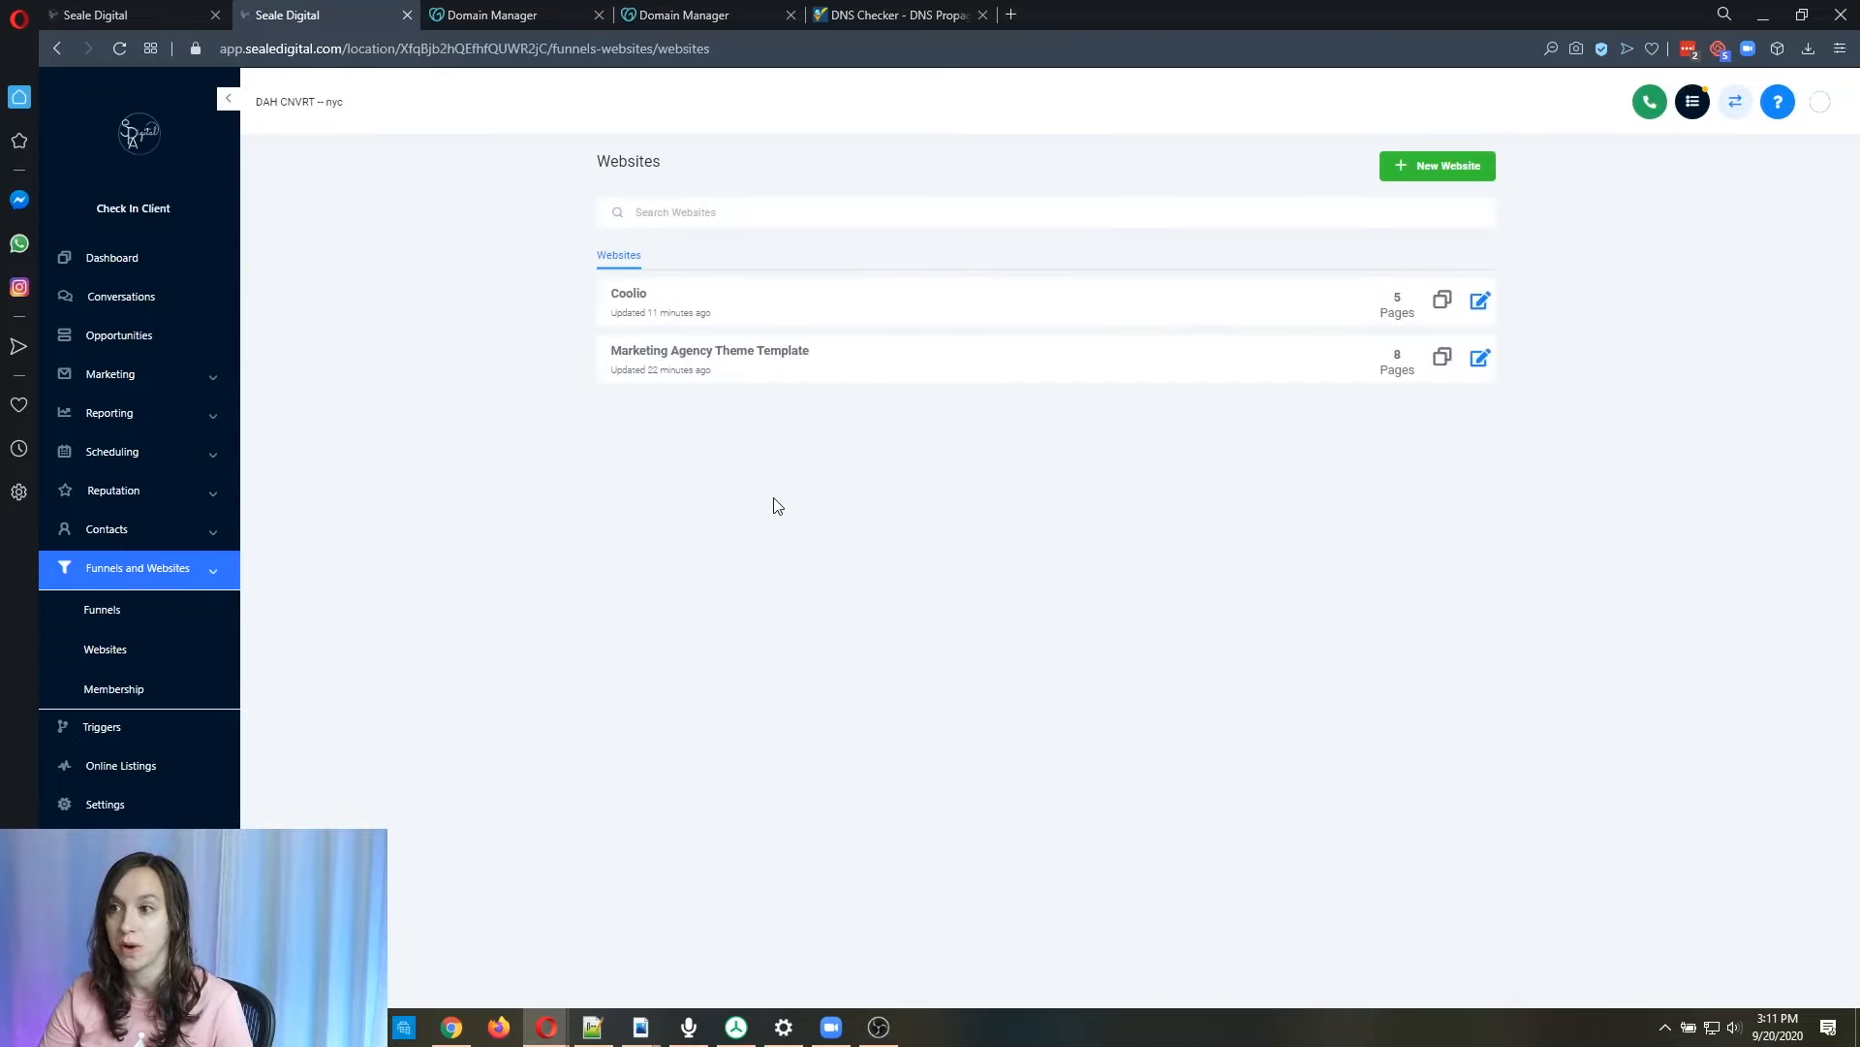
left_click(628, 293)
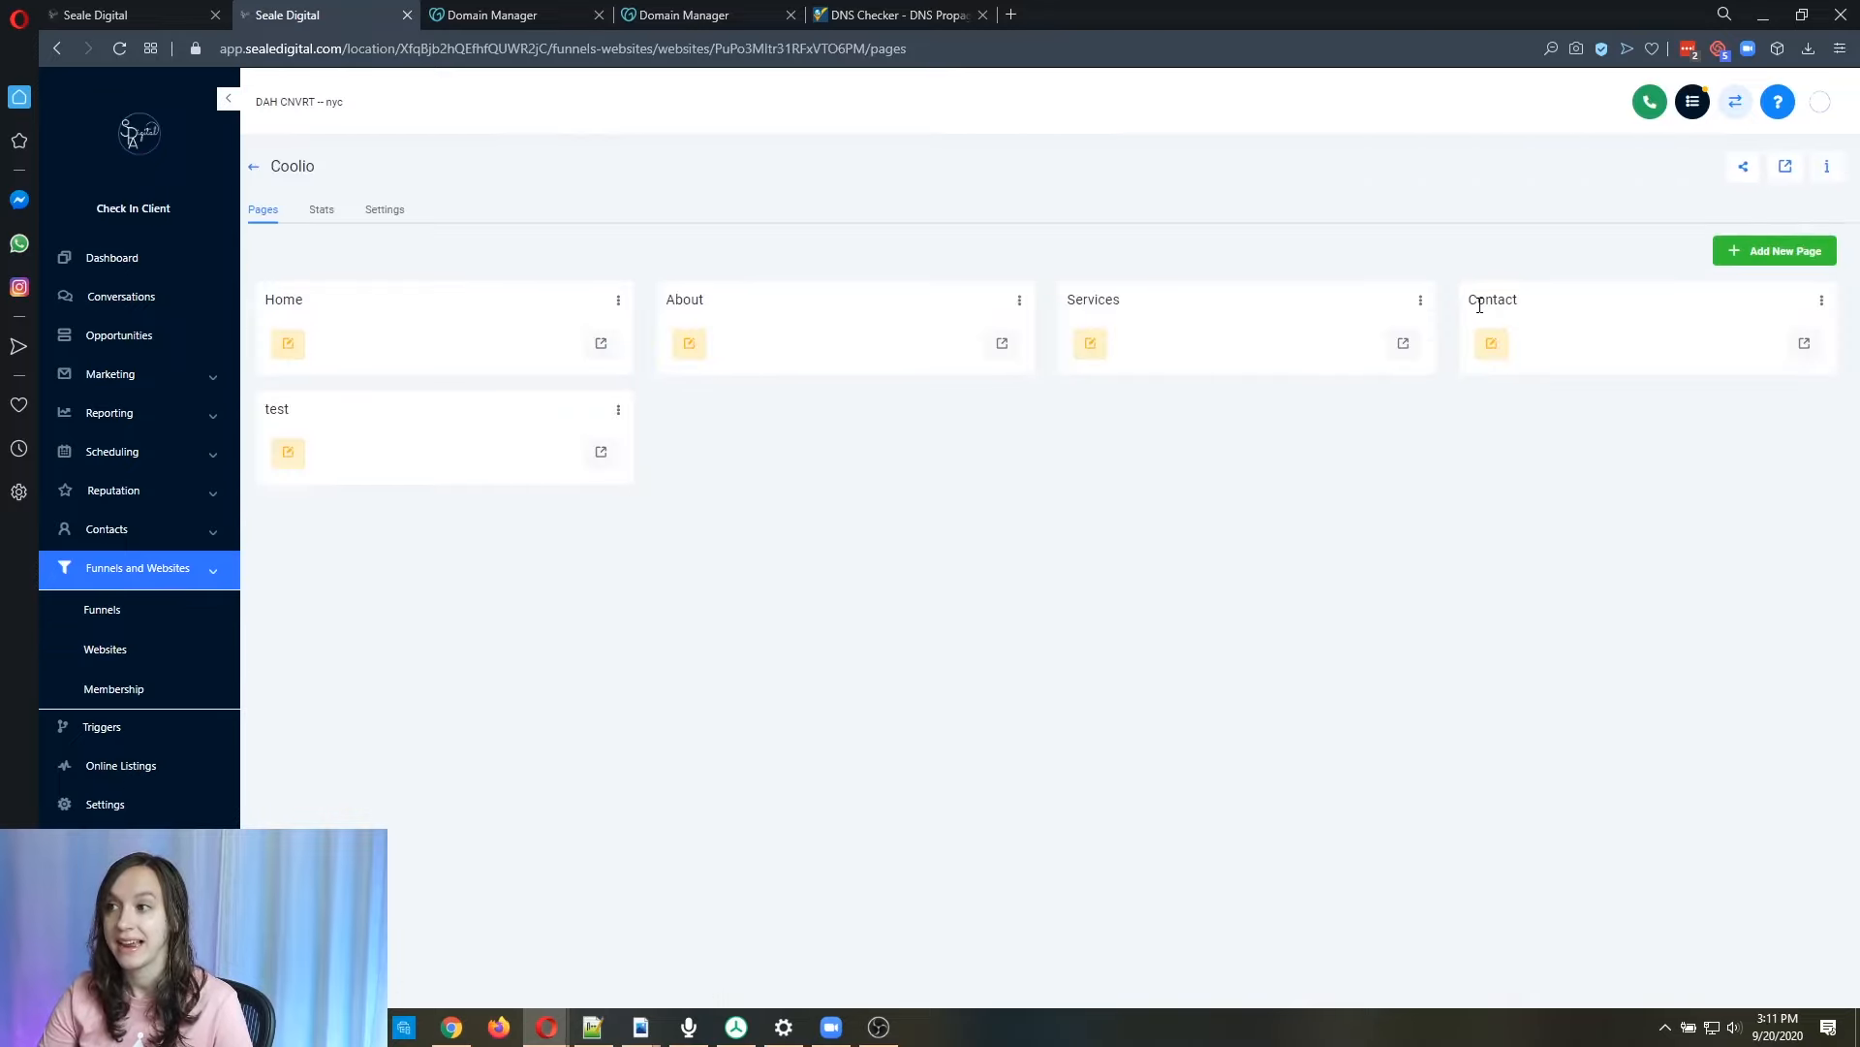
left_click(383, 209)
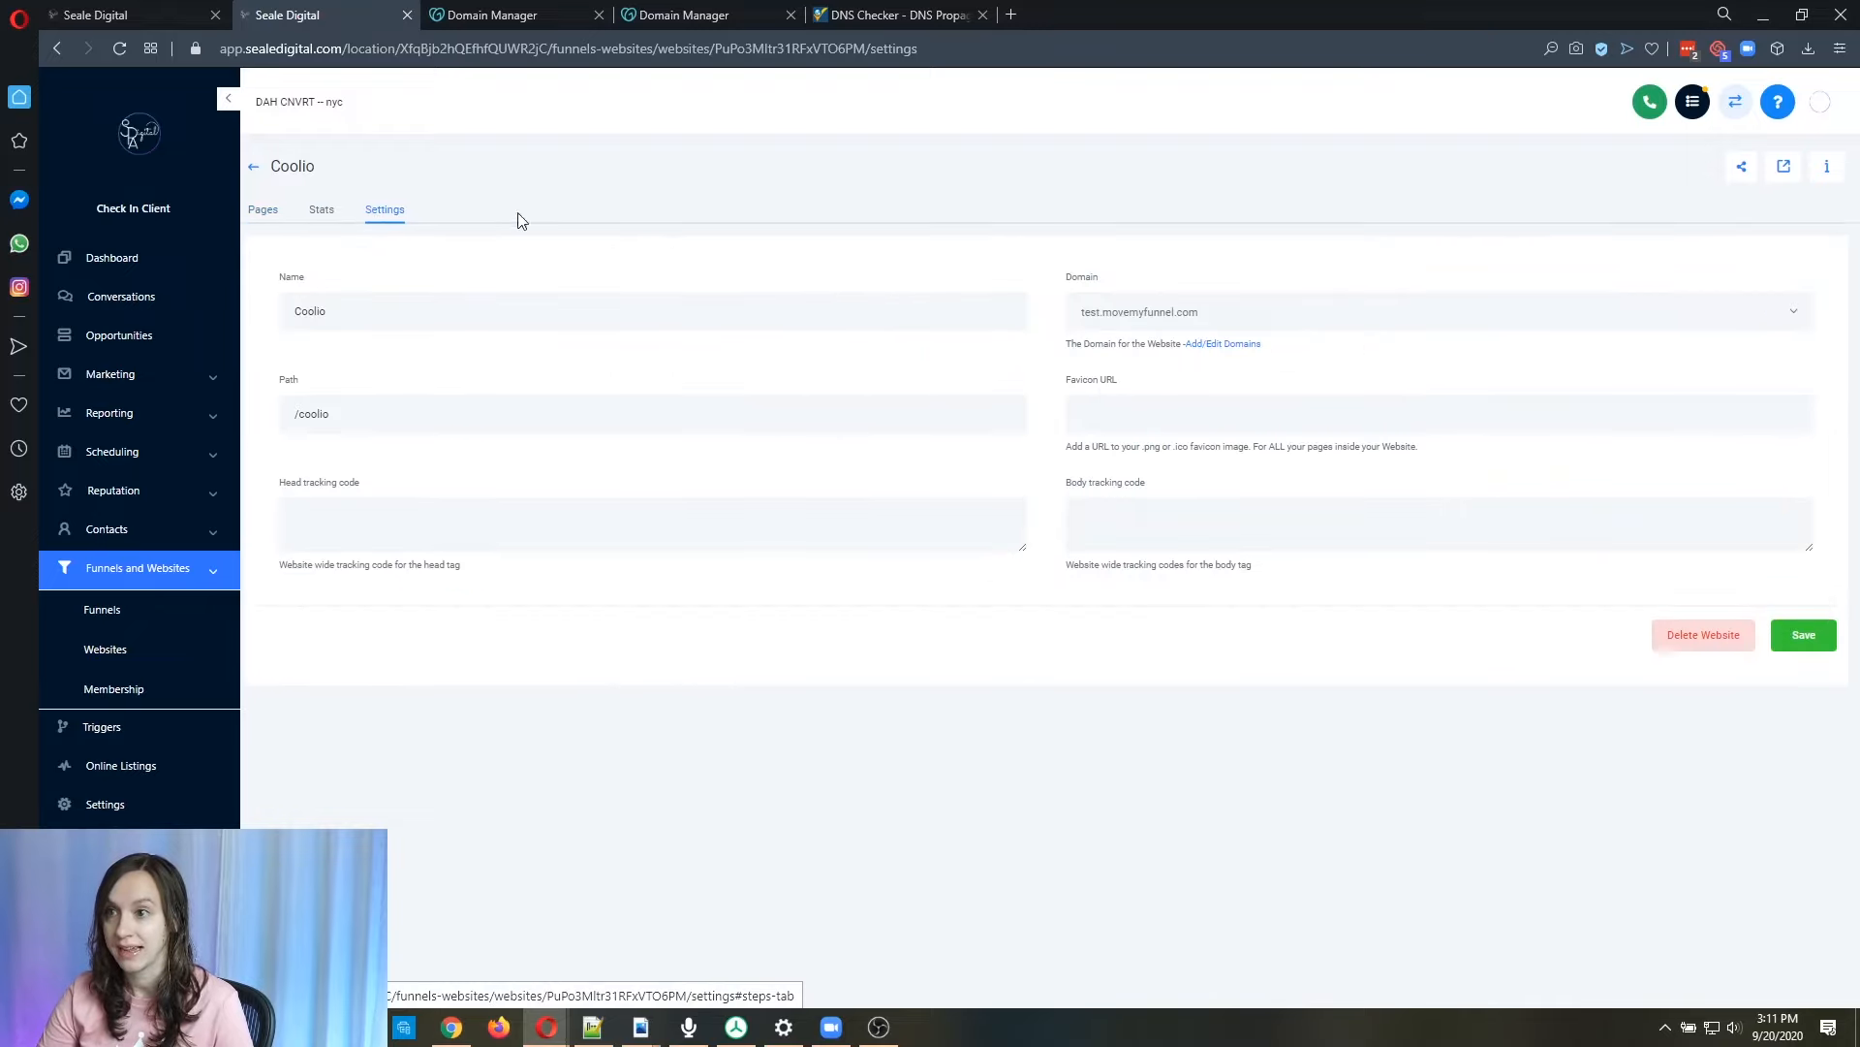